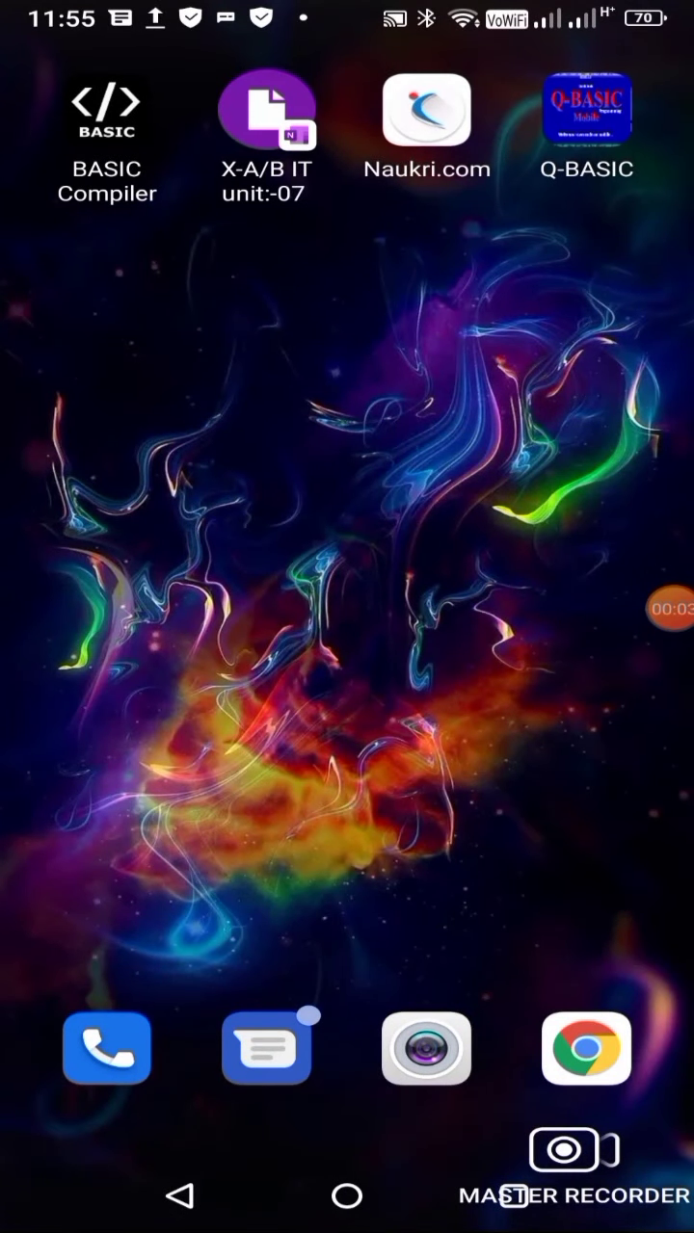
# - Launch Q-BASIC Mobile from the Android home screen
pyautogui.click(585, 108)
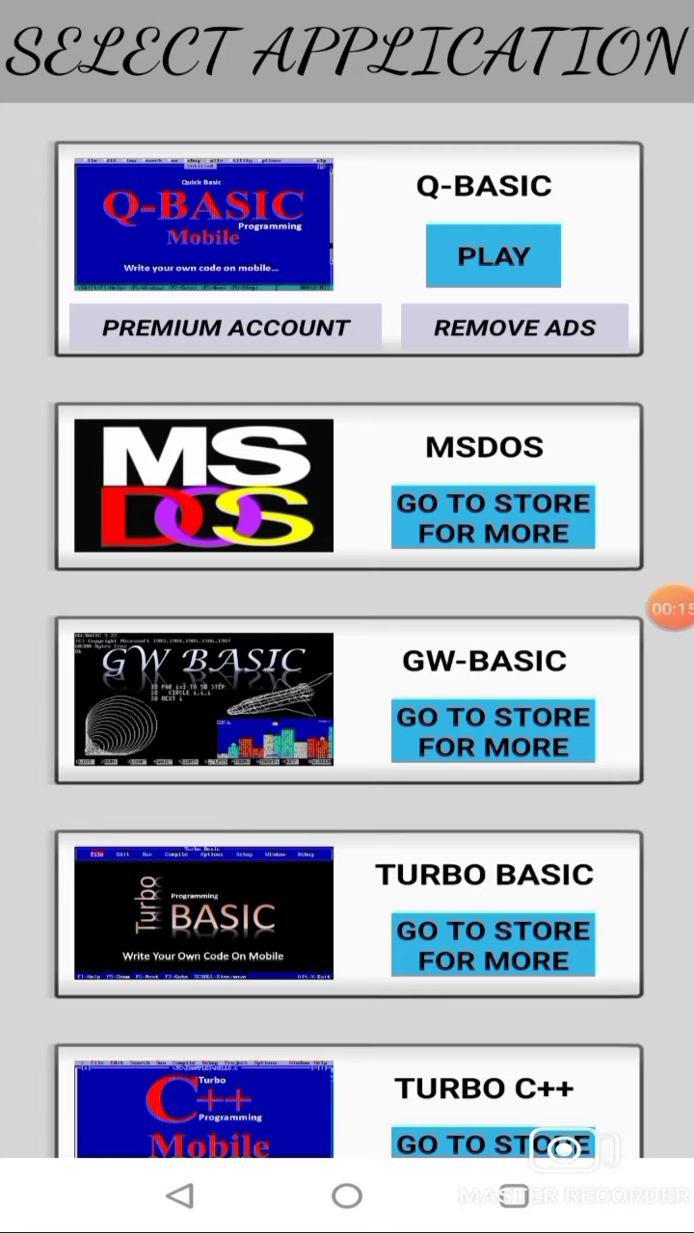
pyautogui.click(492, 256)
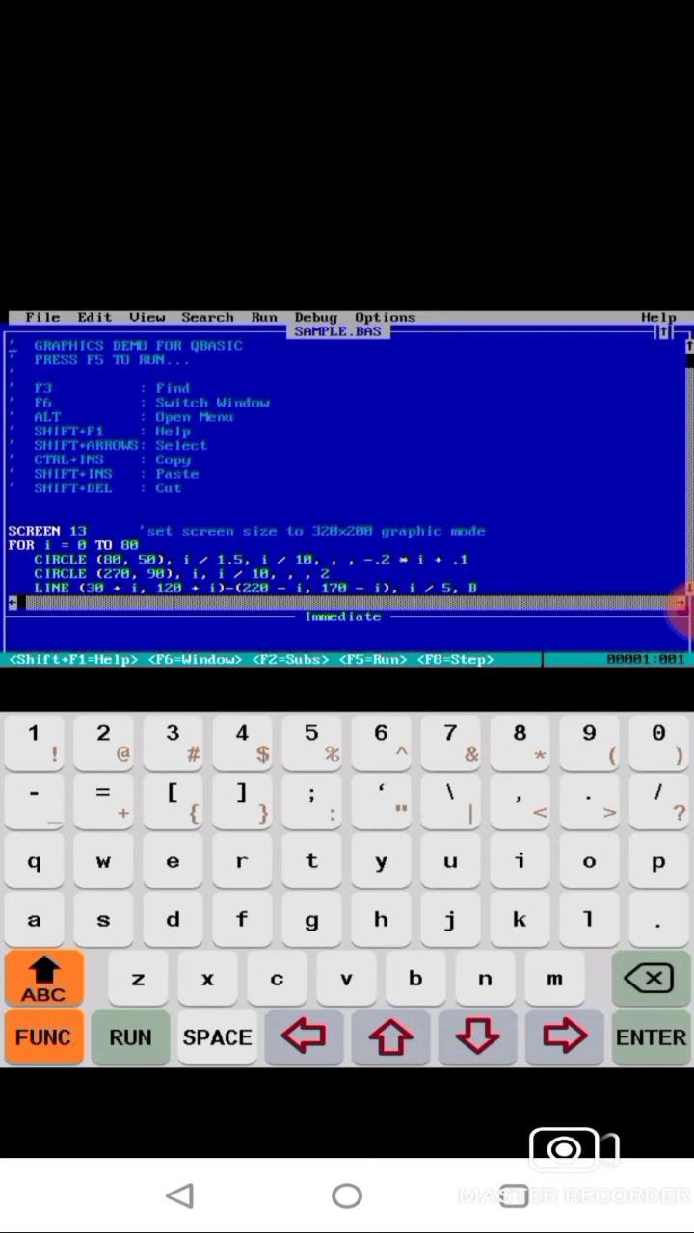
# - Try the capitals and function-key layouts, then switch the input area to touchpad mode
pyautogui.click(44, 977)
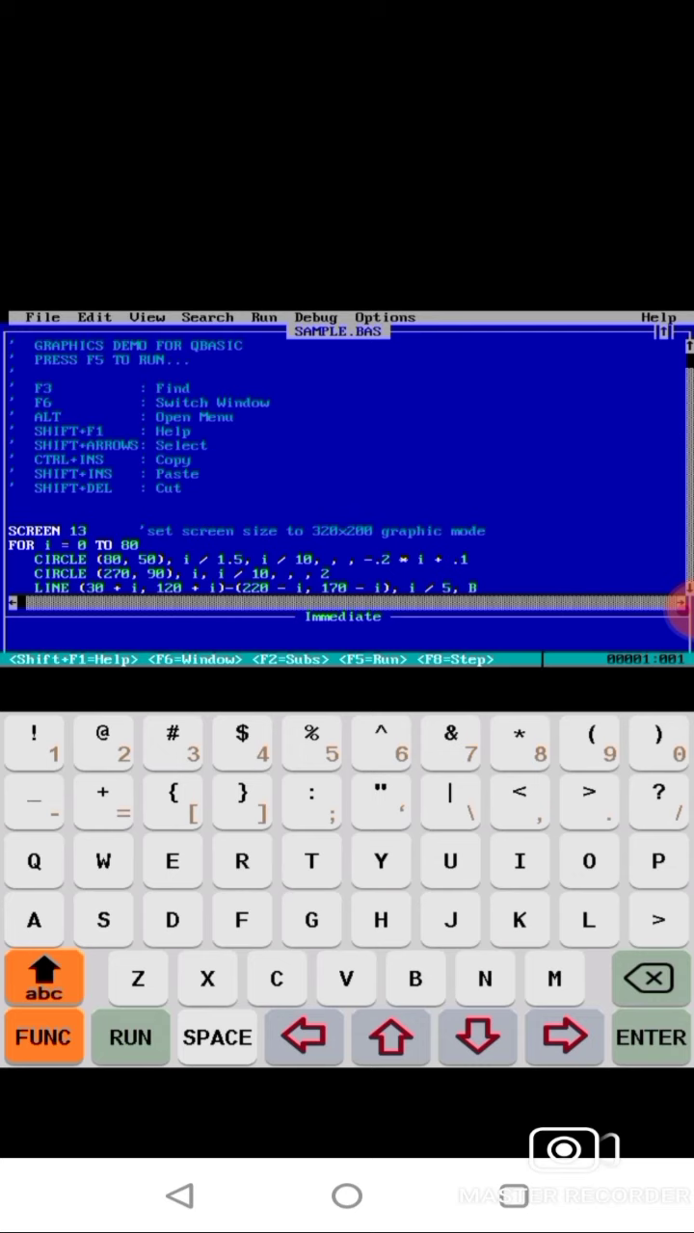
pyautogui.click(44, 976)
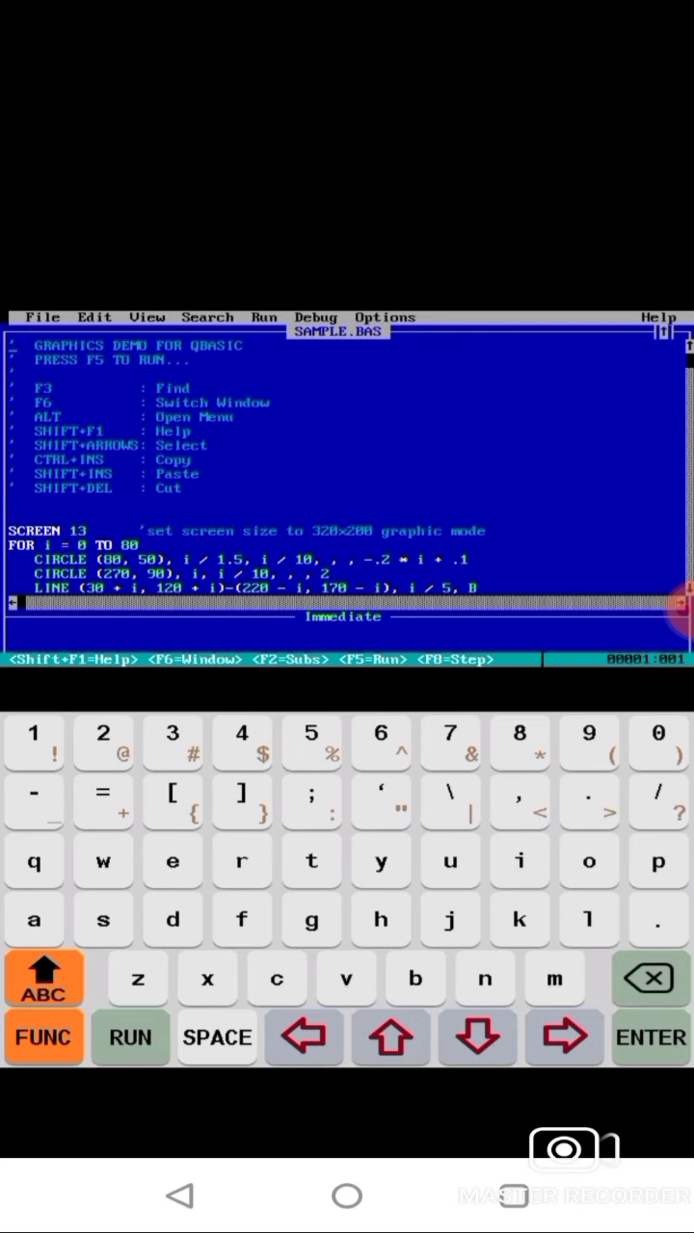
pyautogui.click(43, 978)
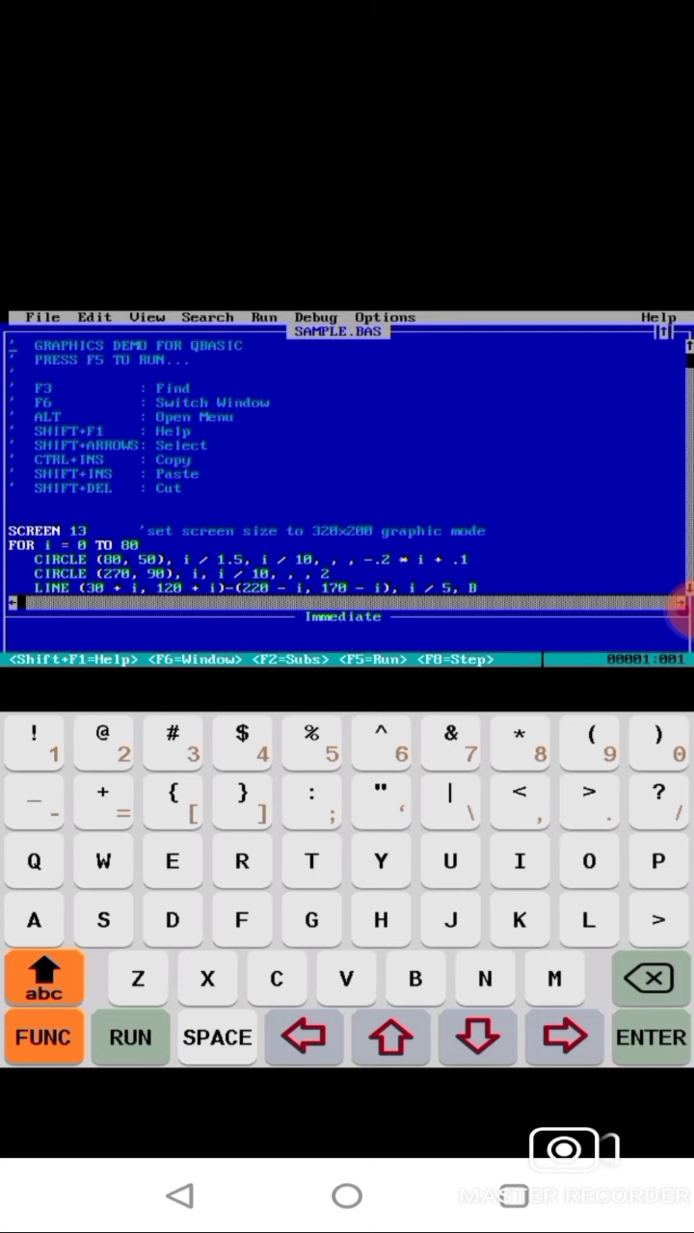
pyautogui.click(43, 977)
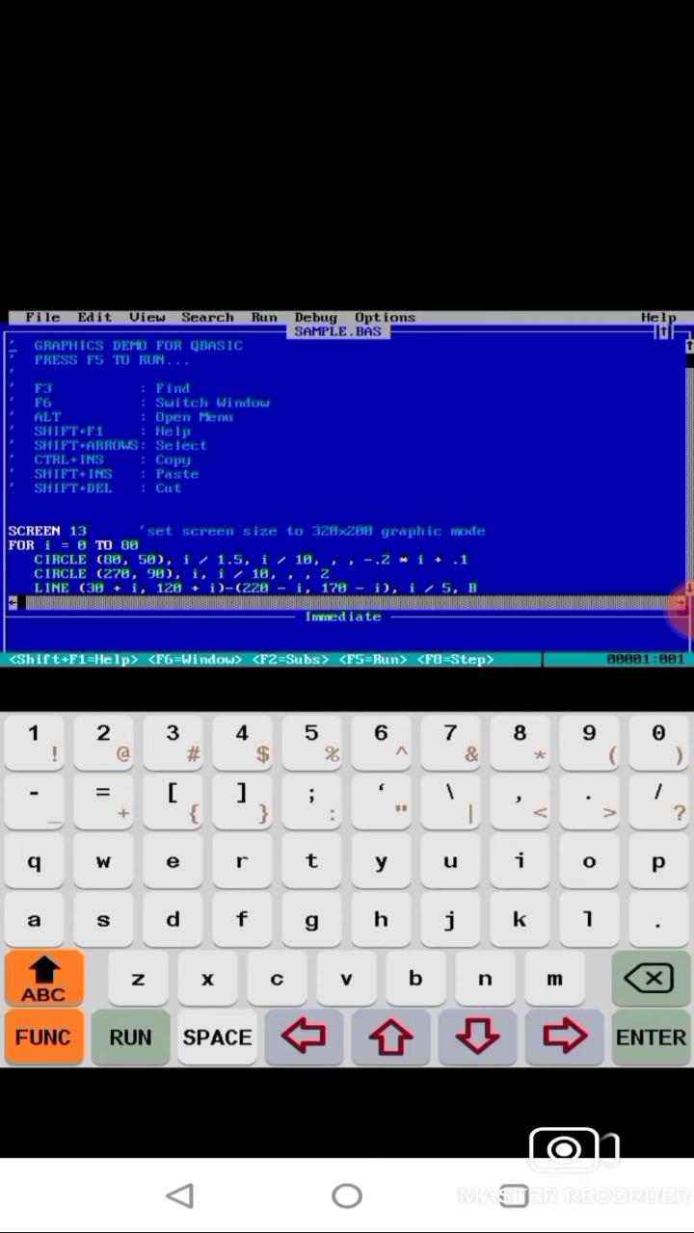
pyautogui.click(43, 977)
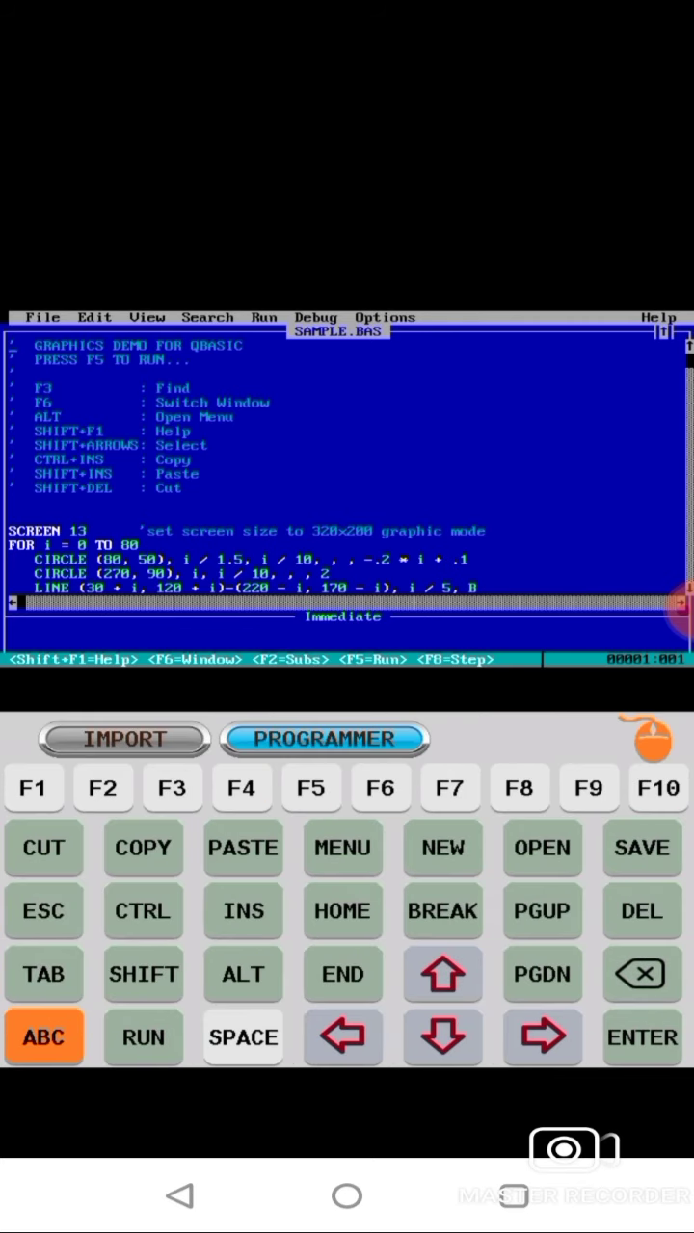
pyautogui.click(42, 1038)
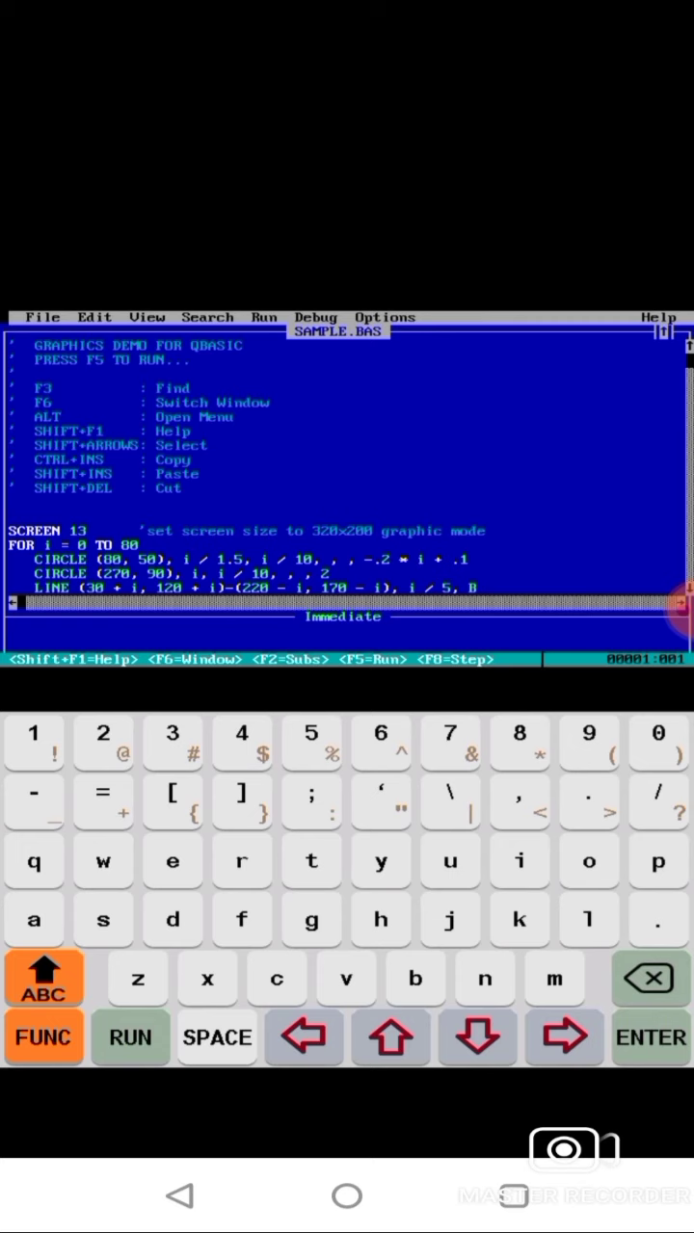
pyautogui.click(43, 1038)
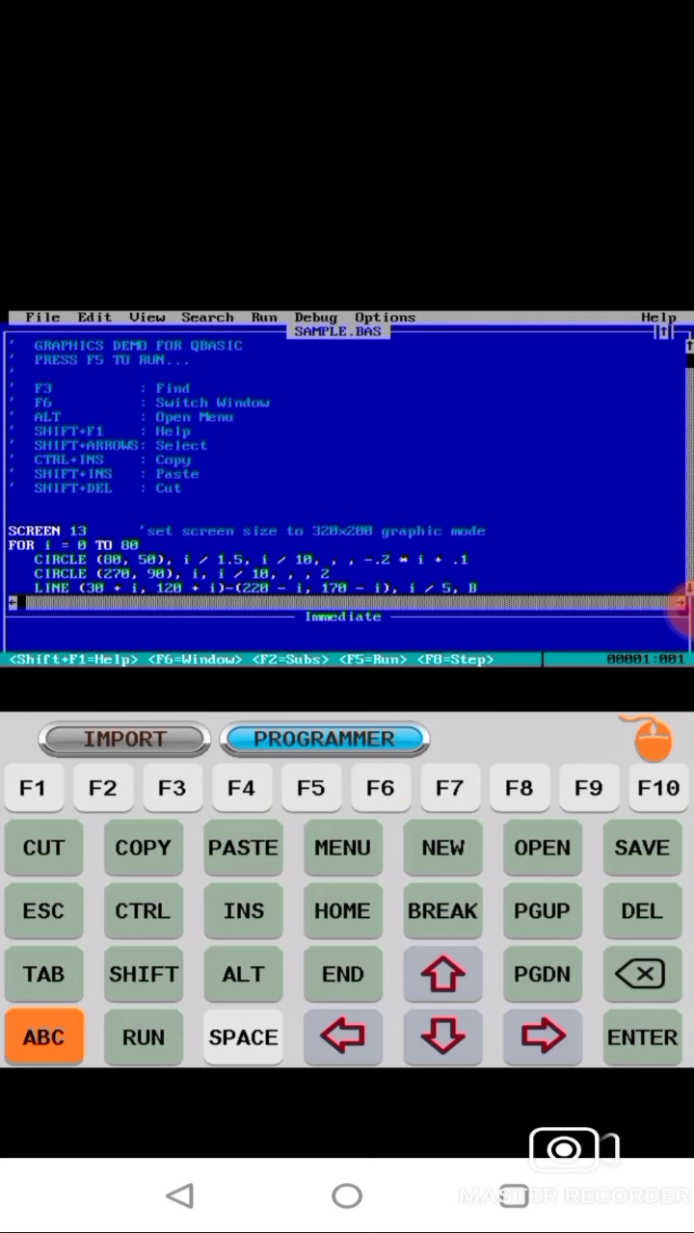
pyautogui.click(651, 740)
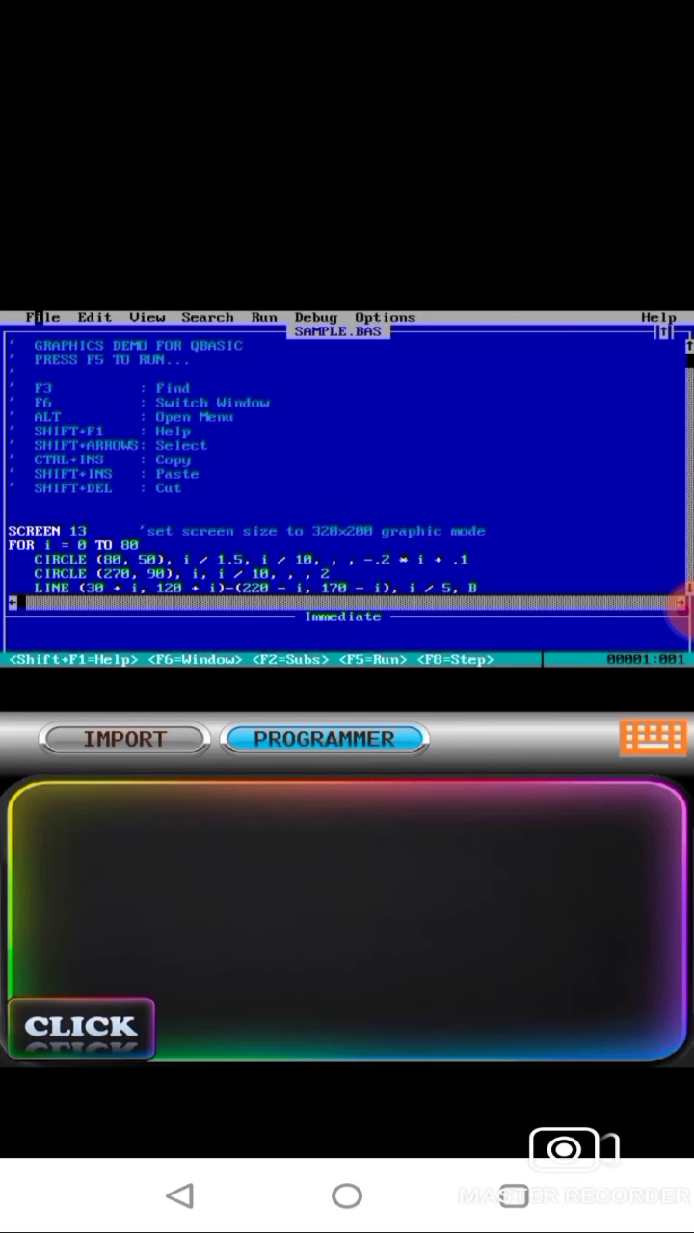
# - Clear SAMPLE.BAS with File > New to get a blank Untitled program
pyautogui.click(44, 317)
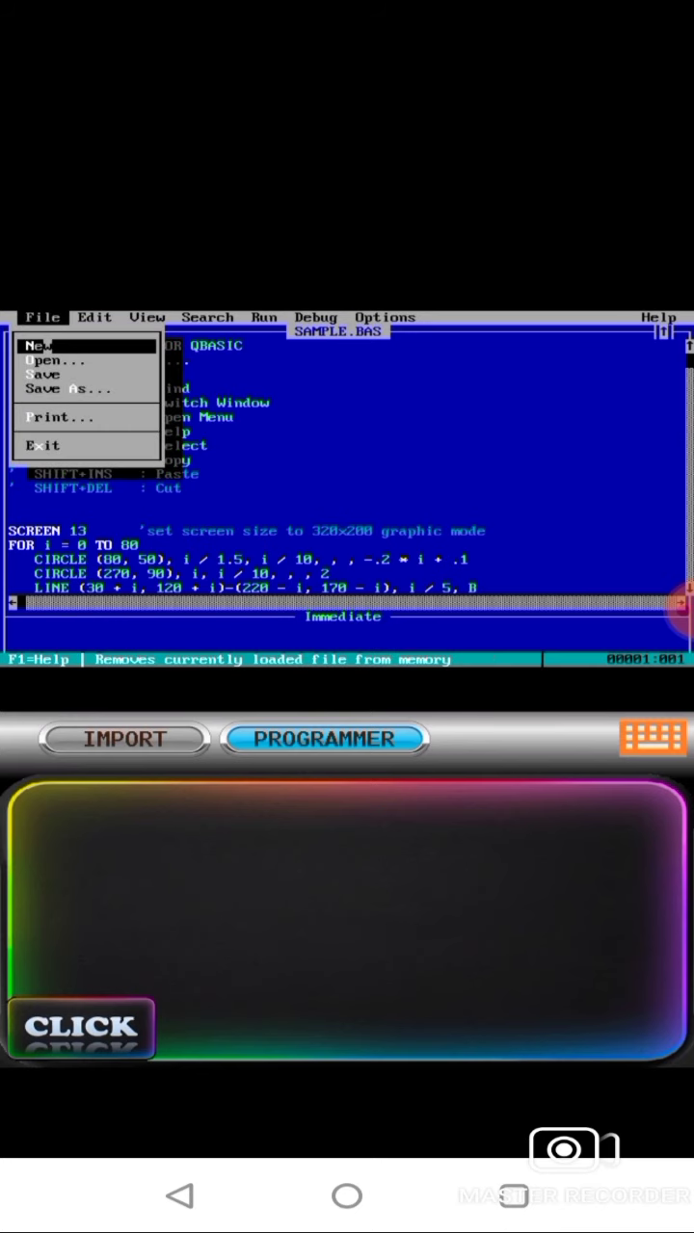
pyautogui.click(38, 345)
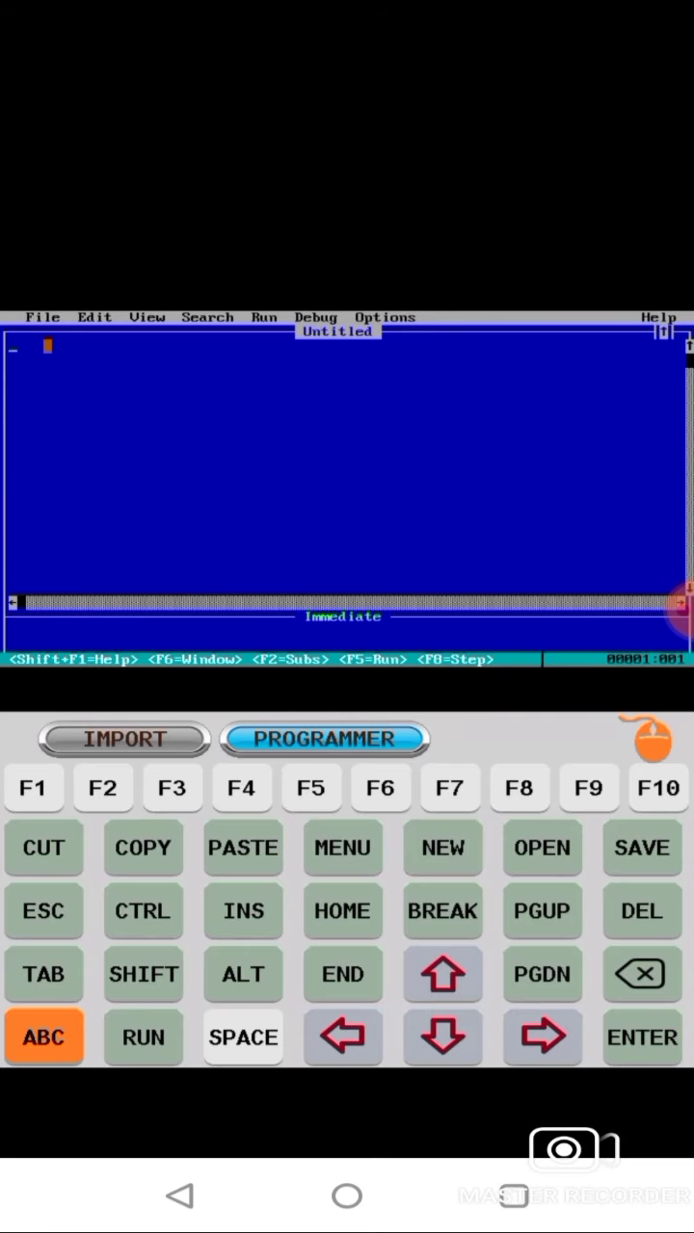
# - Enter the lines CLS and INPUT "ENTER THE FIRST NUMBER "; a
pyautogui.click(44, 1038)
pyautogui.write('CLS')
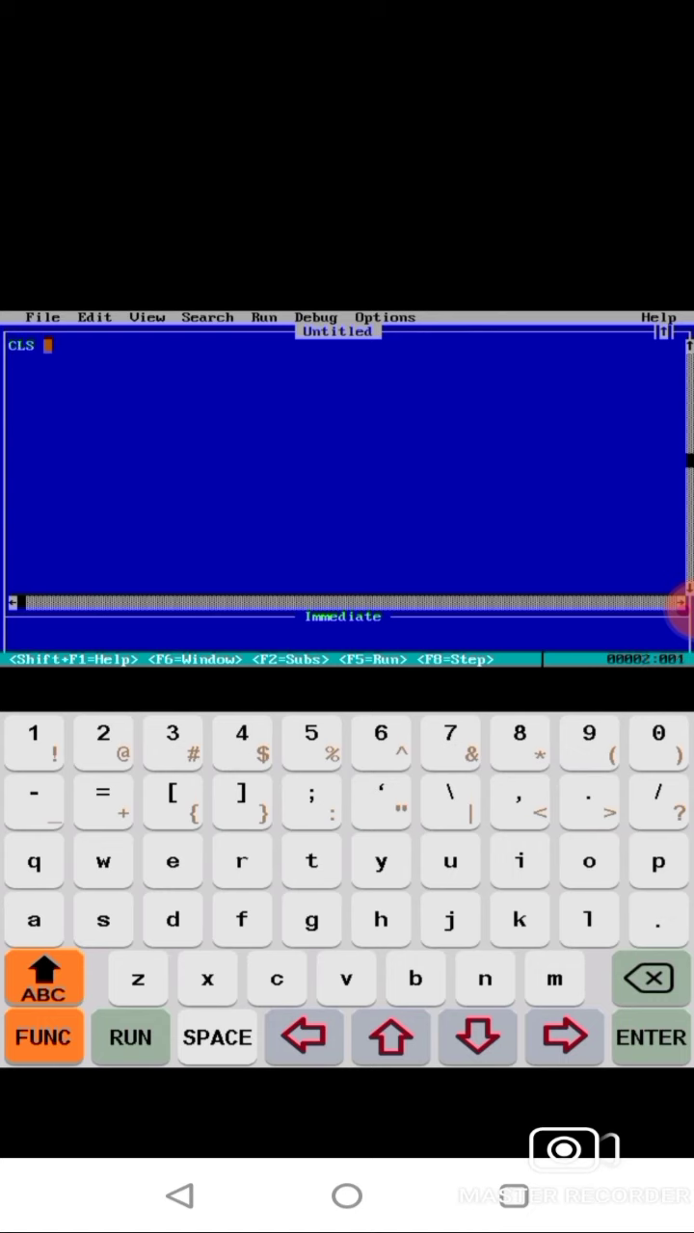
pyautogui.press('enter')
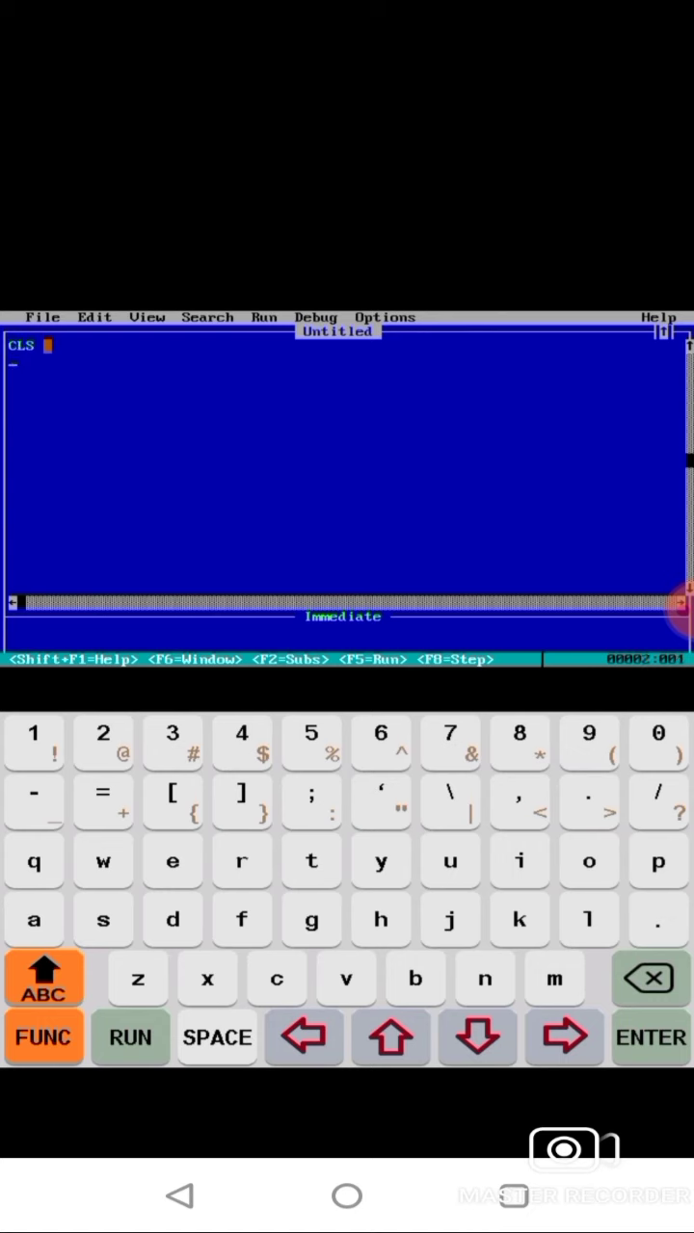
pyautogui.write('input')
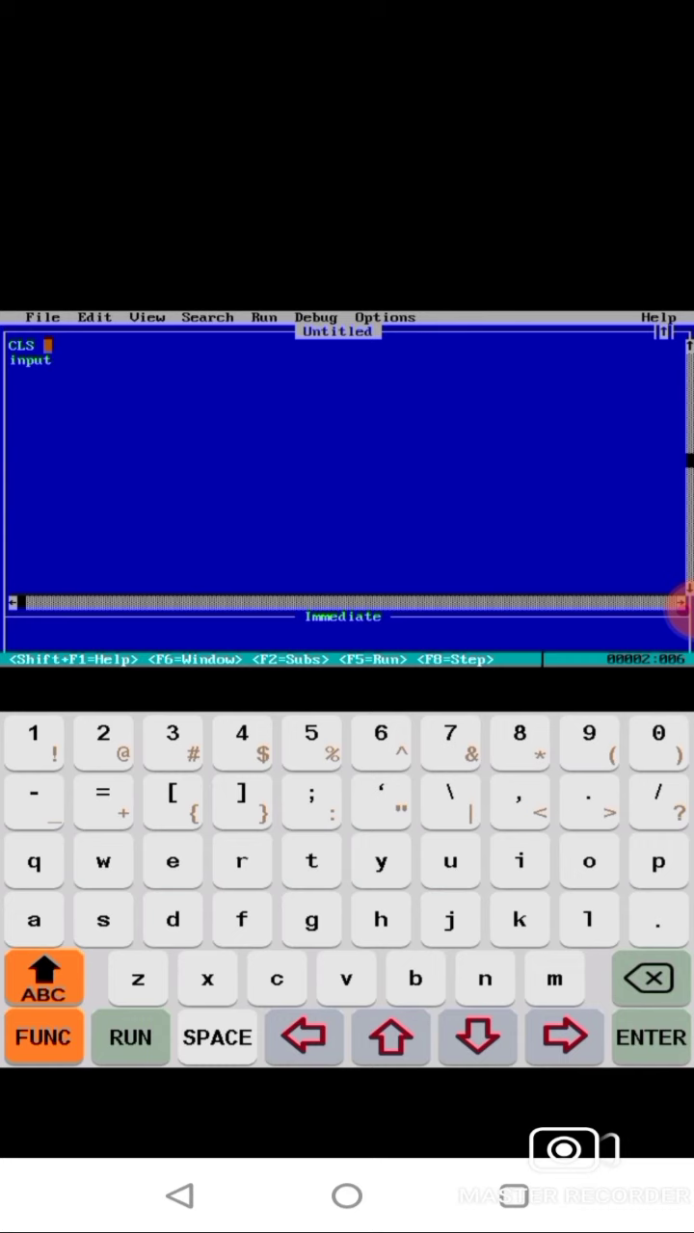
pyautogui.click(217, 1036)
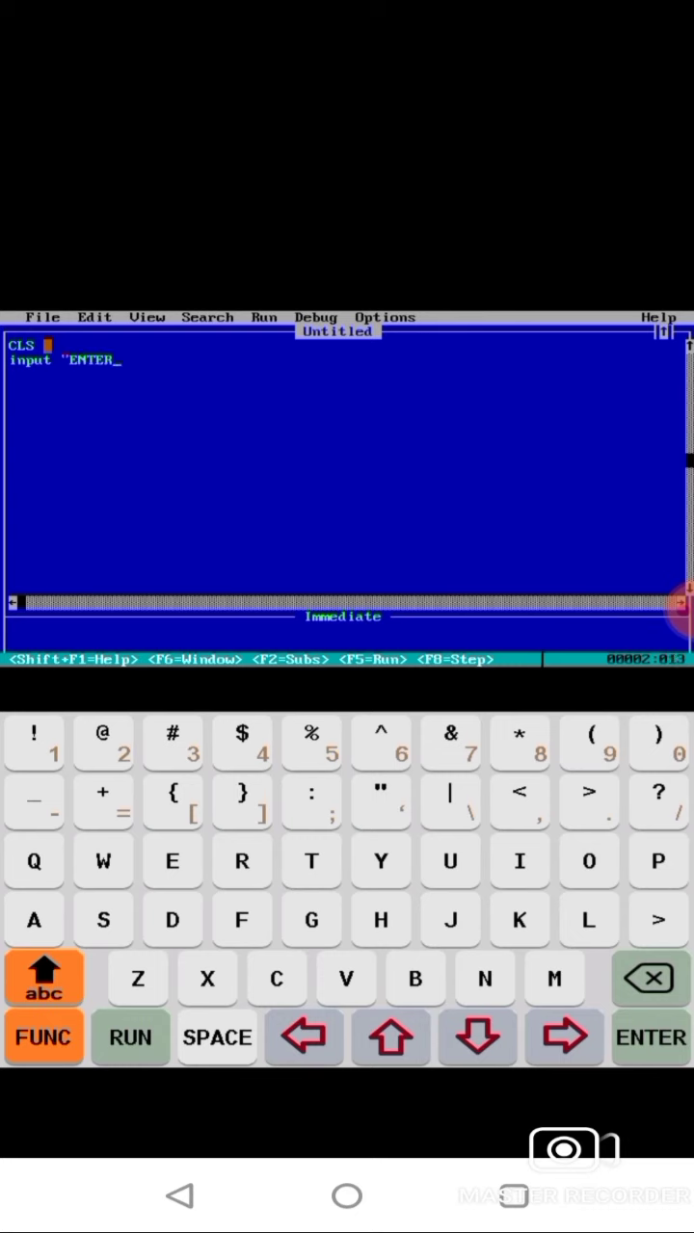
pyautogui.click(217, 1038)
pyautogui.write(' THE')
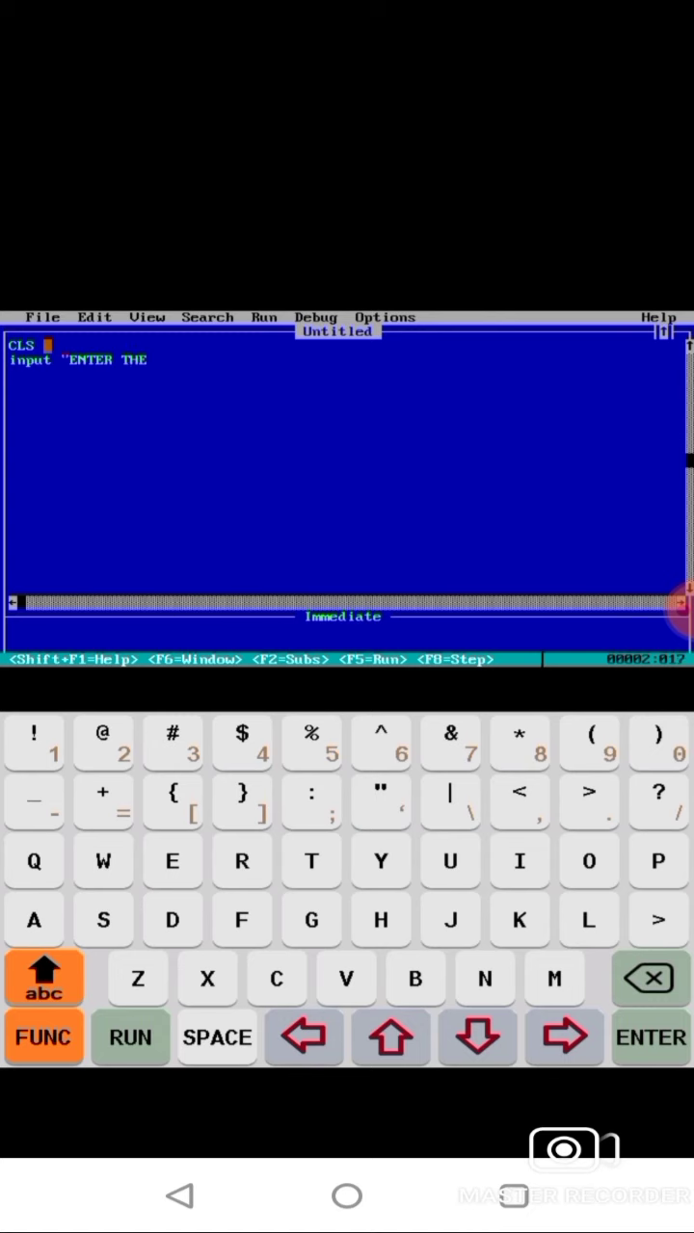
pyautogui.write('FI')
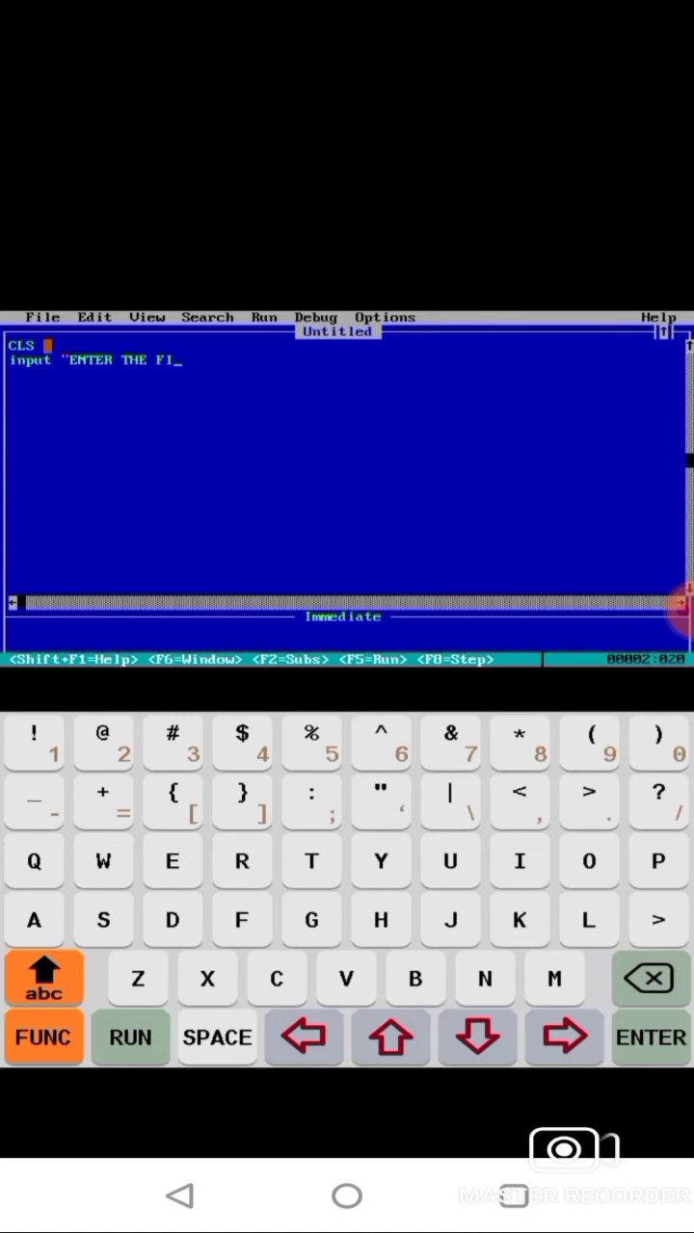
pyautogui.write('RST')
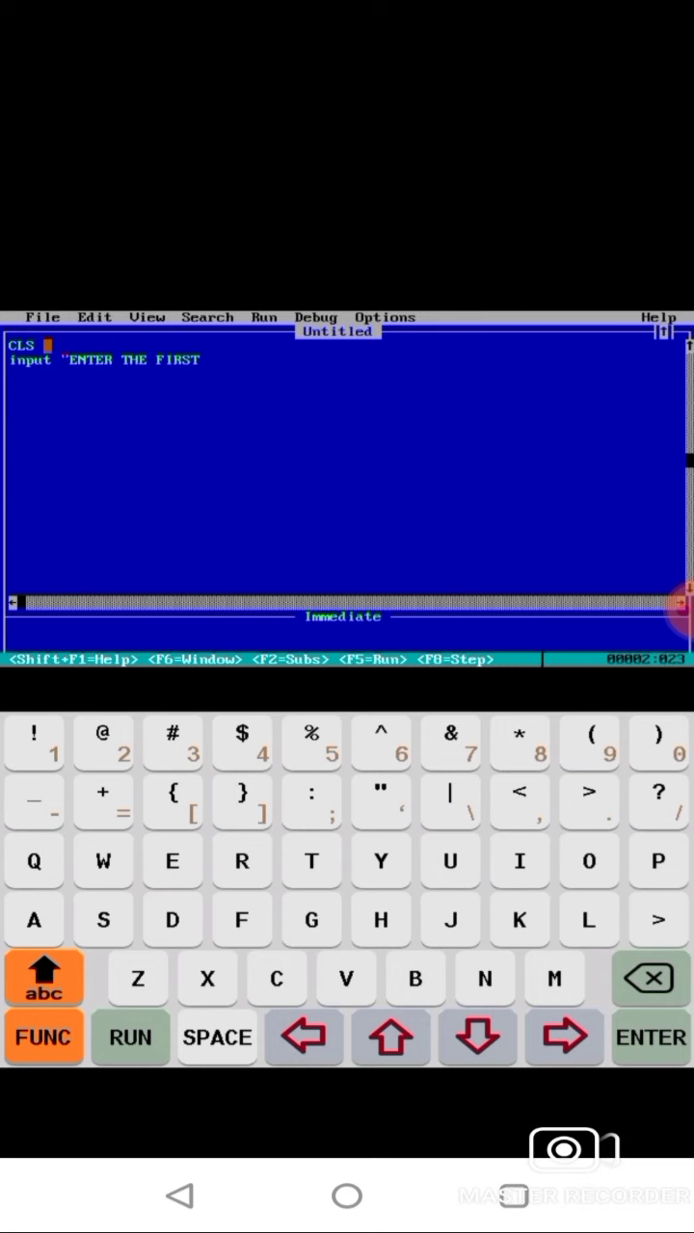
pyautogui.click(217, 1038)
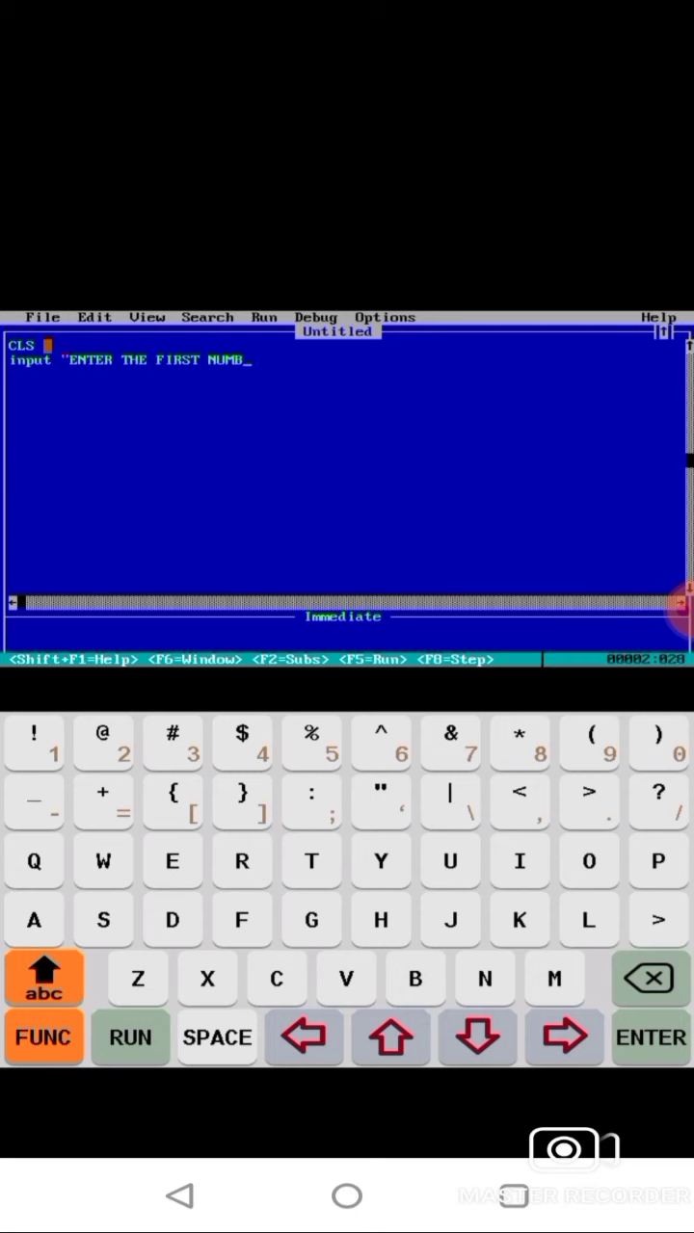
pyautogui.write('ER "')
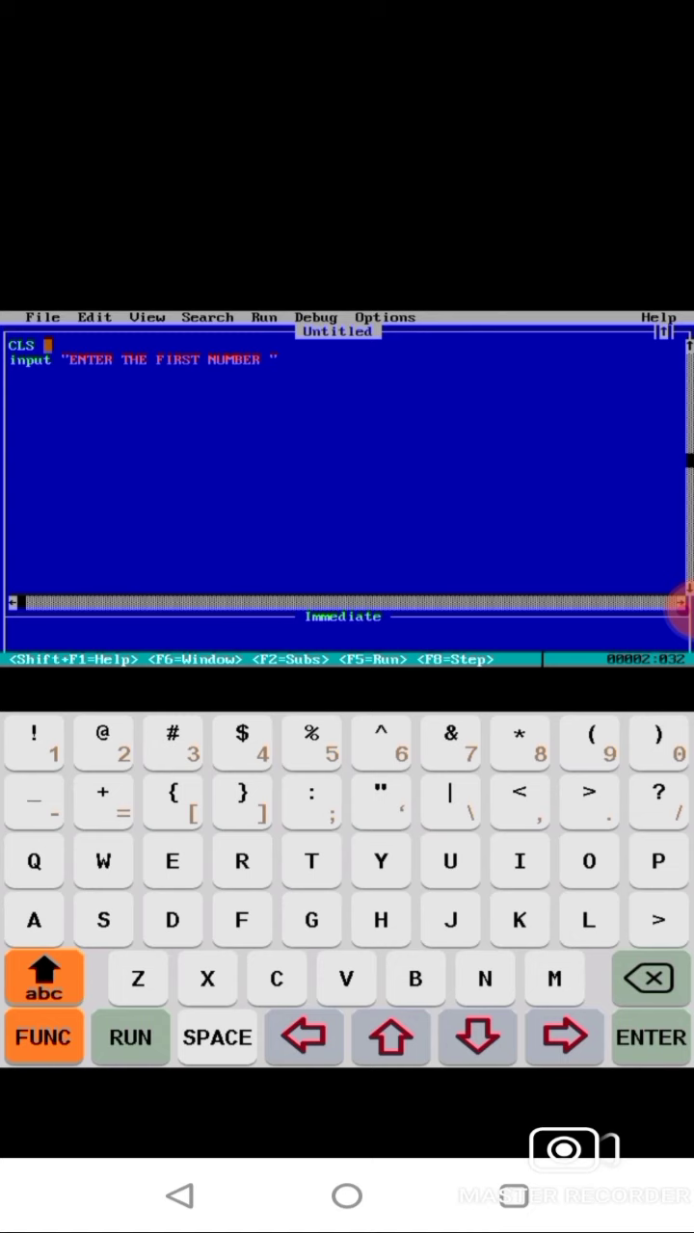
pyautogui.click(43, 976)
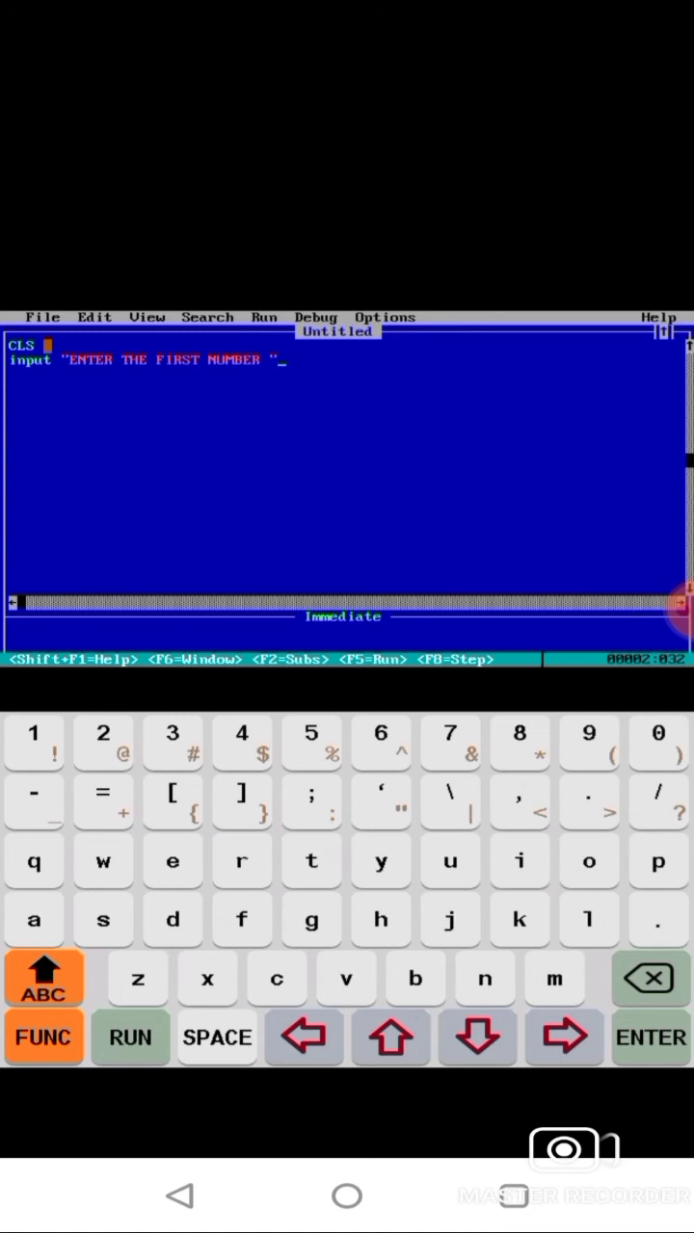
pyautogui.write('a')
pyautogui.click(347, 374)
pyautogui.write('i')
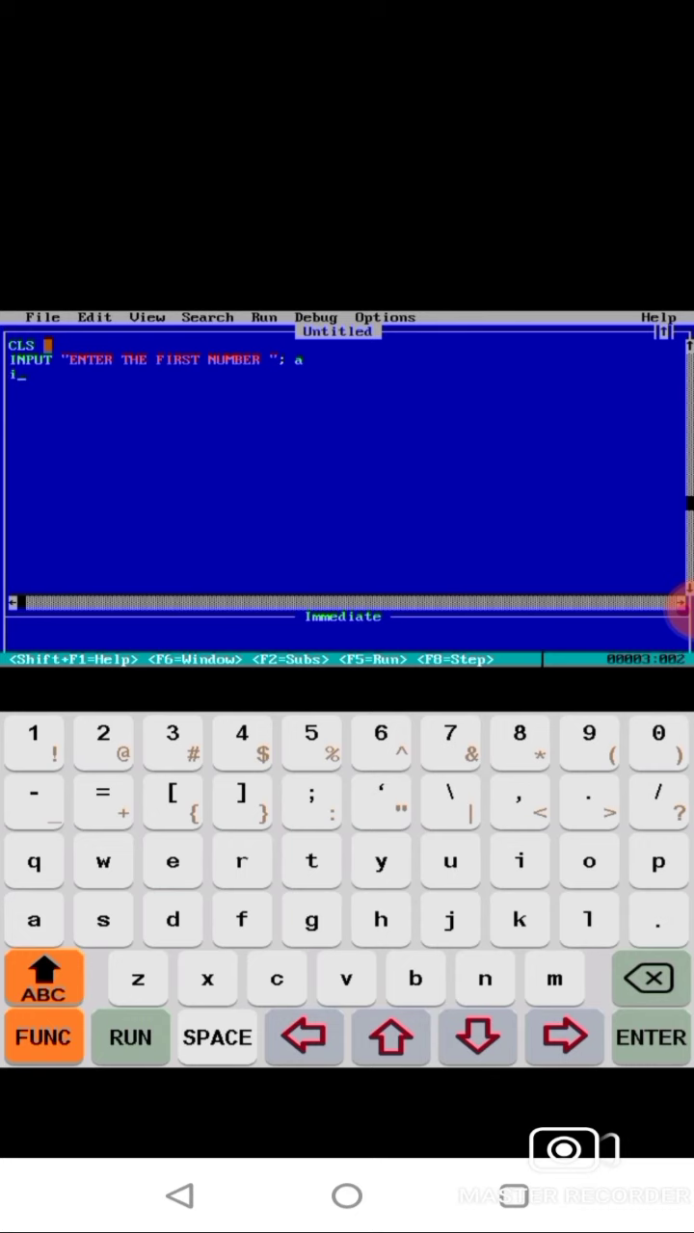
# - Type INPUT "ENTER THE SECOND NUMBER "; b on the third line
pyautogui.click(647, 978)
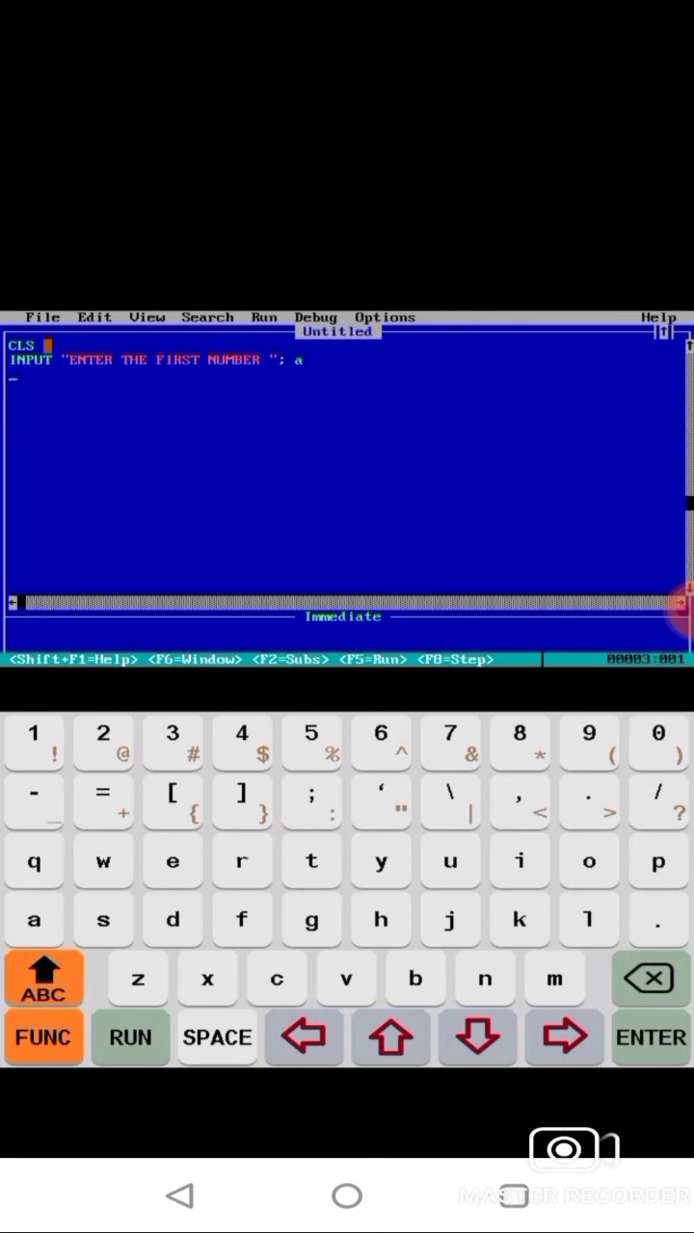
pyautogui.click(43, 976)
pyautogui.write('INPUT')
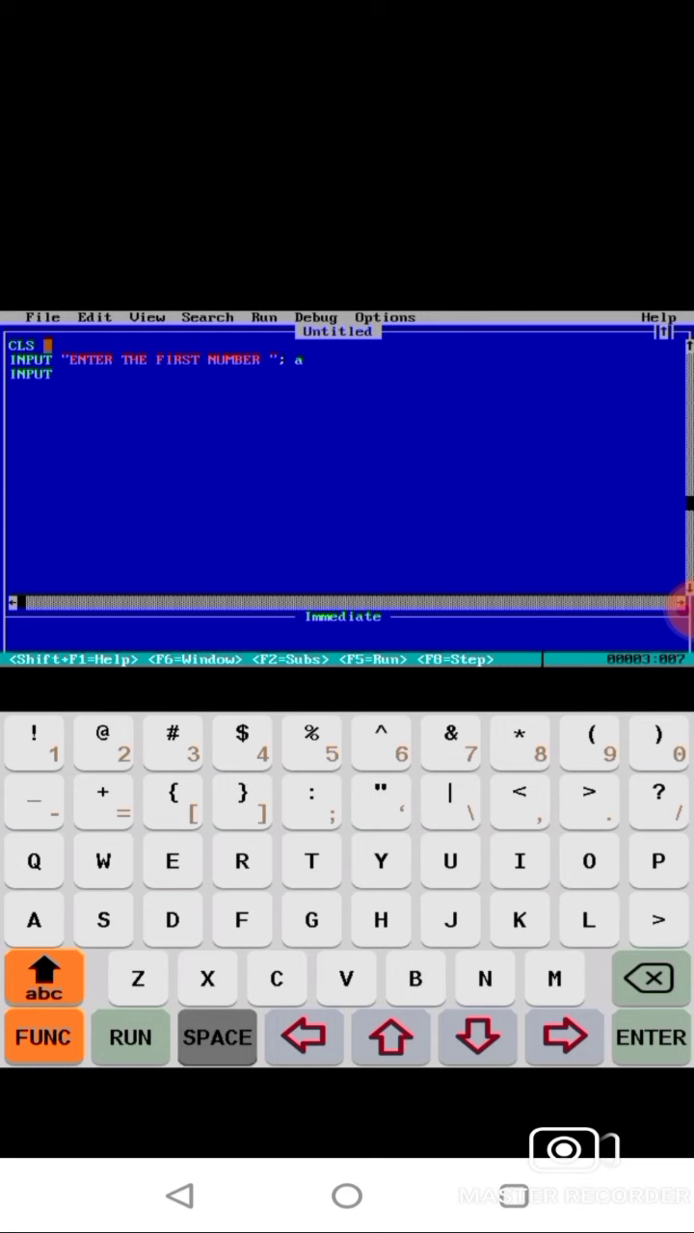
pyautogui.click(43, 1037)
pyautogui.write(' "')
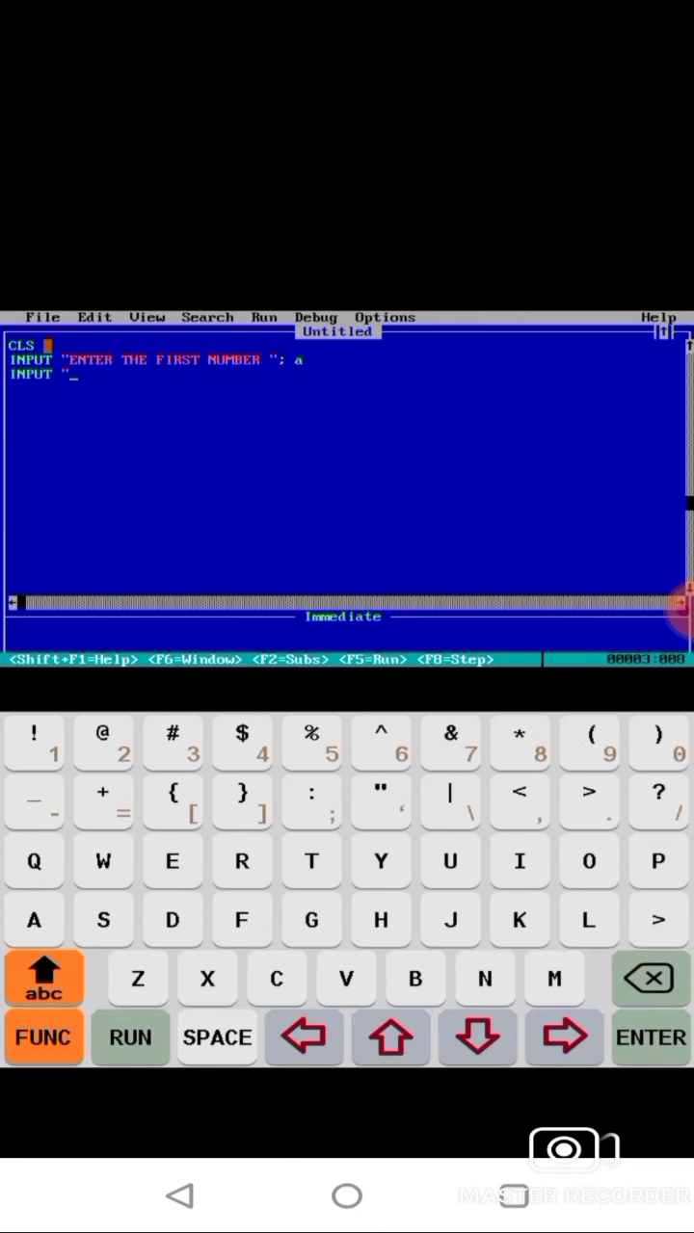
pyautogui.click(43, 977)
pyautogui.write('E')
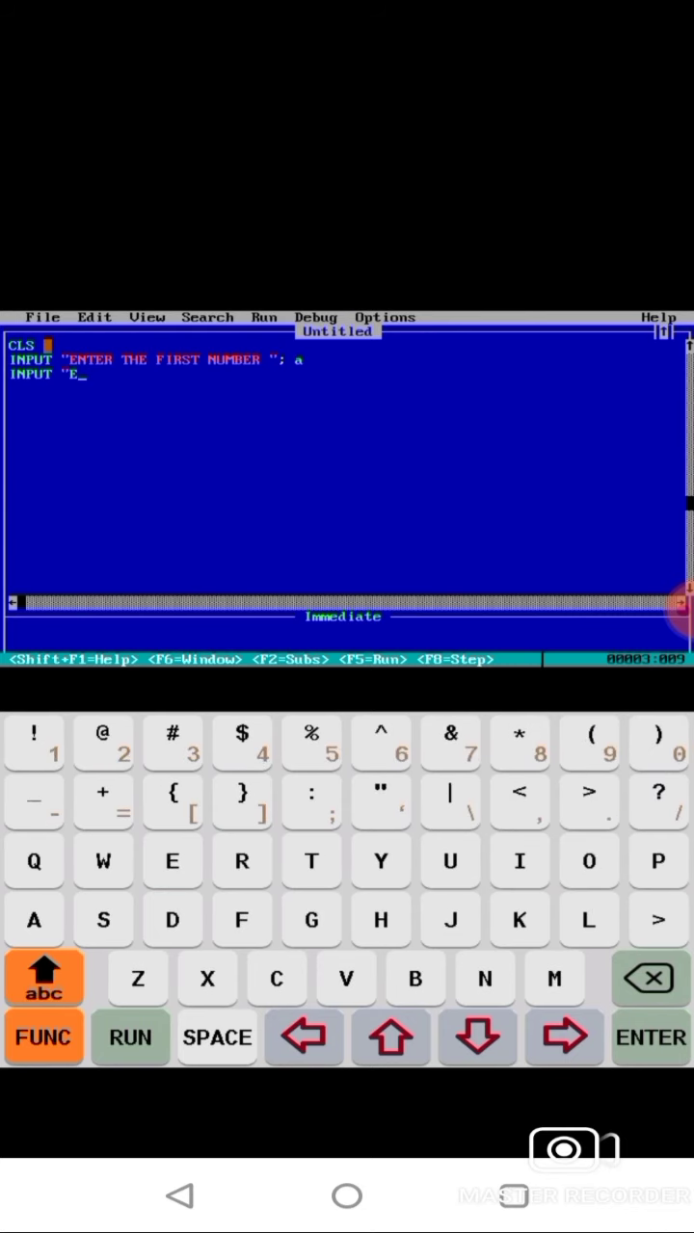
pyautogui.write('NTER')
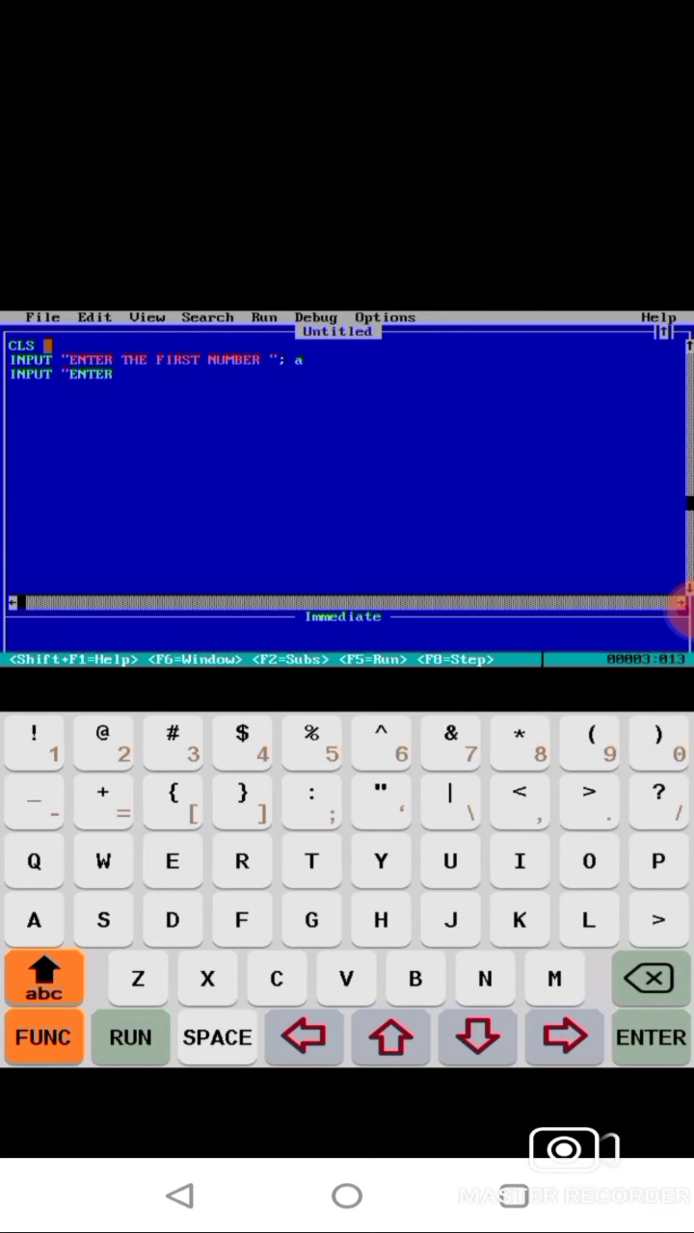
pyautogui.write('THE SECOND N')
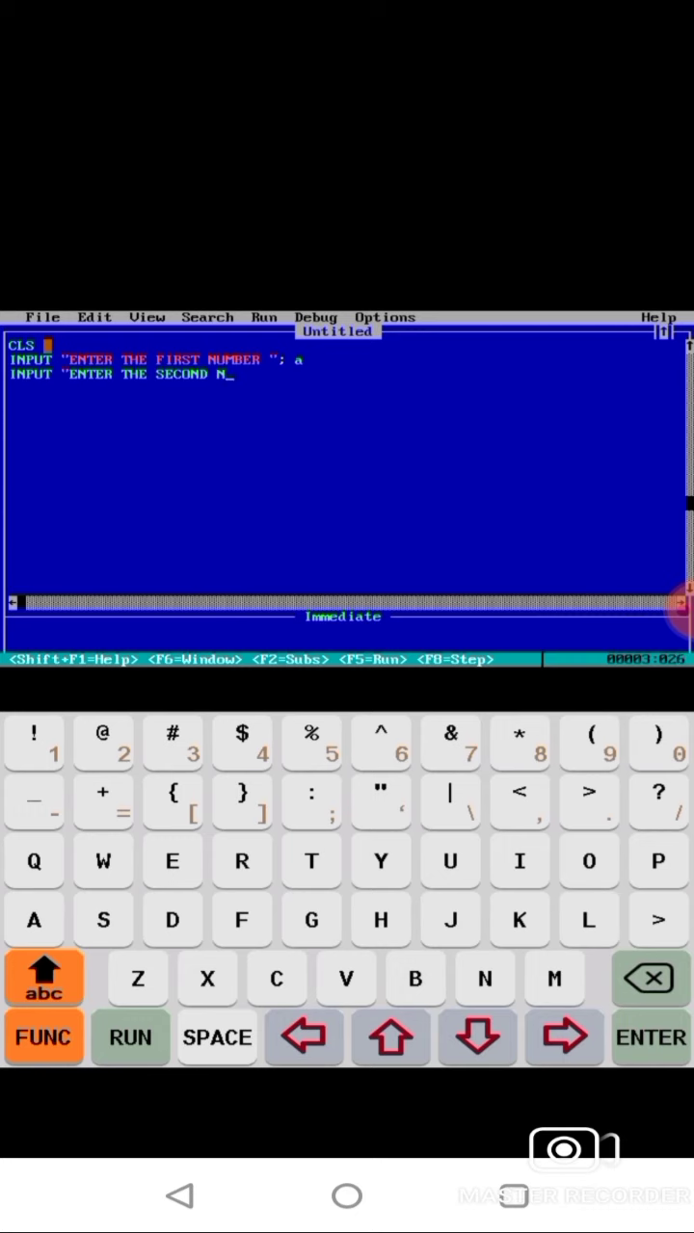
pyautogui.write('UMBE')
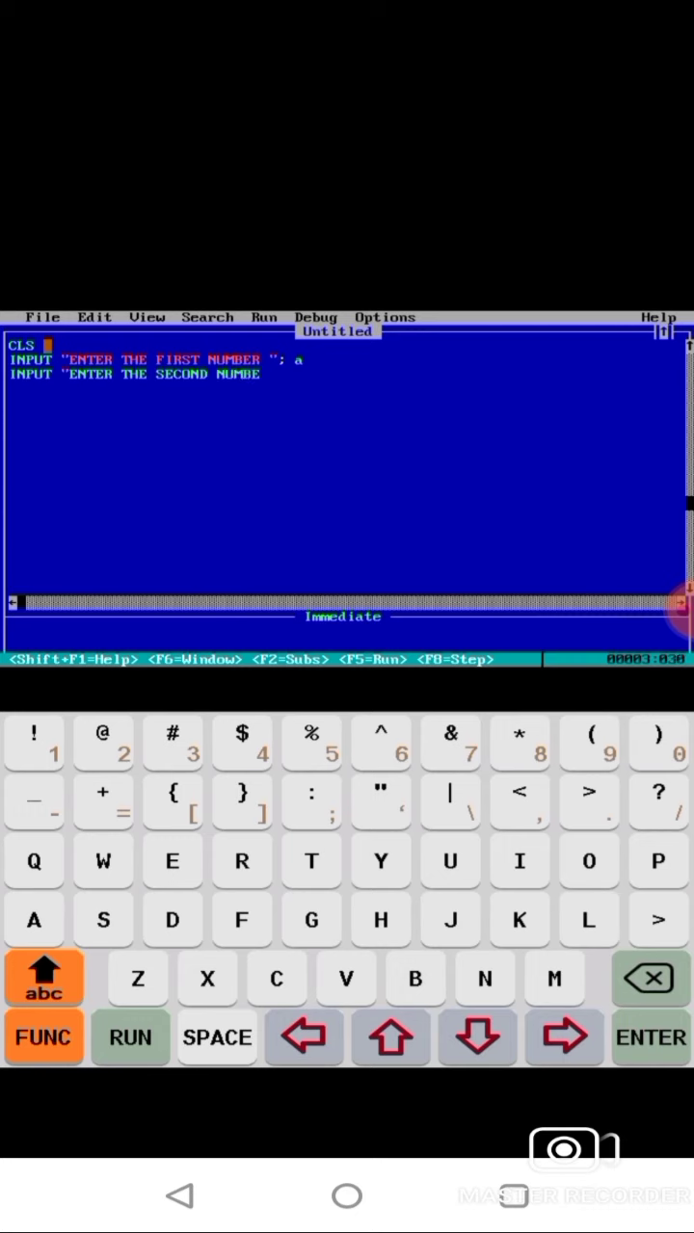
pyautogui.write('R')
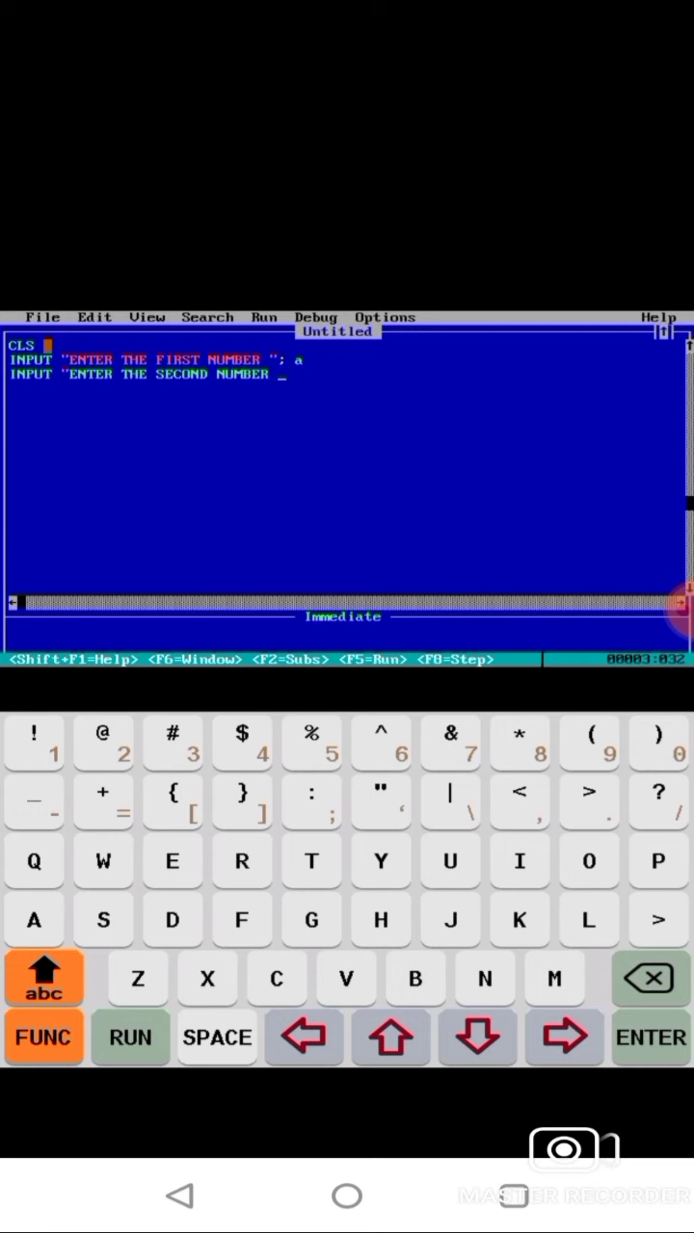
pyautogui.click(380, 802)
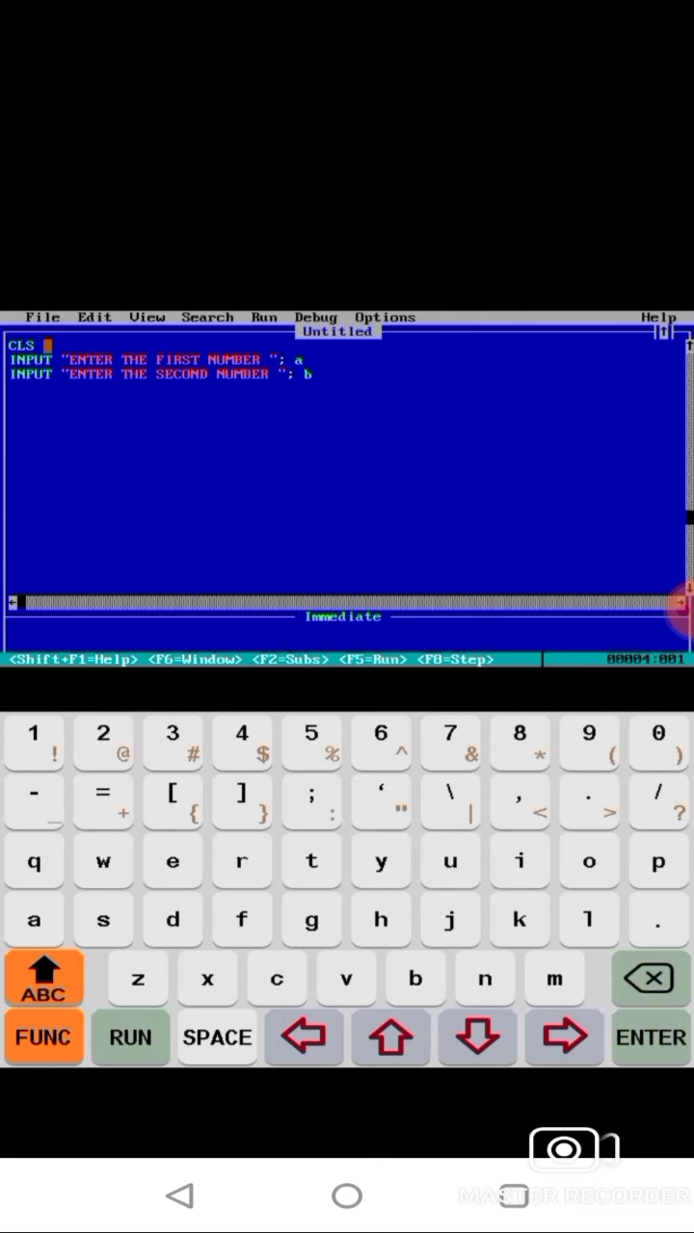
# - Add the line c = a + b after the second input
pyautogui.press('Enter')
pyautogui.write('c=')
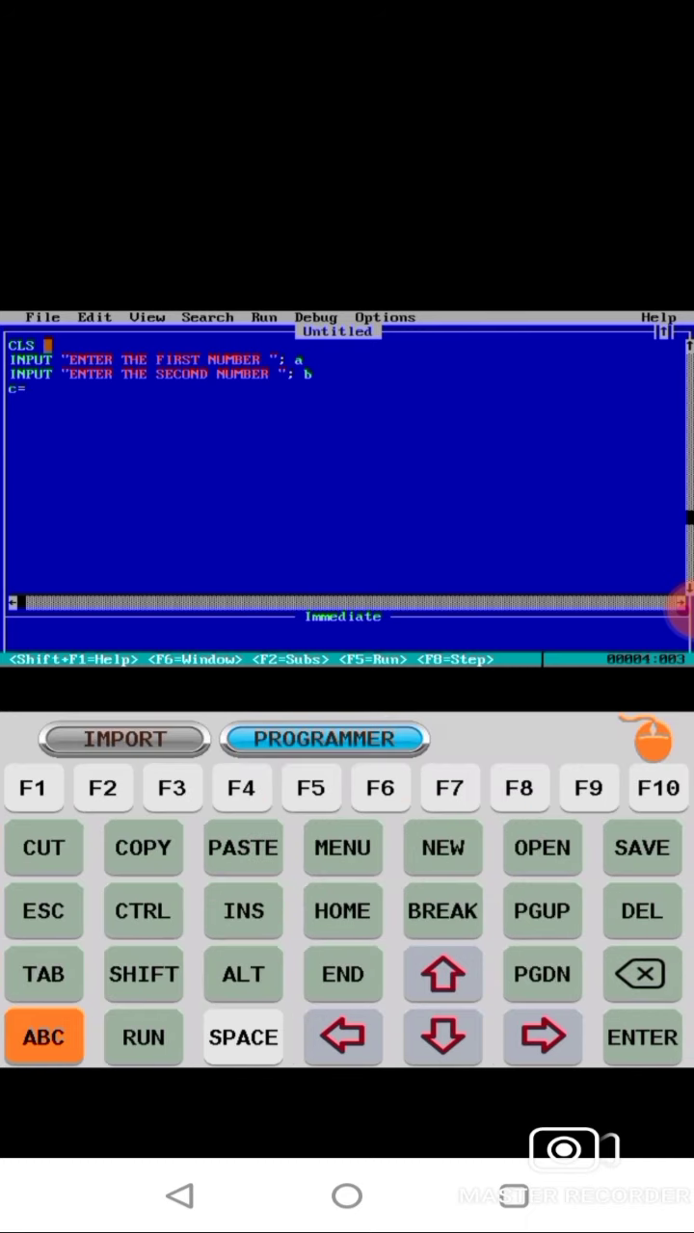
pyautogui.click(44, 1037)
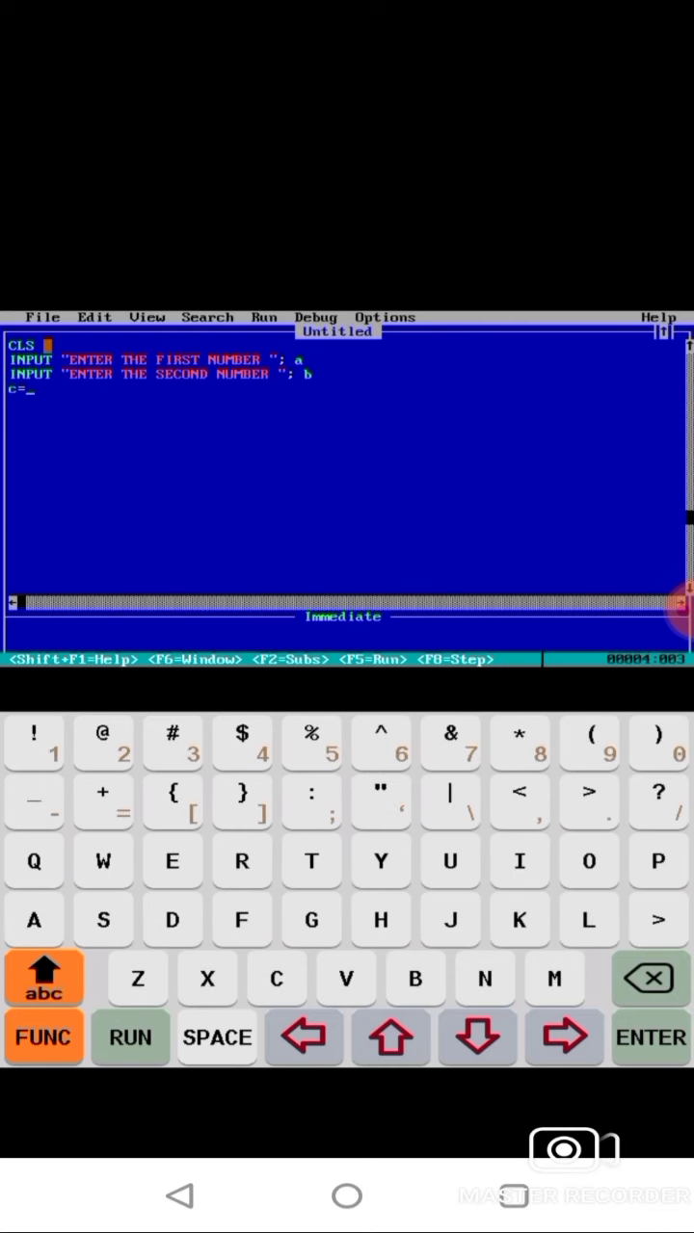
pyautogui.write('a+')
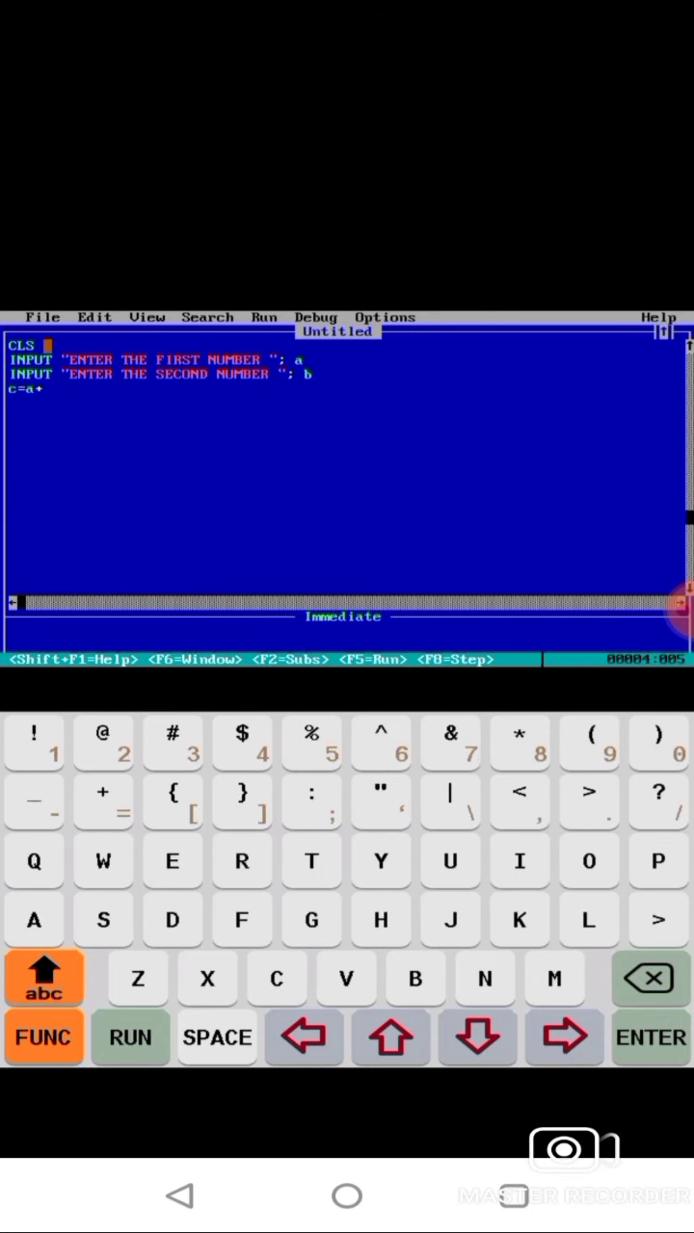
pyautogui.click(43, 976)
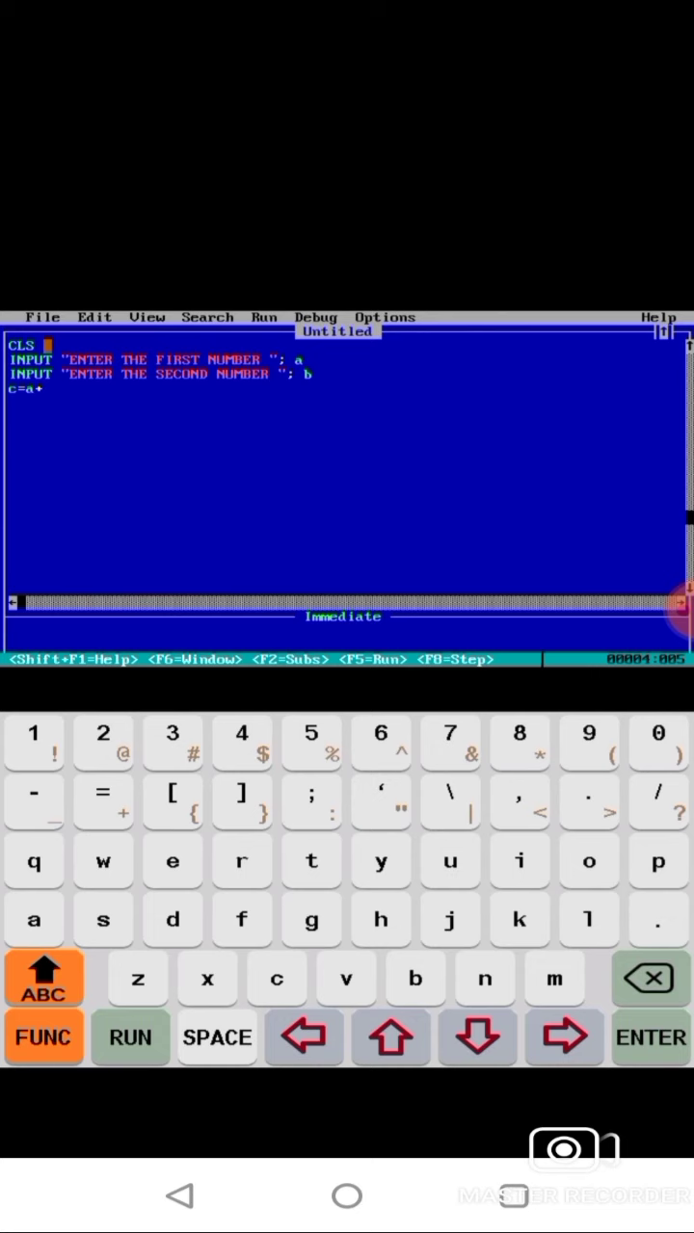
pyautogui.press('Enter')
pyautogui.write('pr')
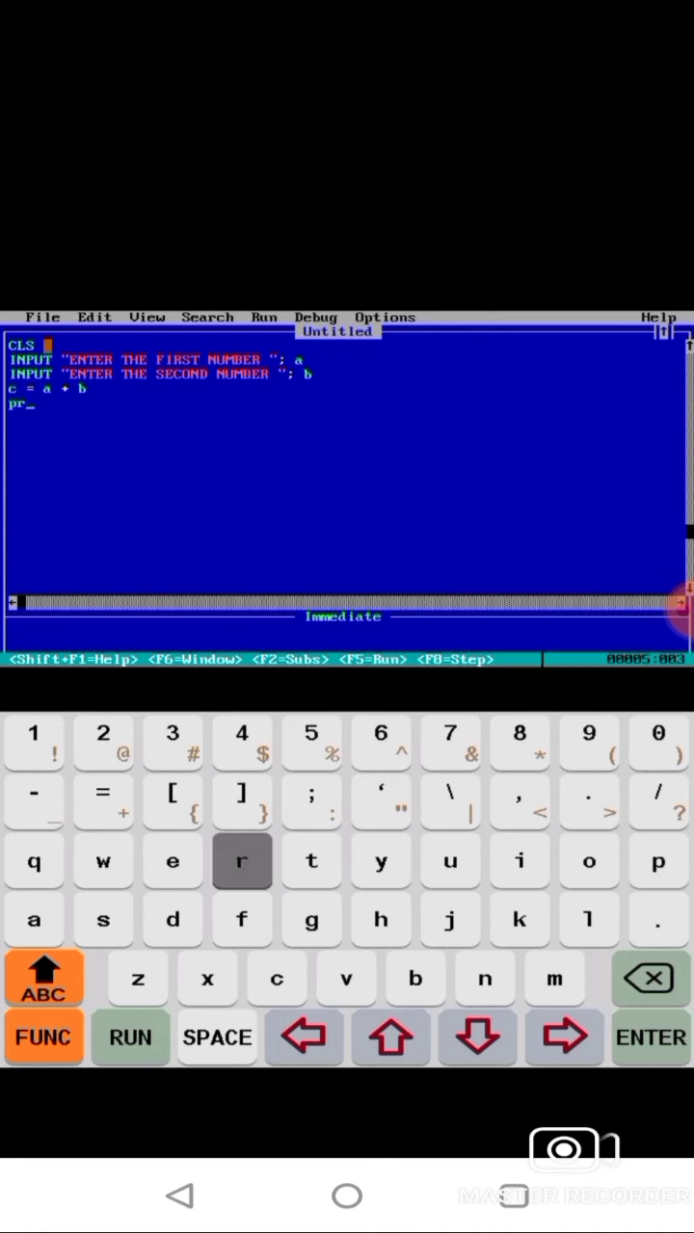
# - Add the line PRINT "THE SUM IS "; c
pyautogui.click(649, 979)
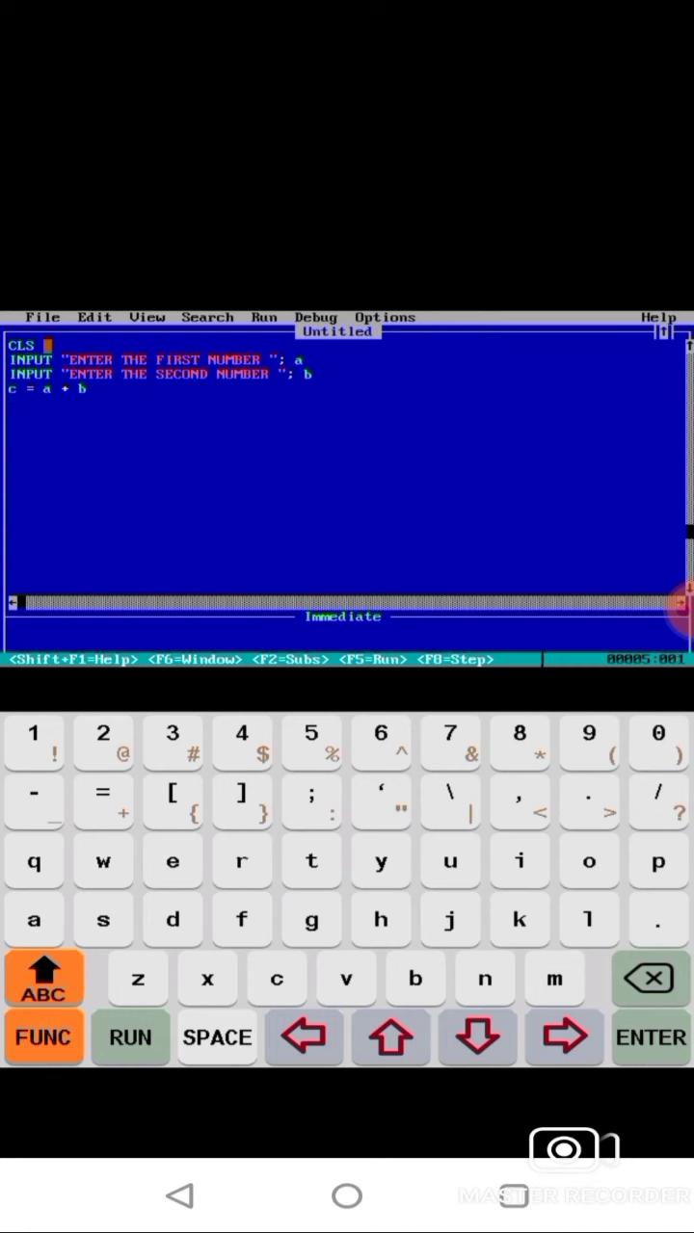
pyautogui.click(43, 976)
pyautogui.write('PRIN')
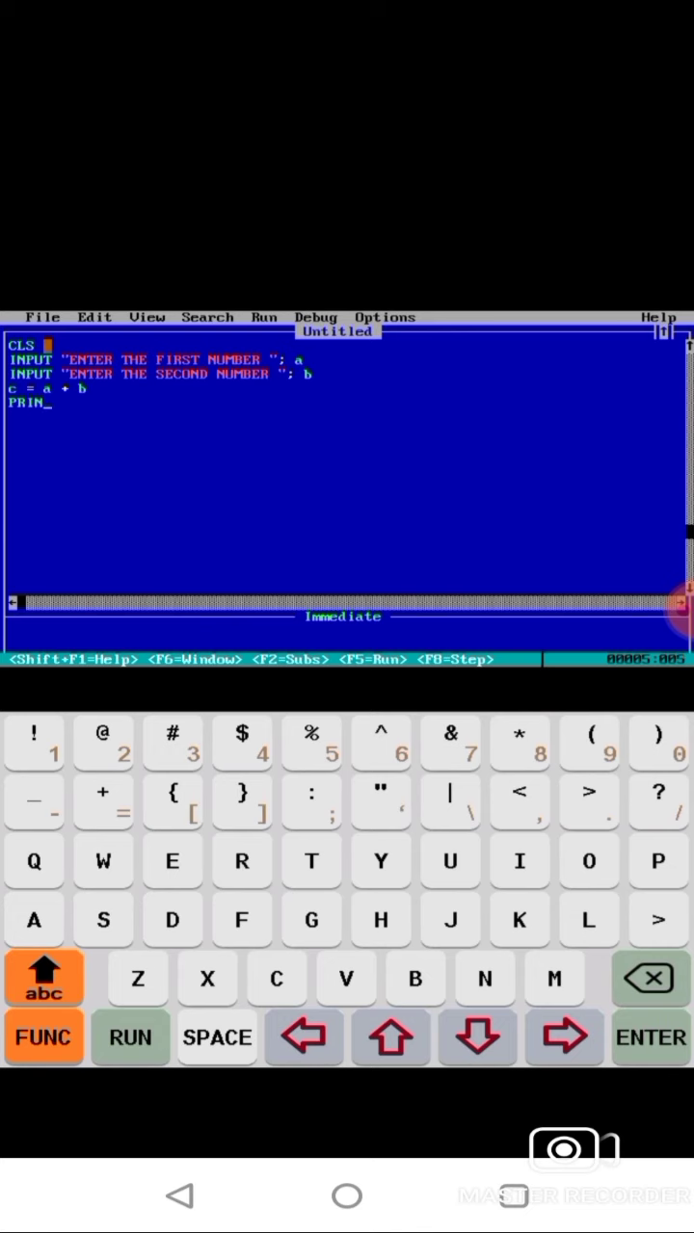
pyautogui.write('T')
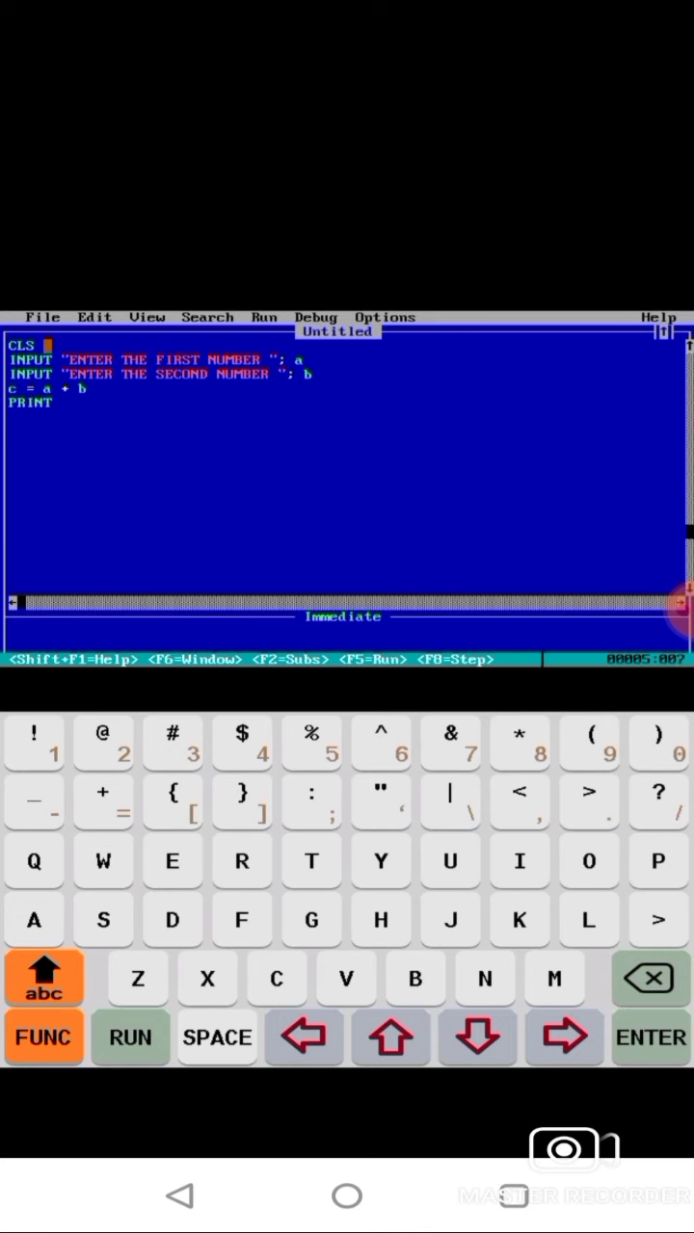
pyautogui.click(379, 789)
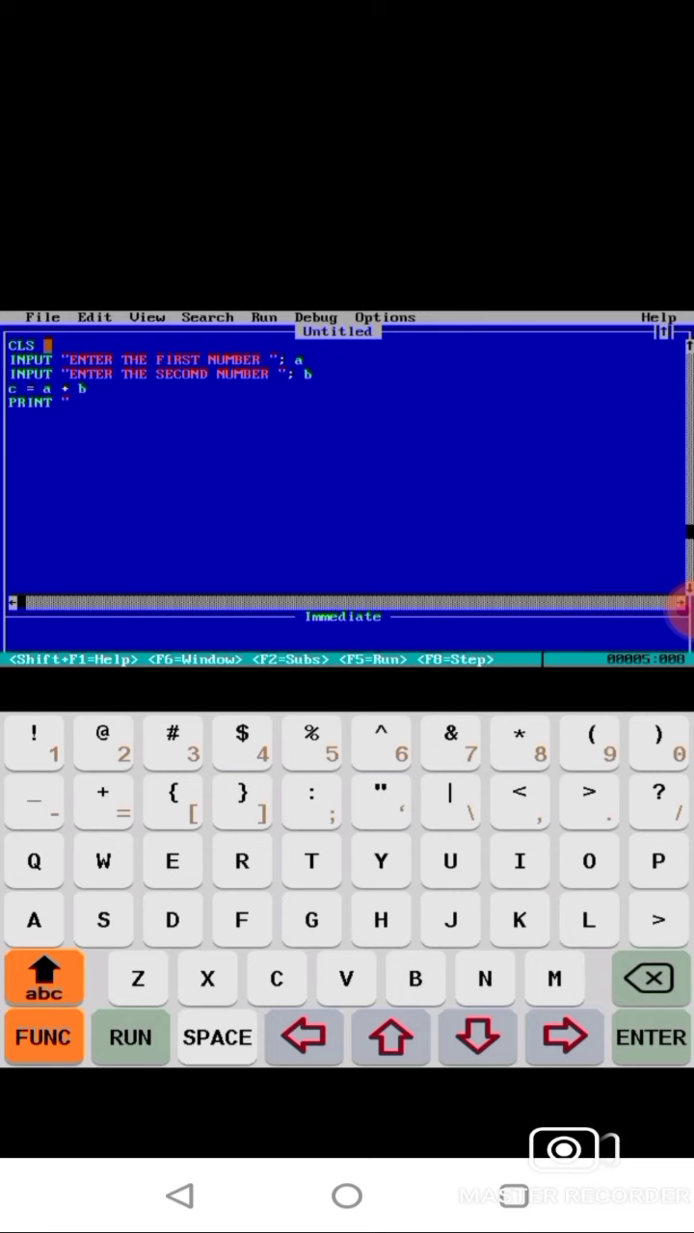
pyautogui.write('THE SU')
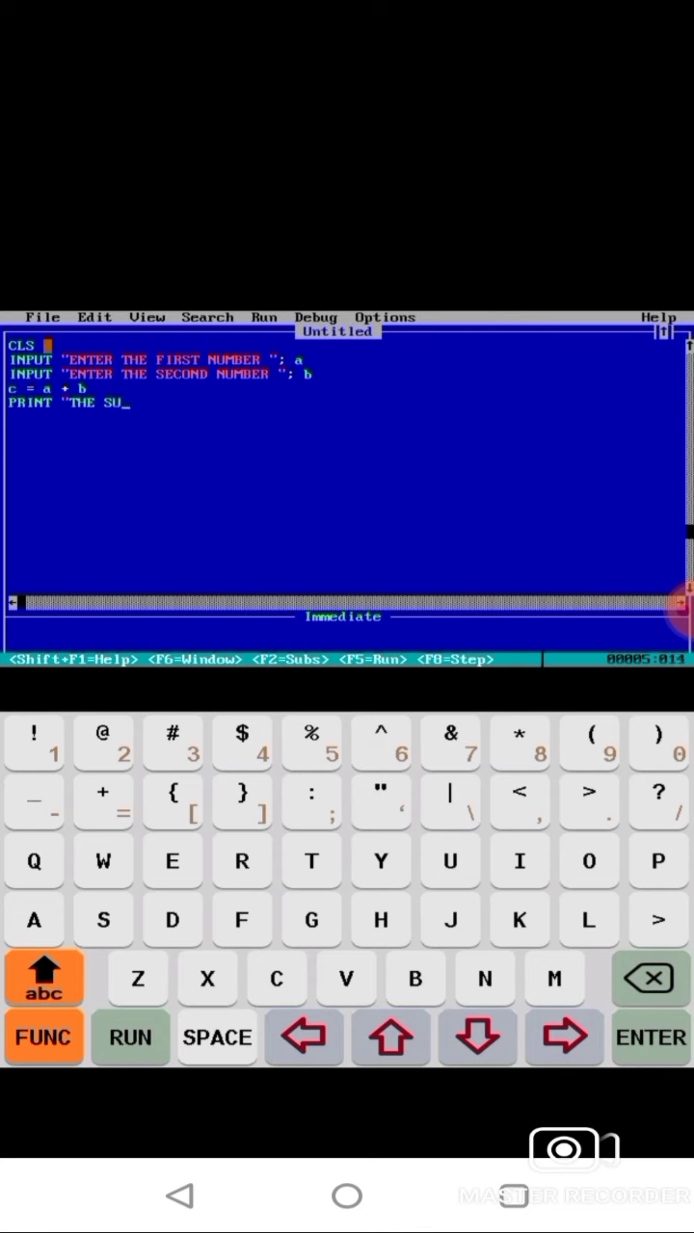
pyautogui.write('M I')
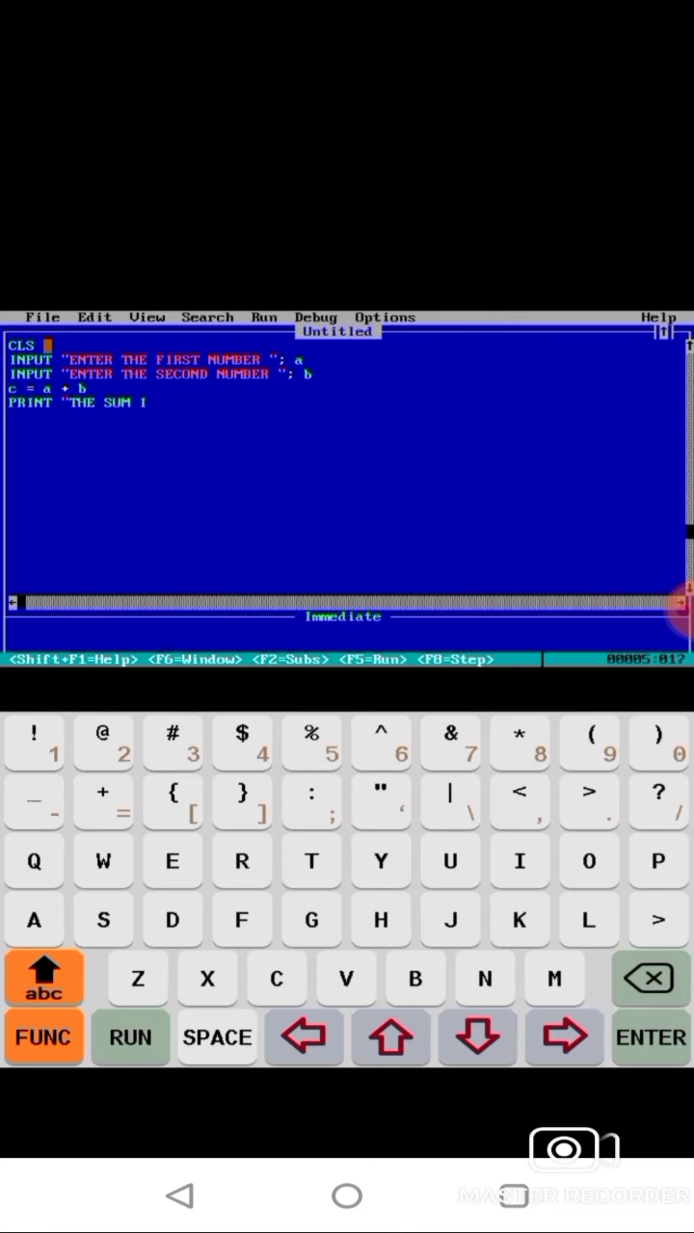
pyautogui.write('S"')
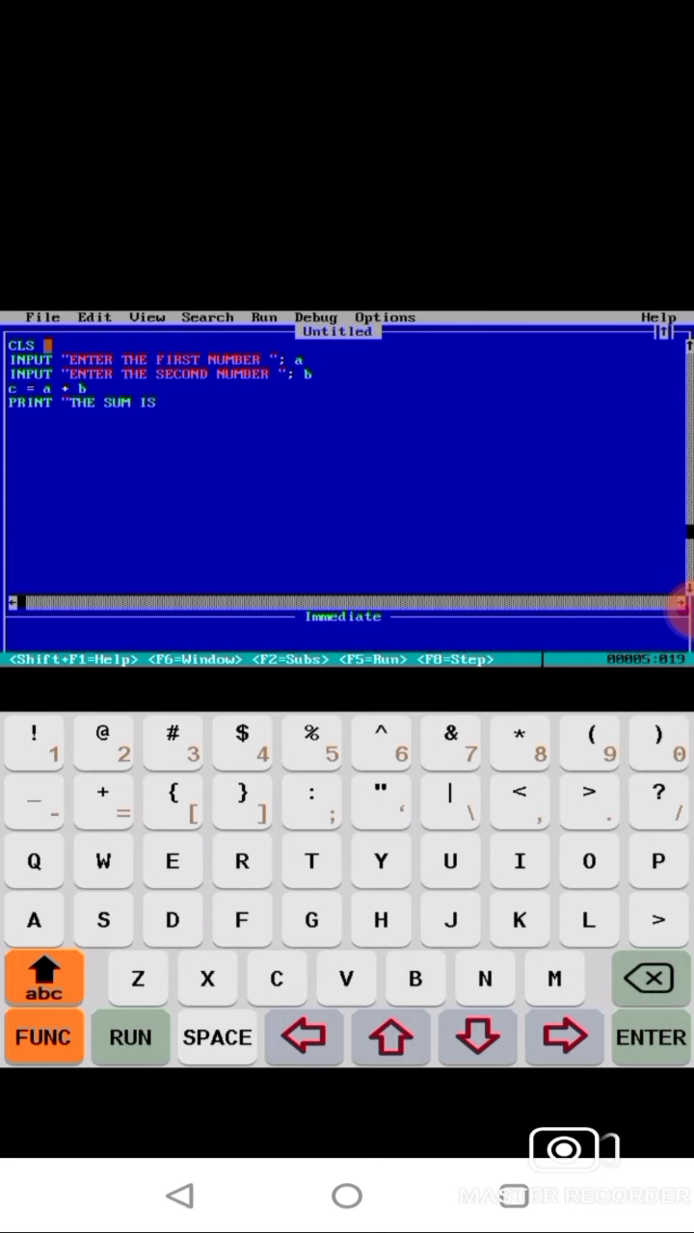
pyautogui.click(379, 788)
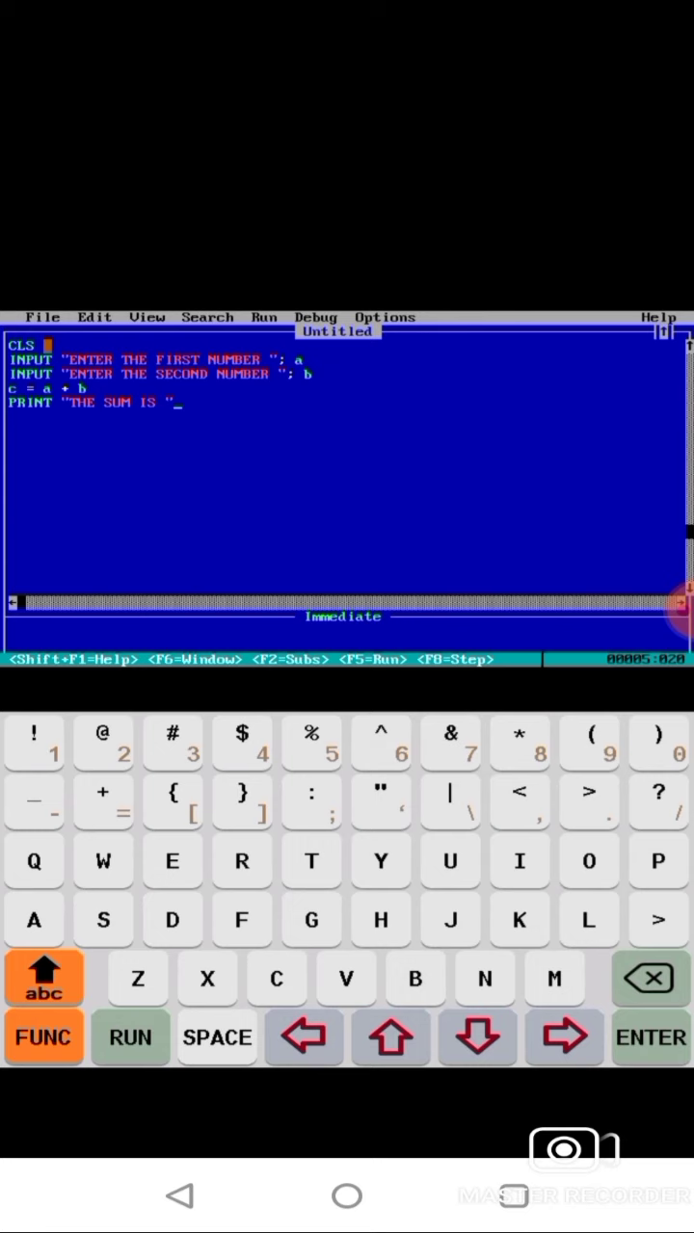
pyautogui.click(44, 1036)
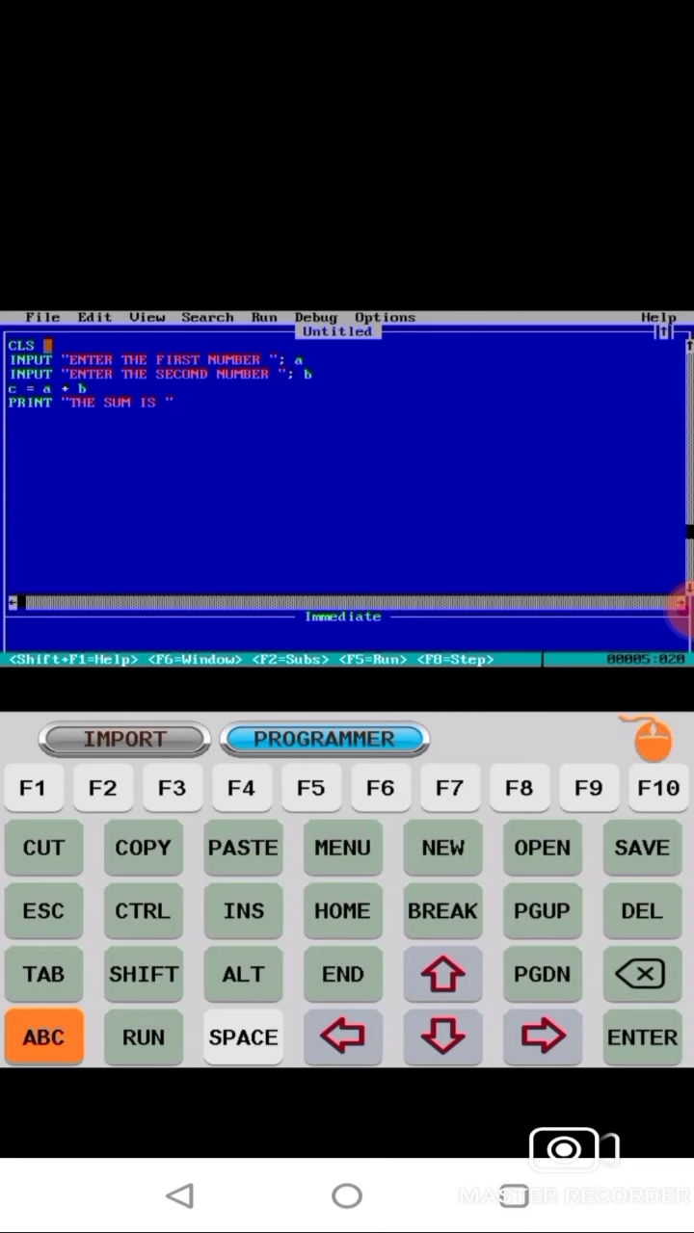
pyautogui.click(42, 1037)
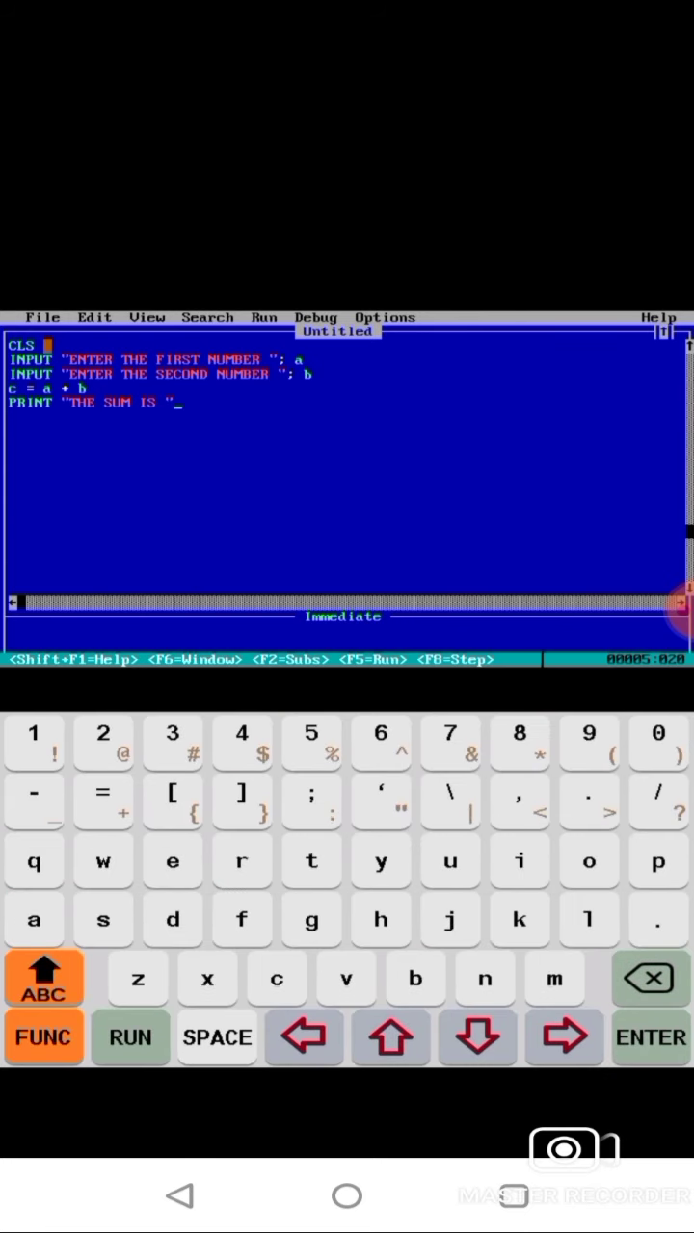
pyautogui.click(311, 803)
pyautogui.write('; c')
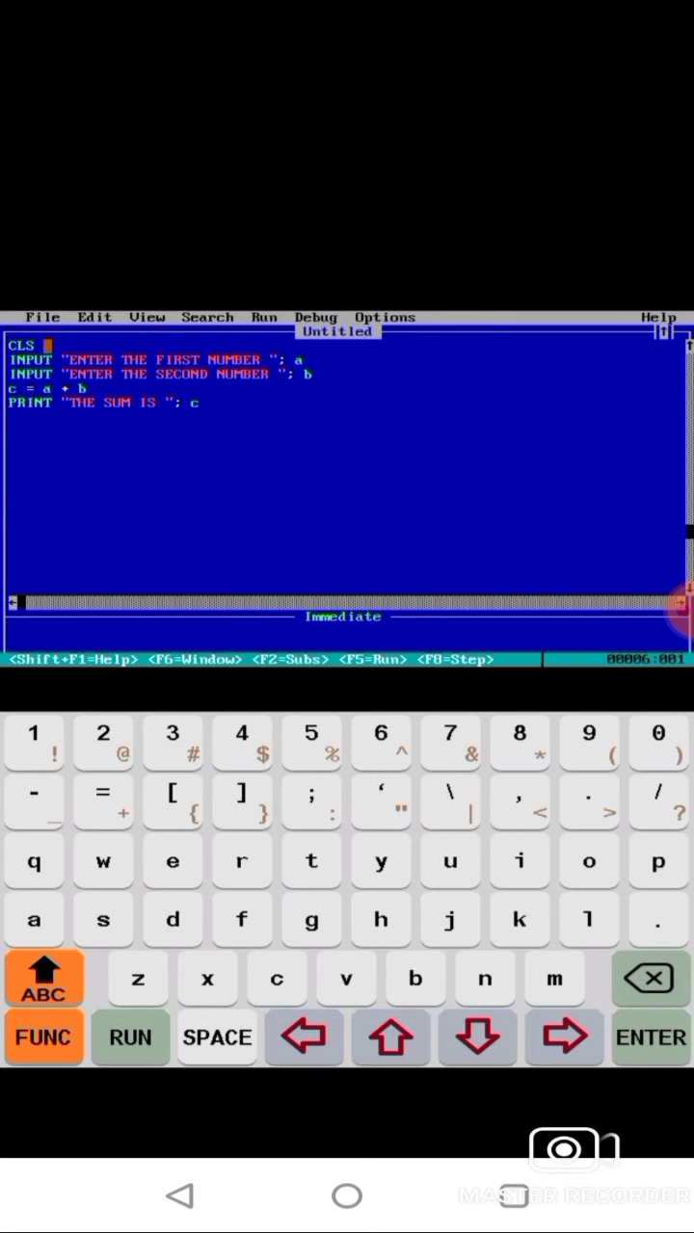
pyautogui.click(43, 976)
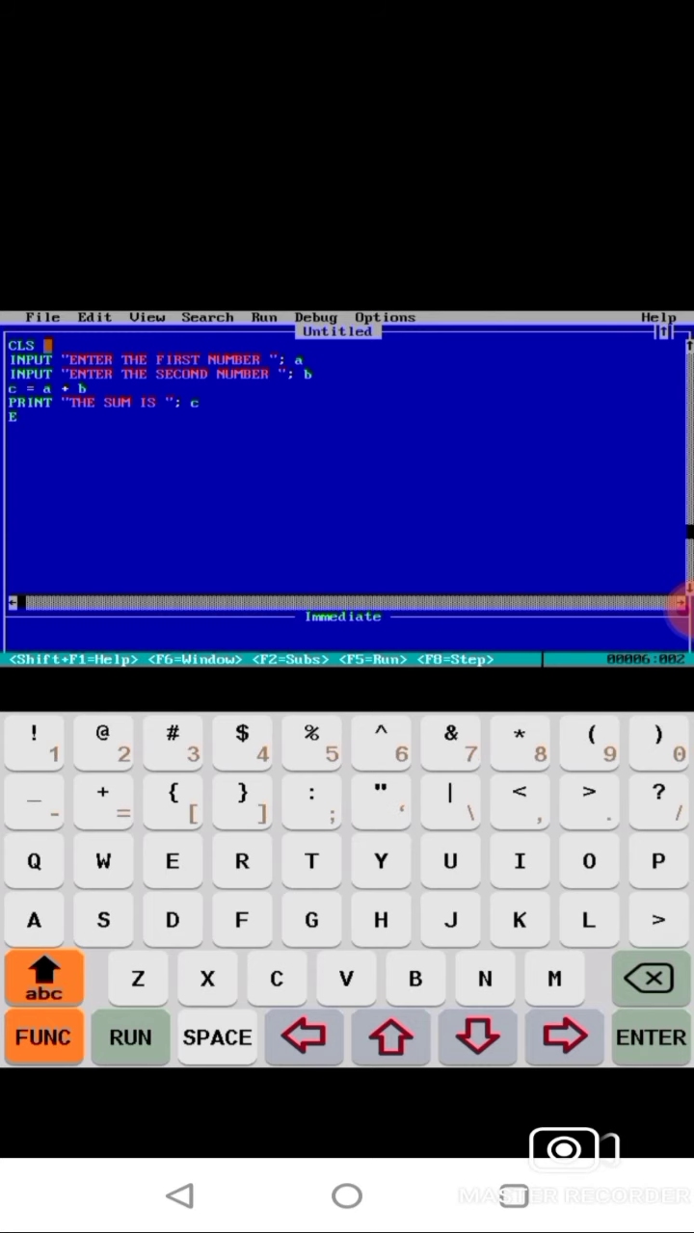
# - Type END as the final line and return to touchpad mode
pyautogui.write('ND')
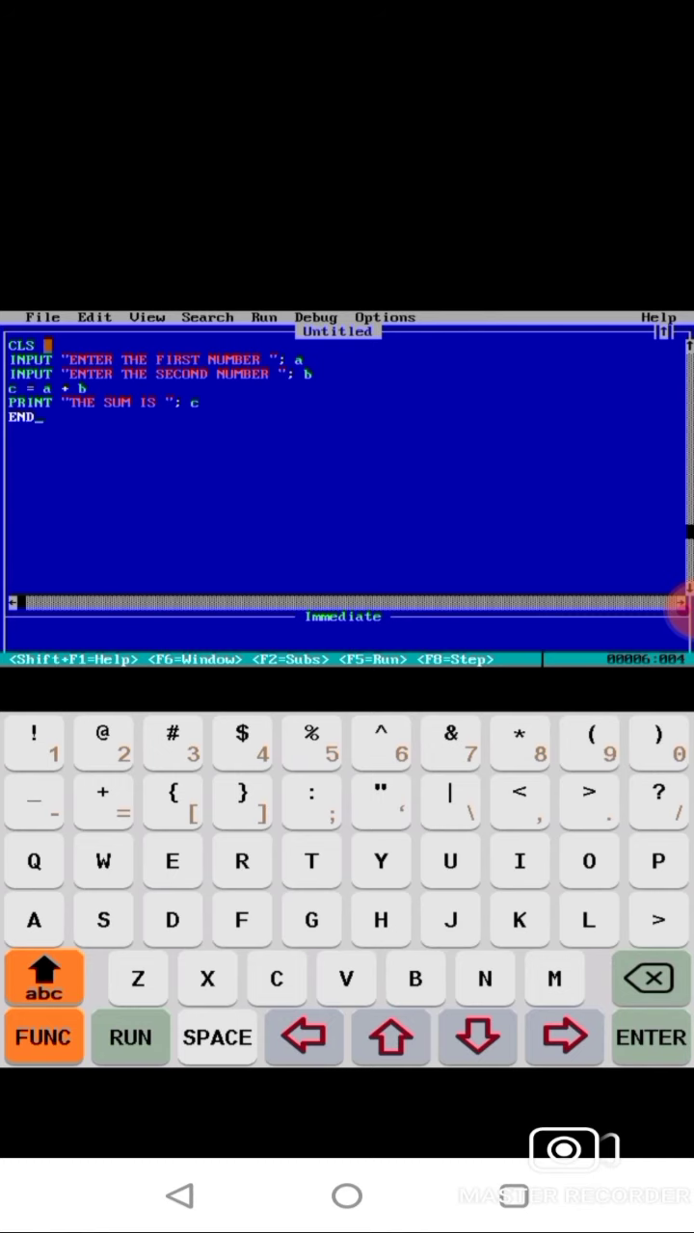
pyautogui.click(44, 1036)
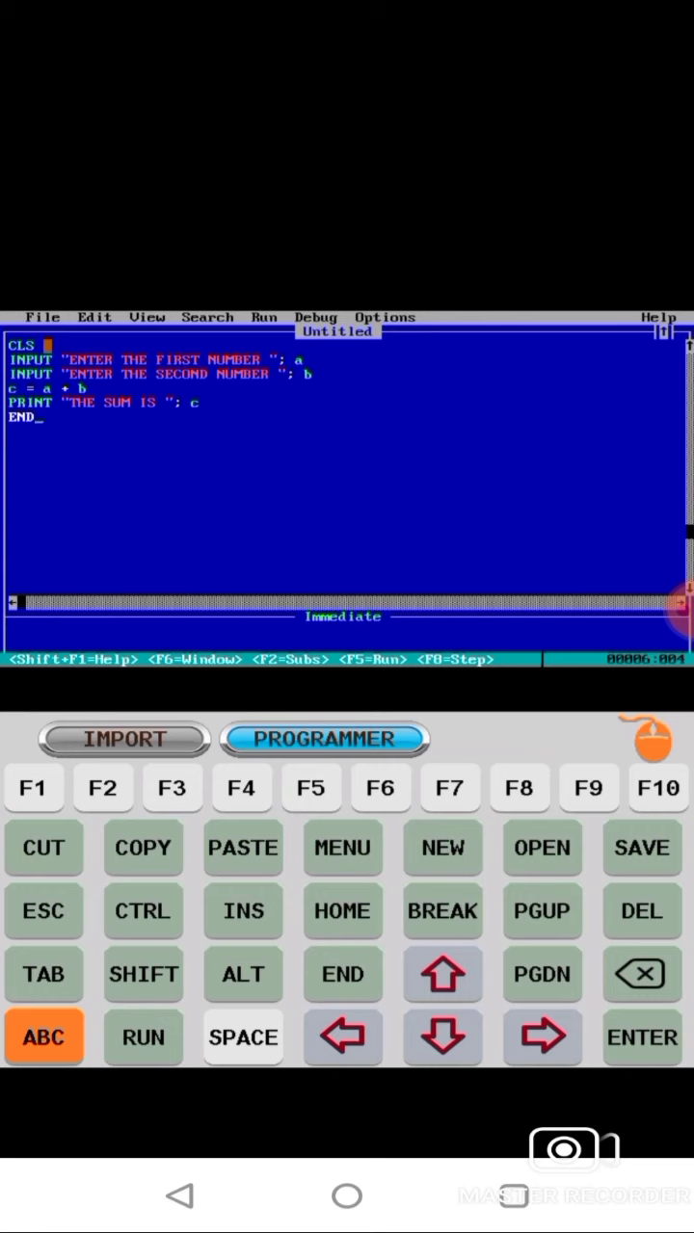
pyautogui.click(650, 738)
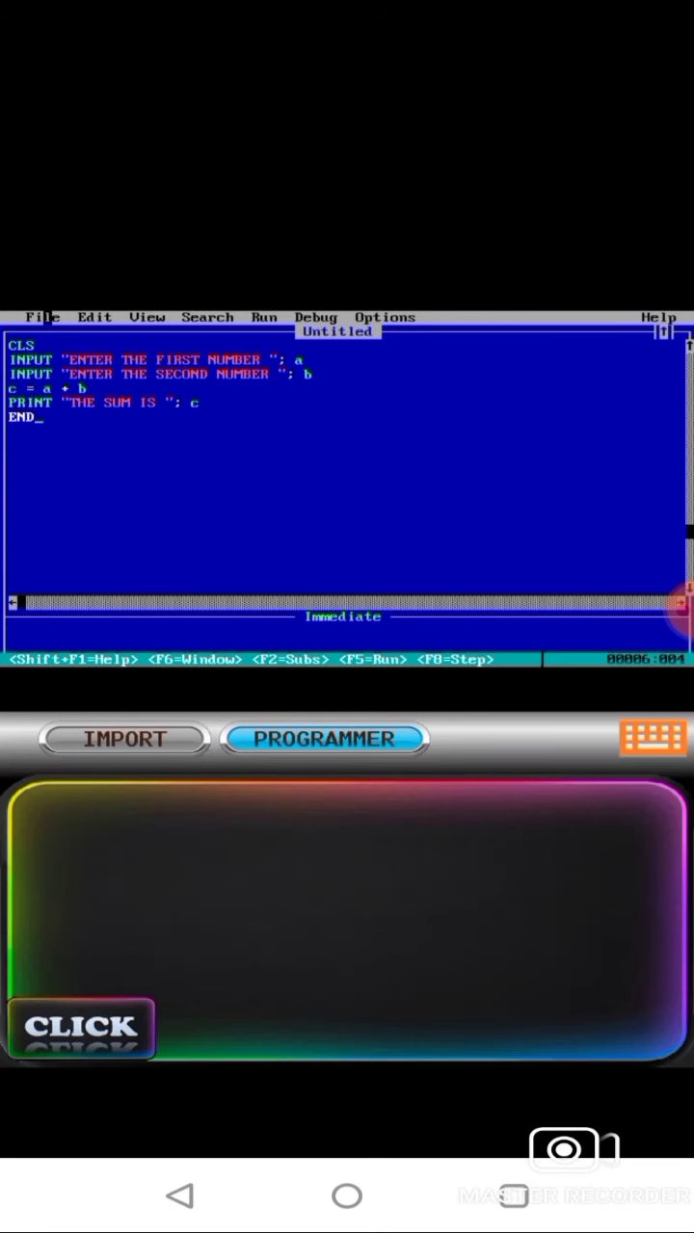
# - Open the Save dialog from the File menu
pyautogui.click(41, 317)
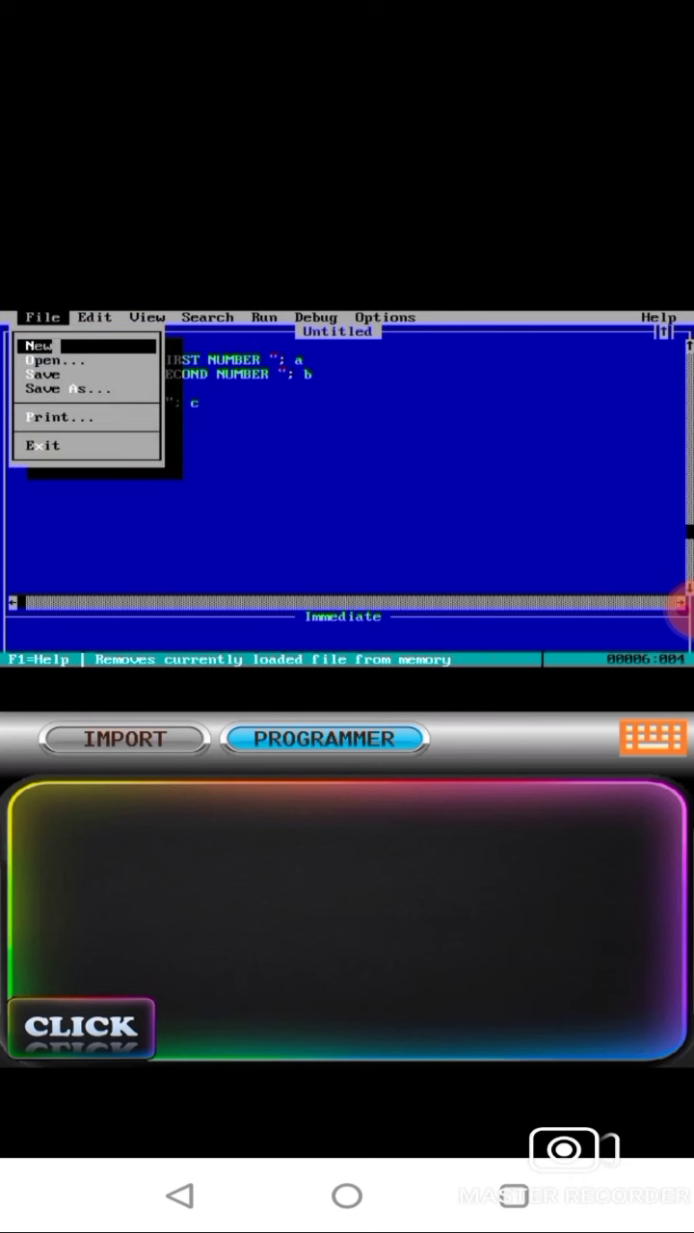
pyautogui.moveTo(43, 374)
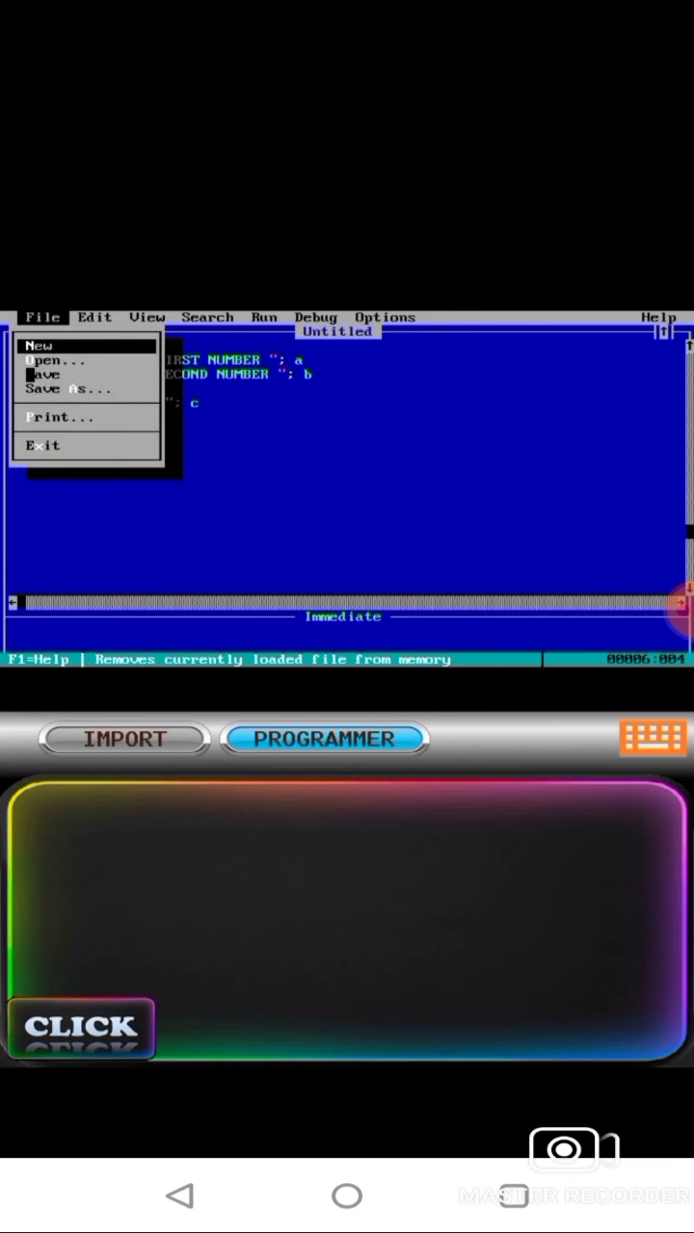
pyautogui.click(57, 388)
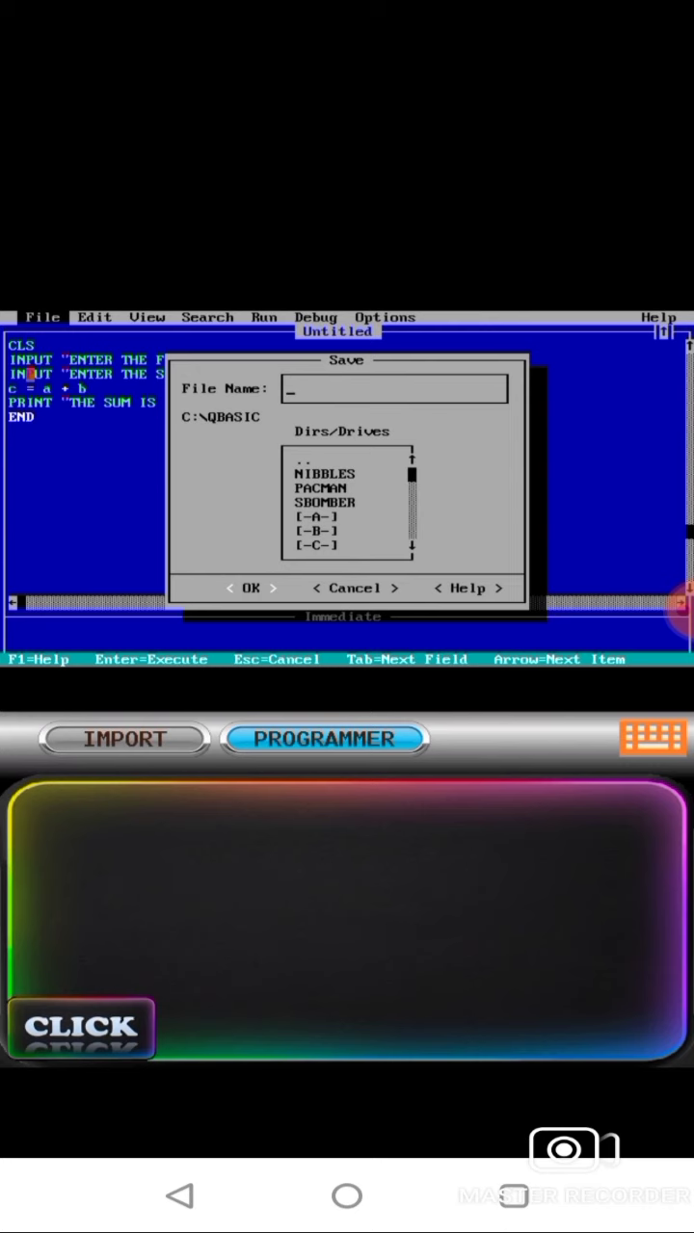
# - Save as 'first pro.bas', which triggers a Bad file name error
pyautogui.click(651, 738)
pyautogui.write('first')
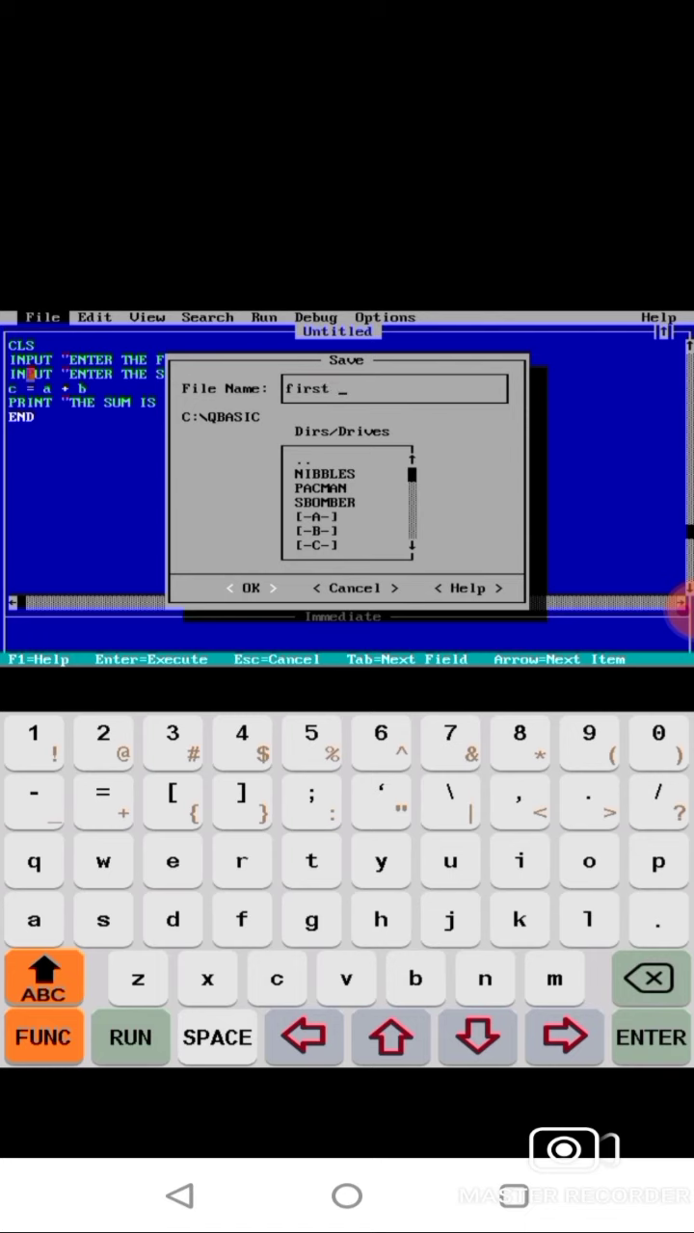
pyautogui.write('pro')
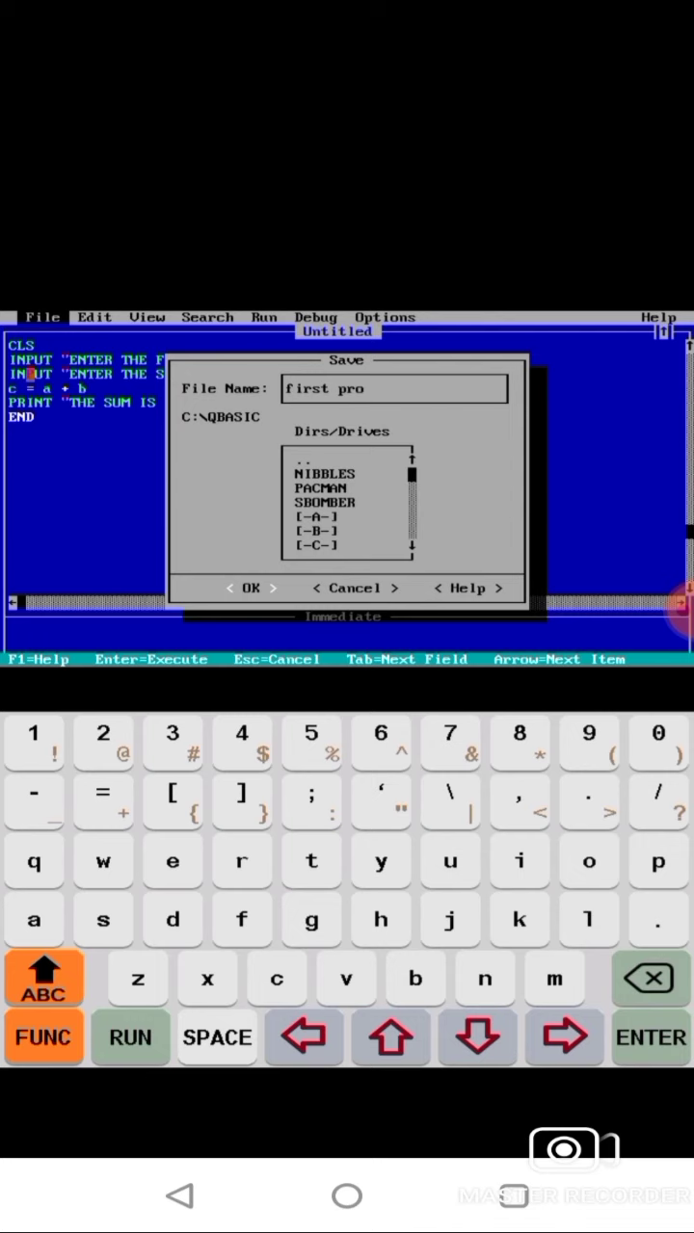
pyautogui.click(44, 1036)
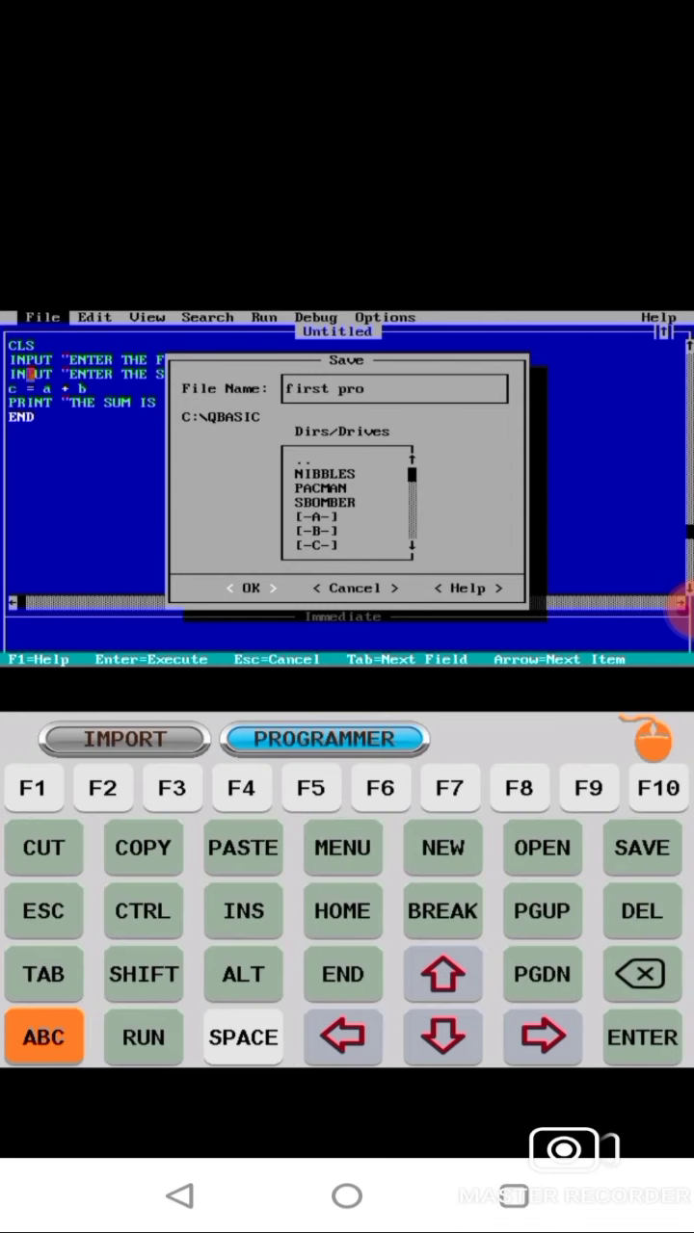
pyautogui.click(43, 1037)
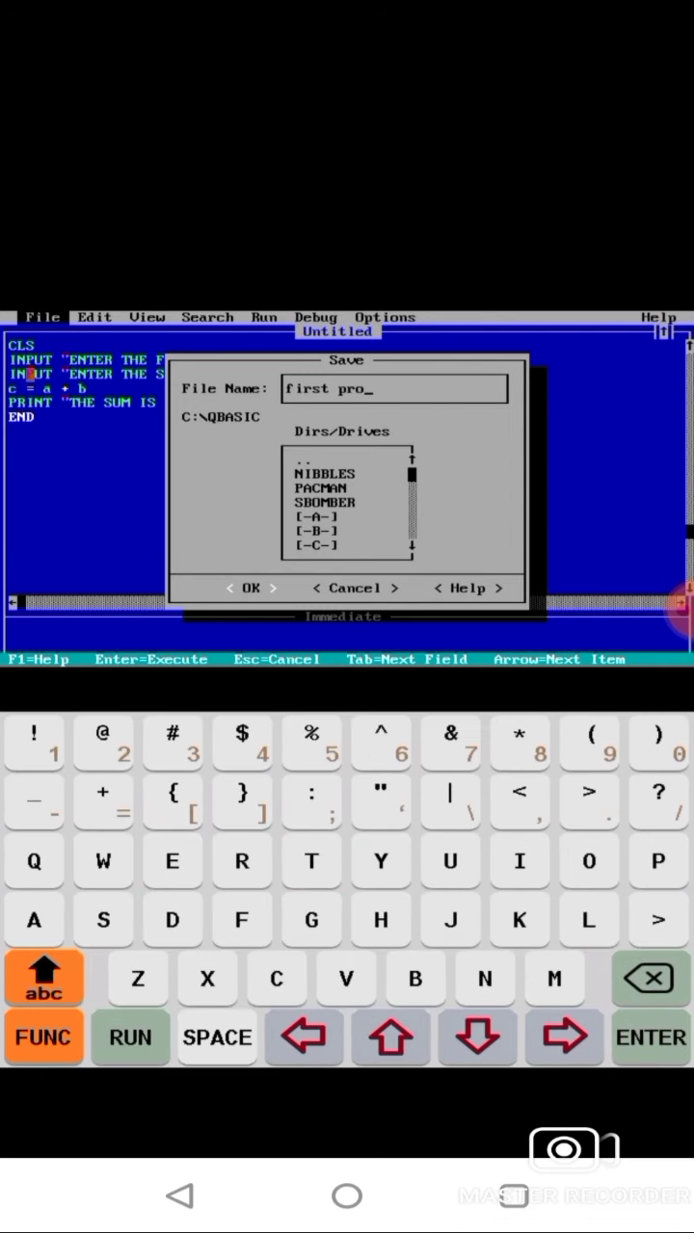
pyautogui.write('.')
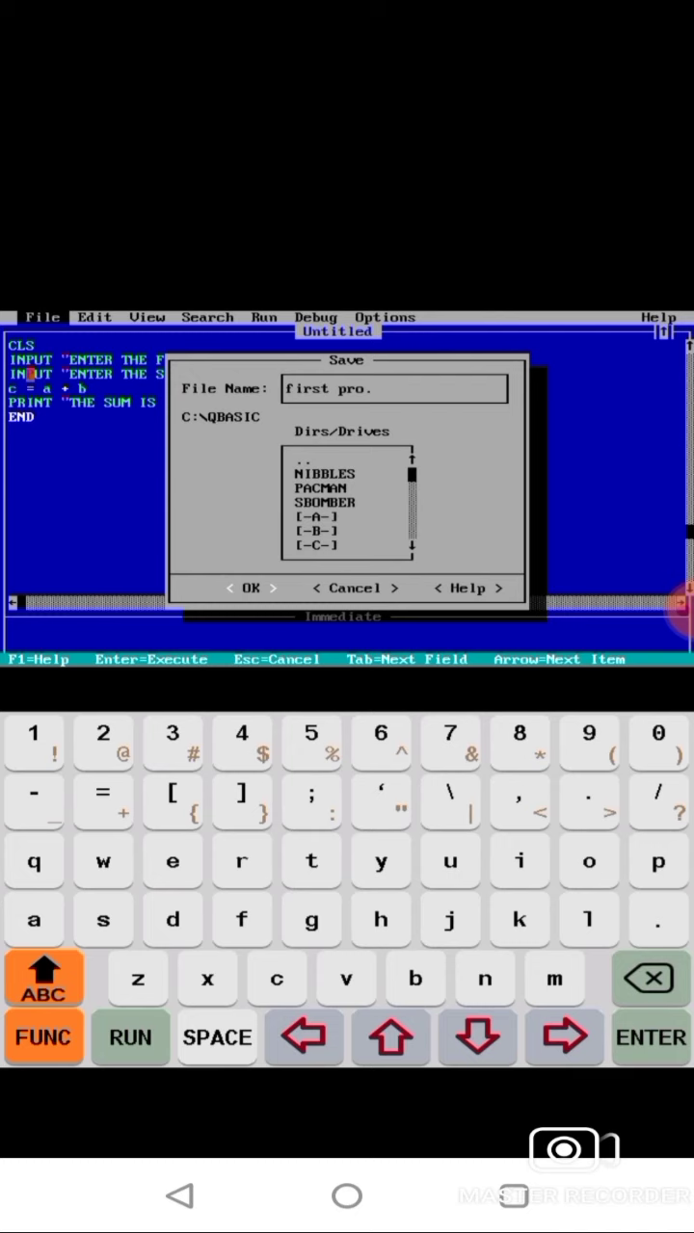
pyautogui.write('bas')
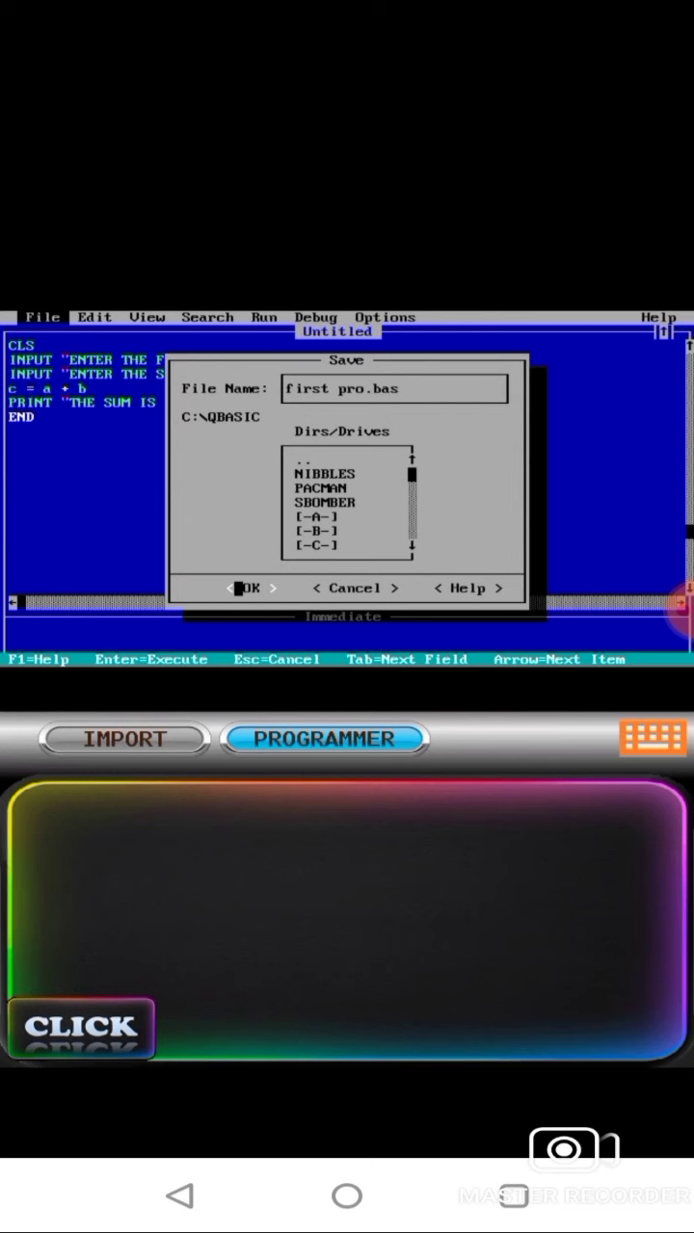
pyautogui.click(249, 588)
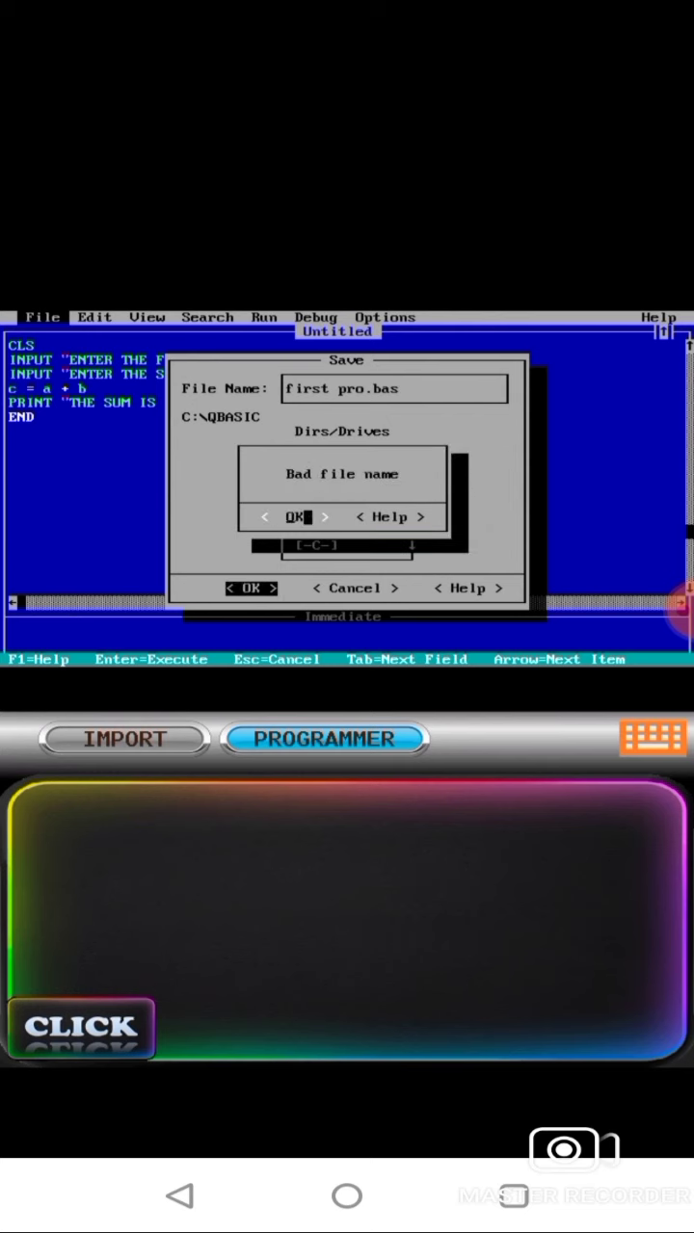
# - Dismiss the error and change the file name to firstprogram.bas
pyautogui.click(297, 517)
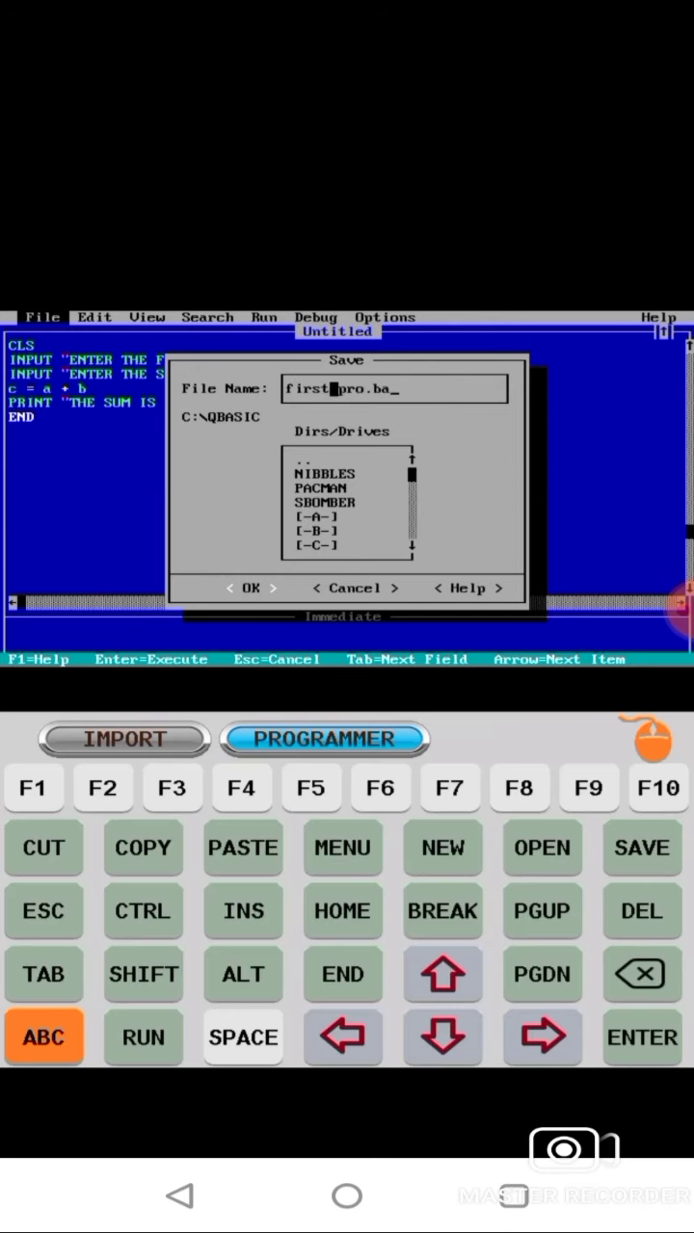
pyautogui.click(639, 975)
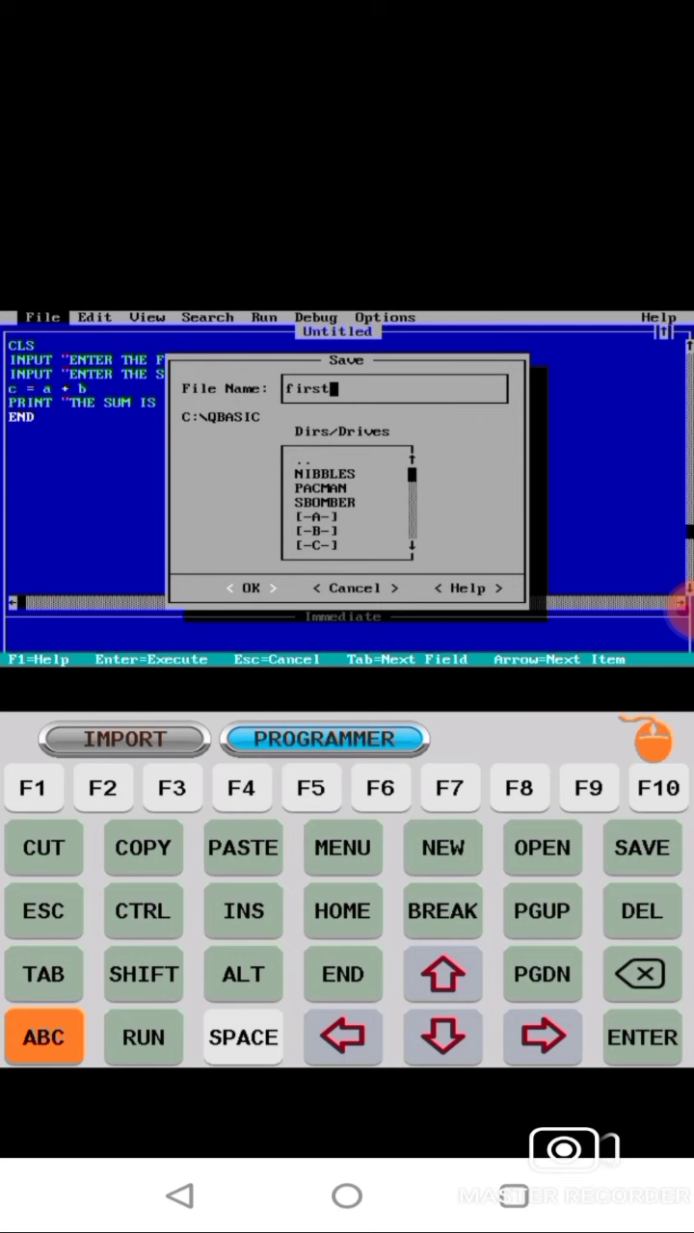
pyautogui.click(43, 1037)
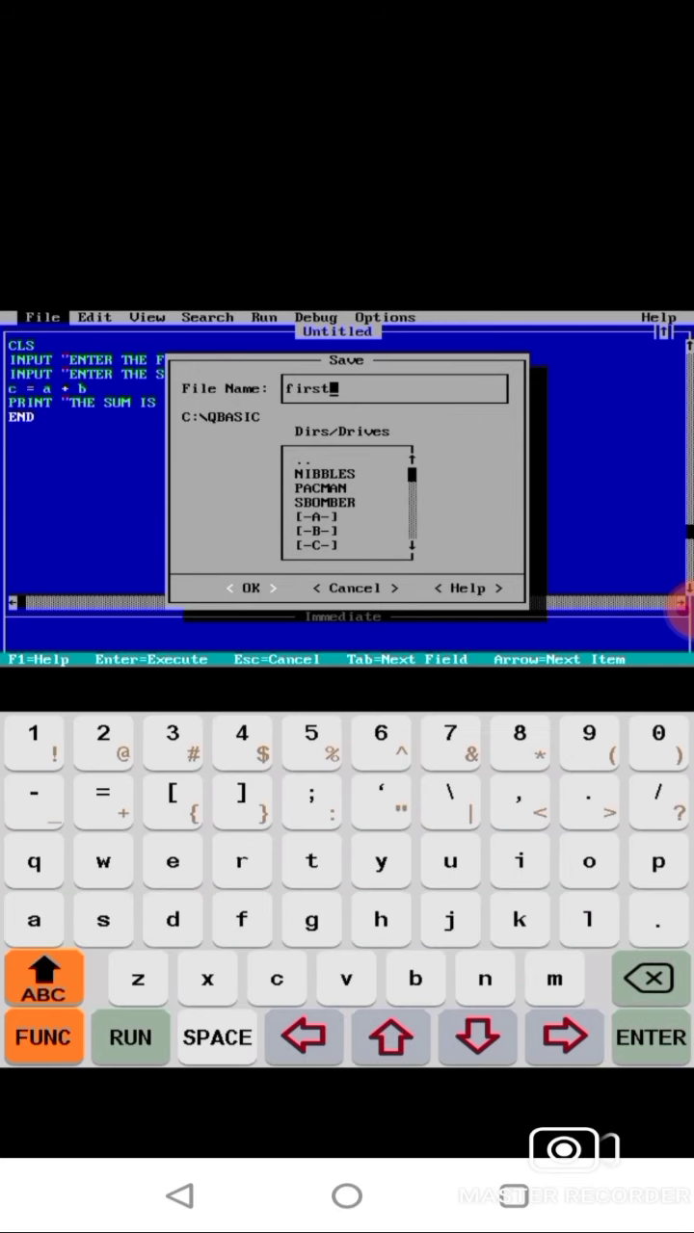
pyautogui.write('prog')
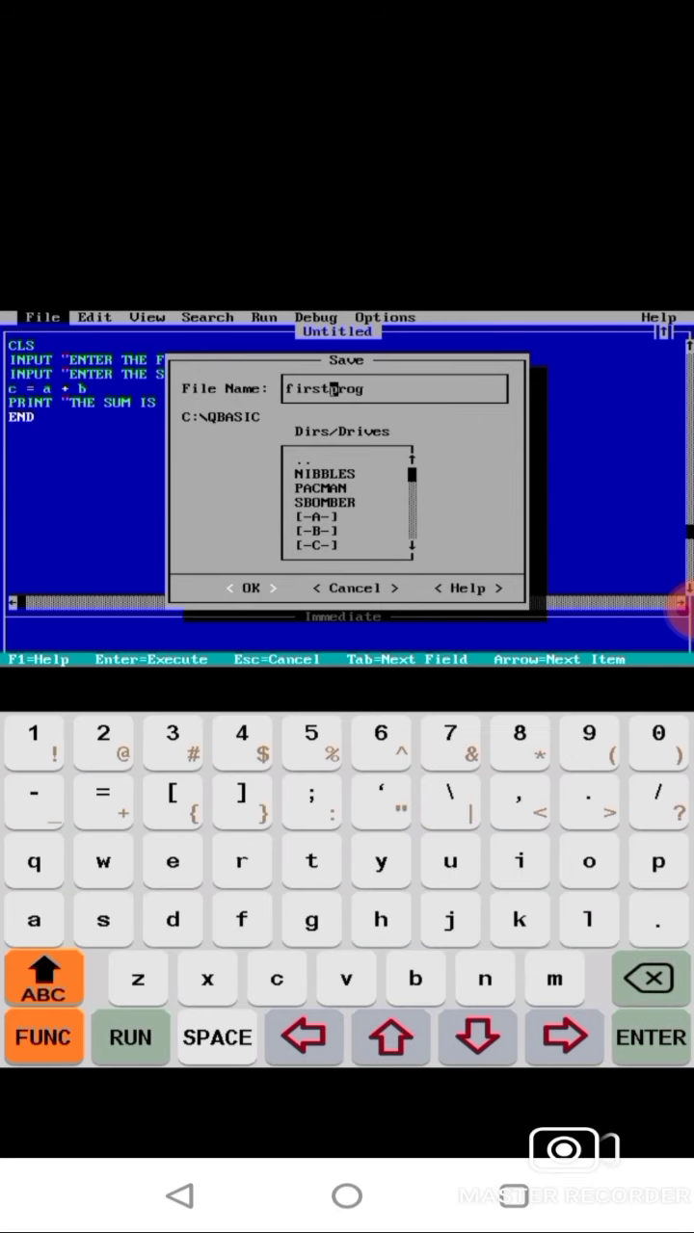
pyautogui.write('ra')
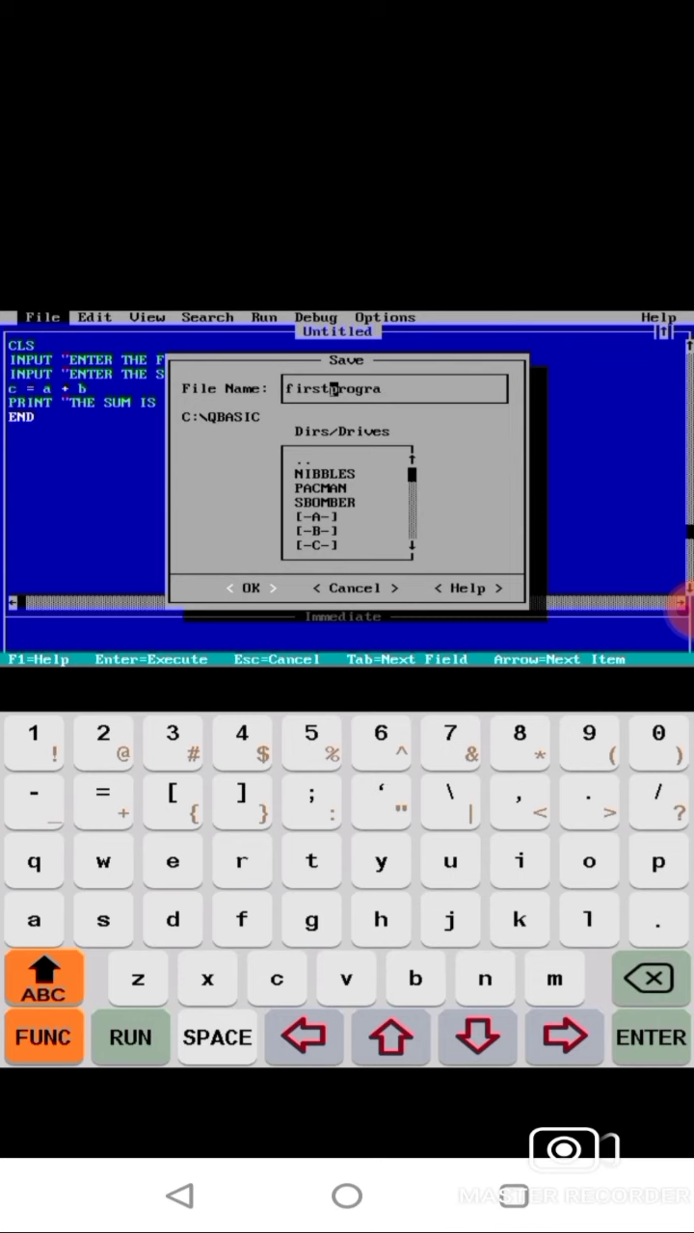
pyautogui.write('m')
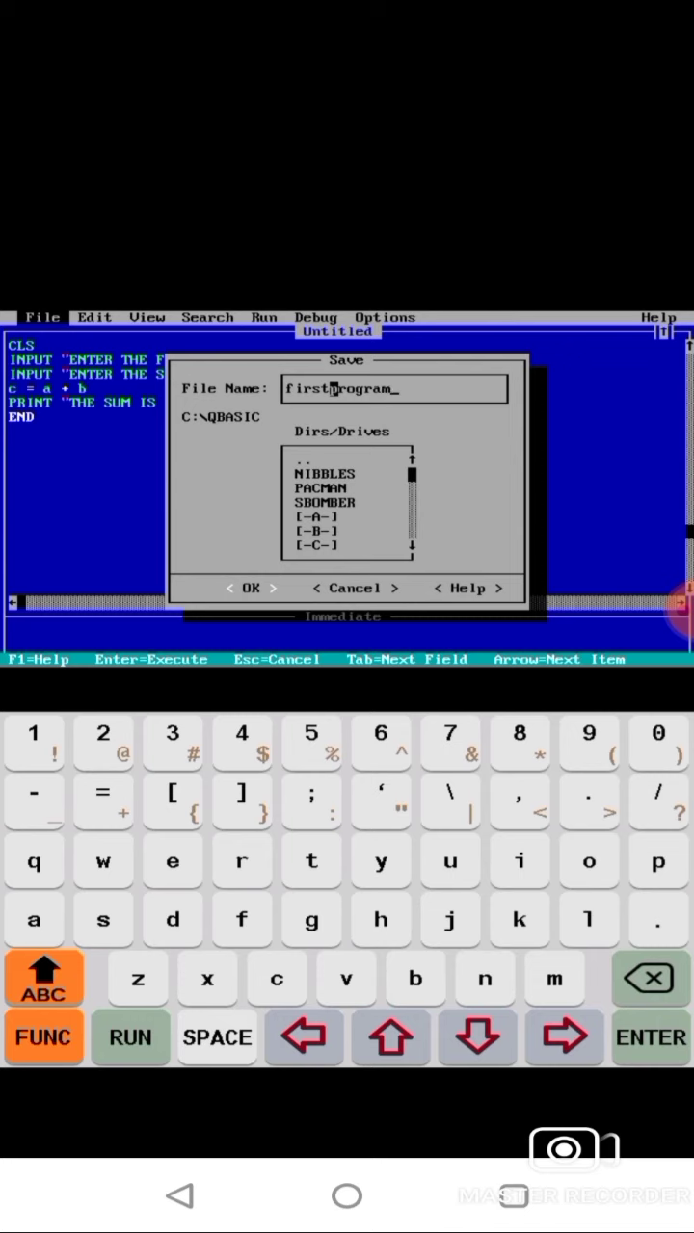
pyautogui.write('b')
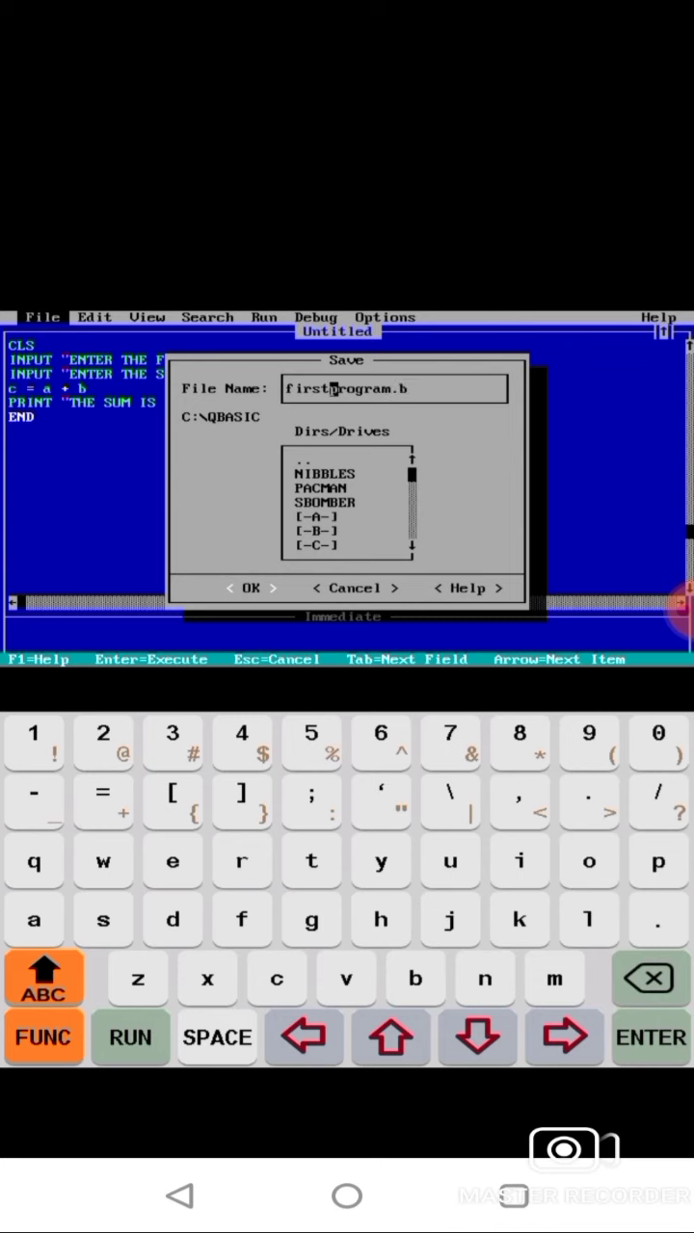
pyautogui.write('as')
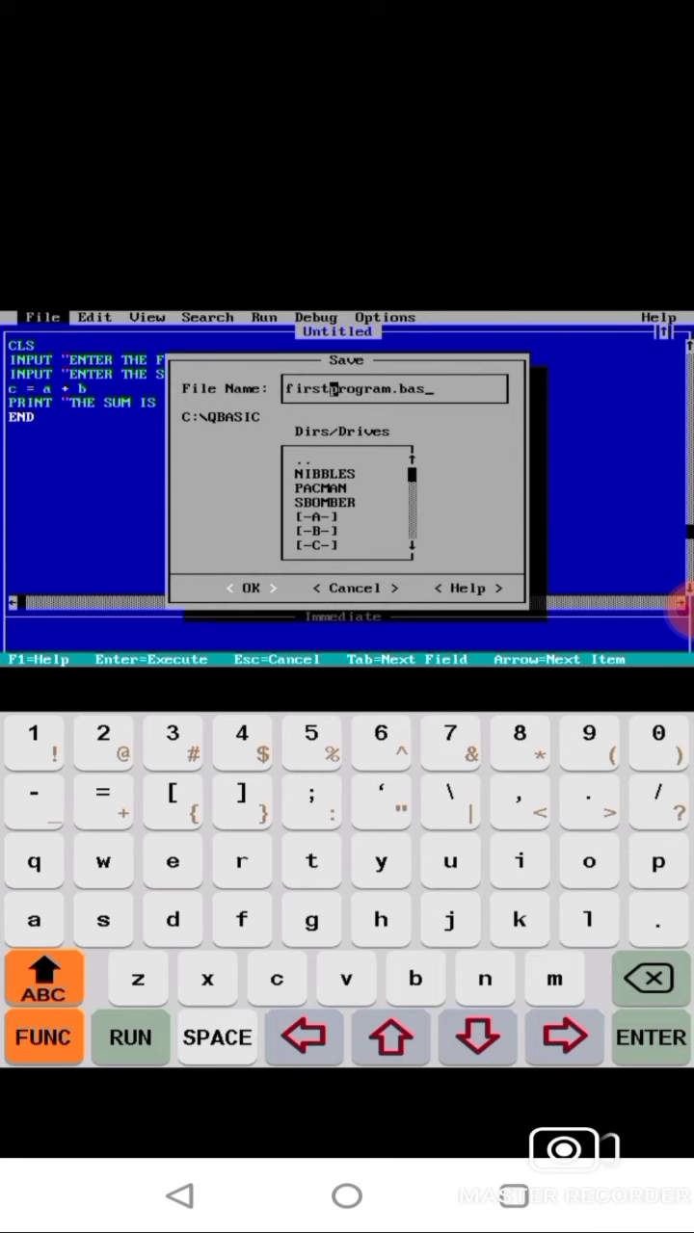
pyautogui.click(43, 1038)
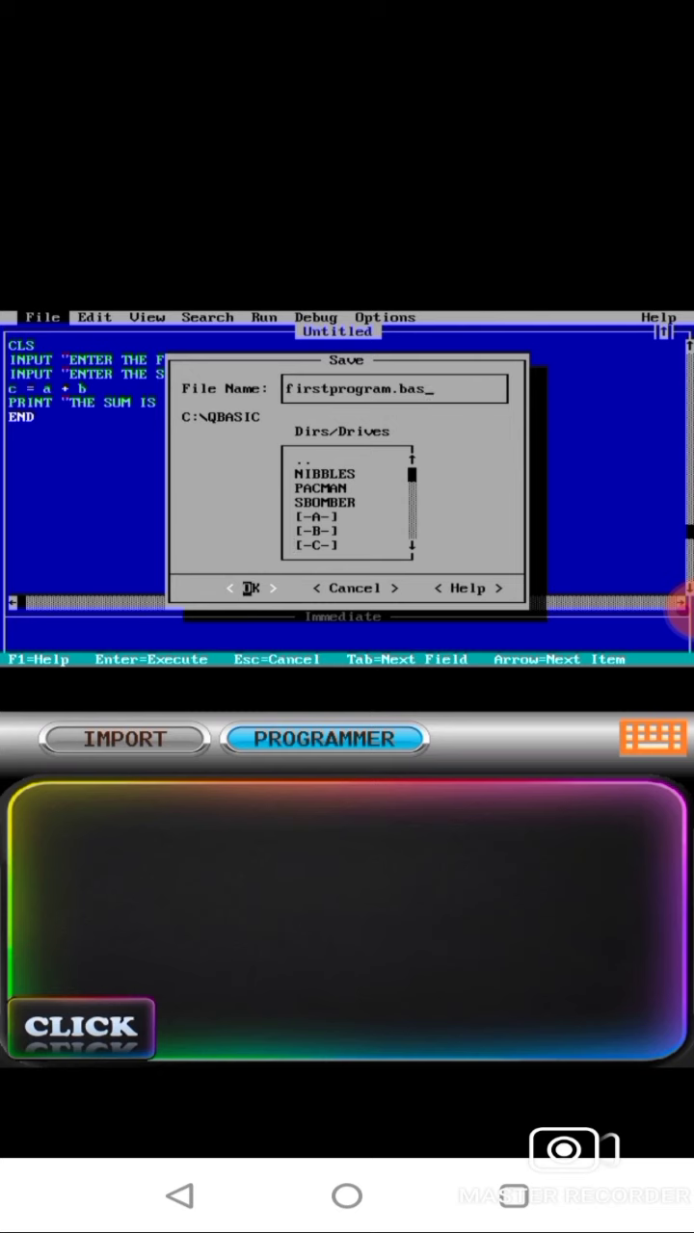
# - Dismiss the 'Bad file name' warning, shorten the name to firstp.bas, and save the program
pyautogui.click(249, 588)
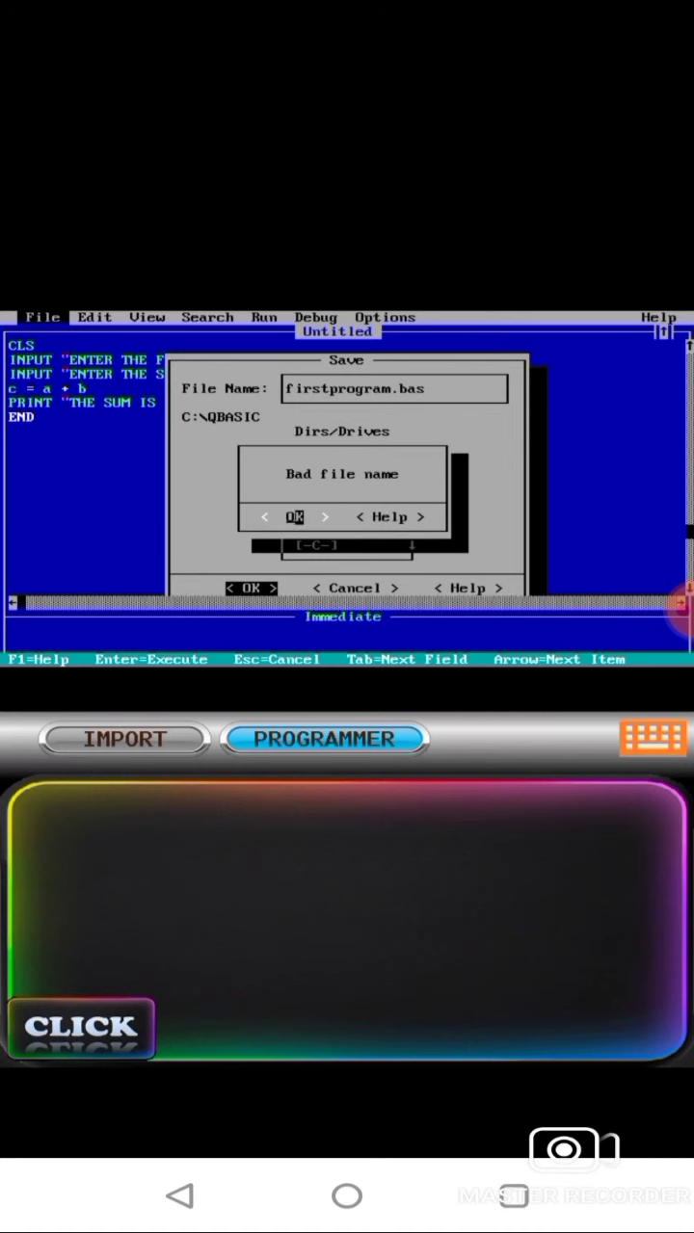
pyautogui.click(294, 517)
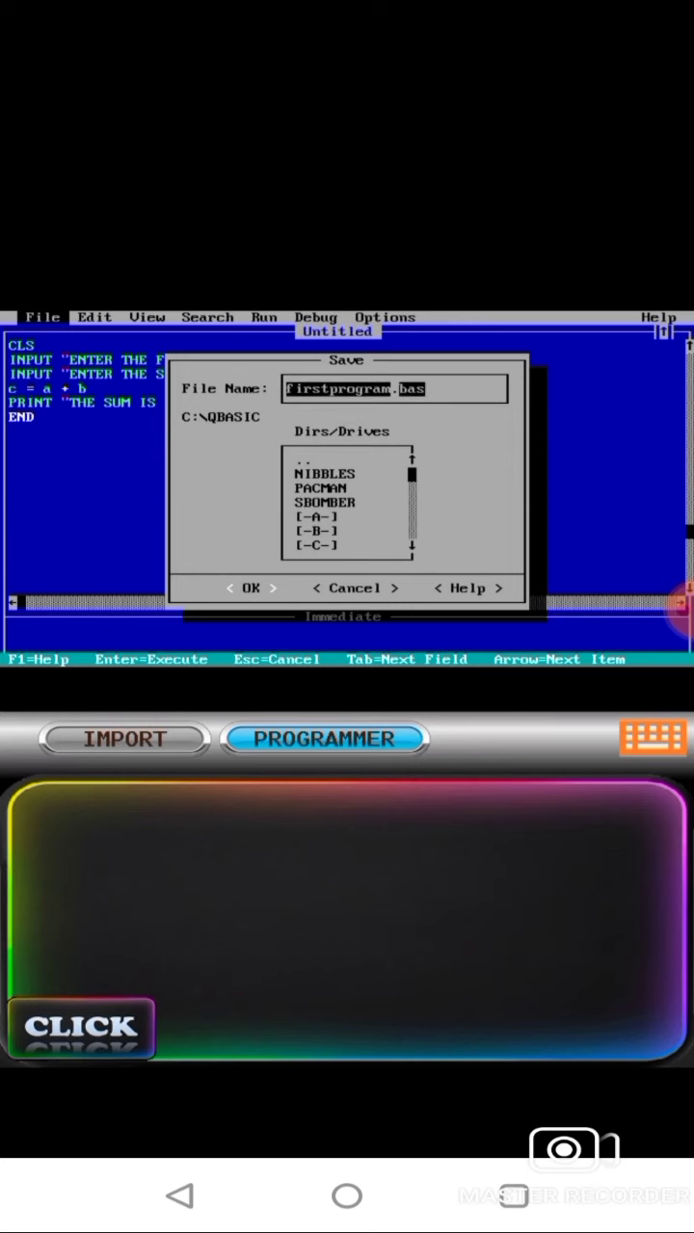
pyautogui.click(652, 738)
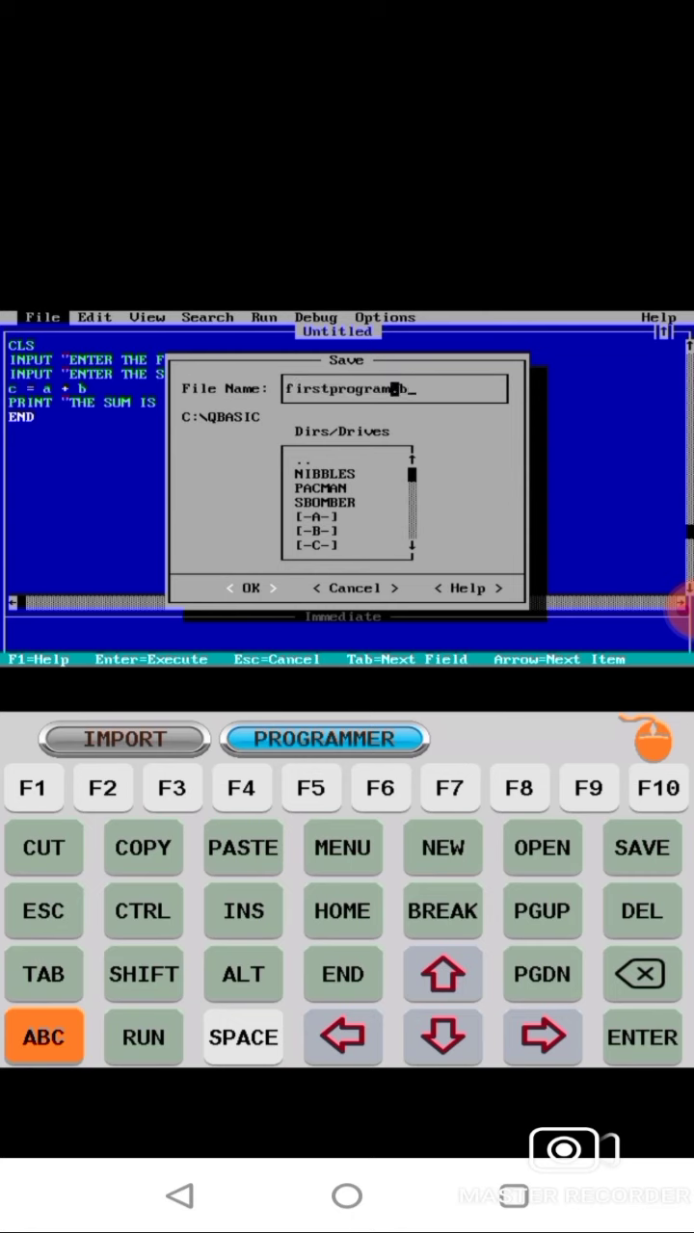
pyautogui.click(641, 974)
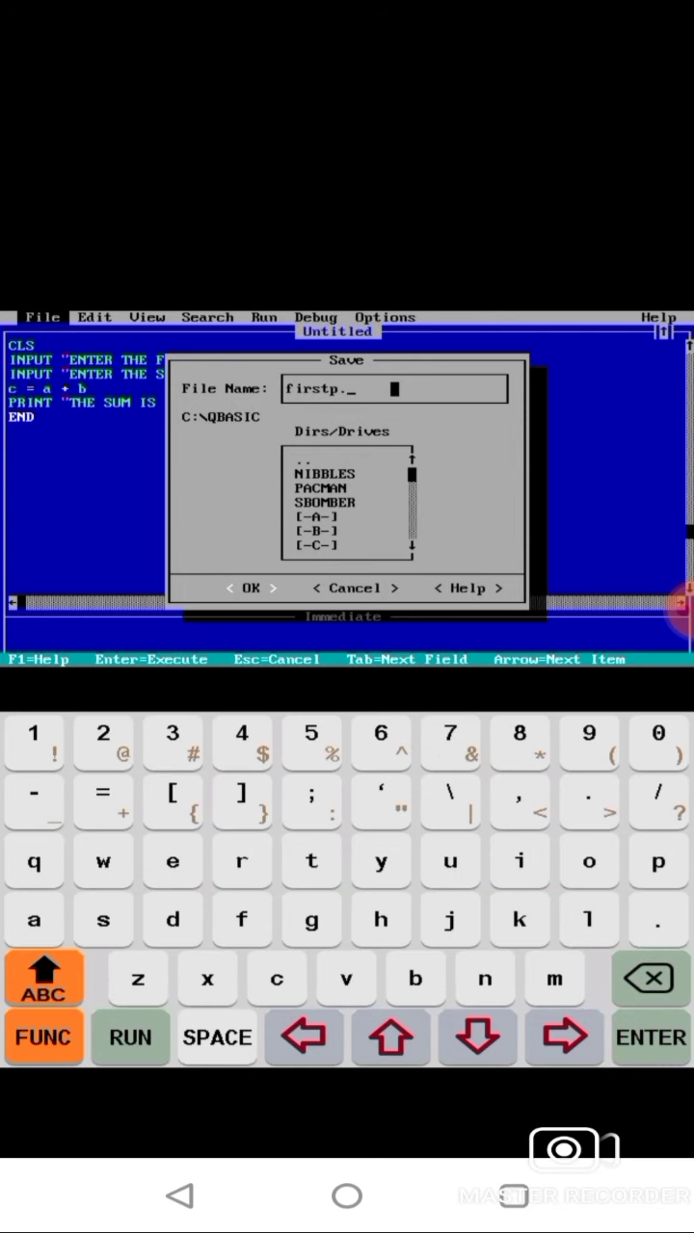
pyautogui.write('bas')
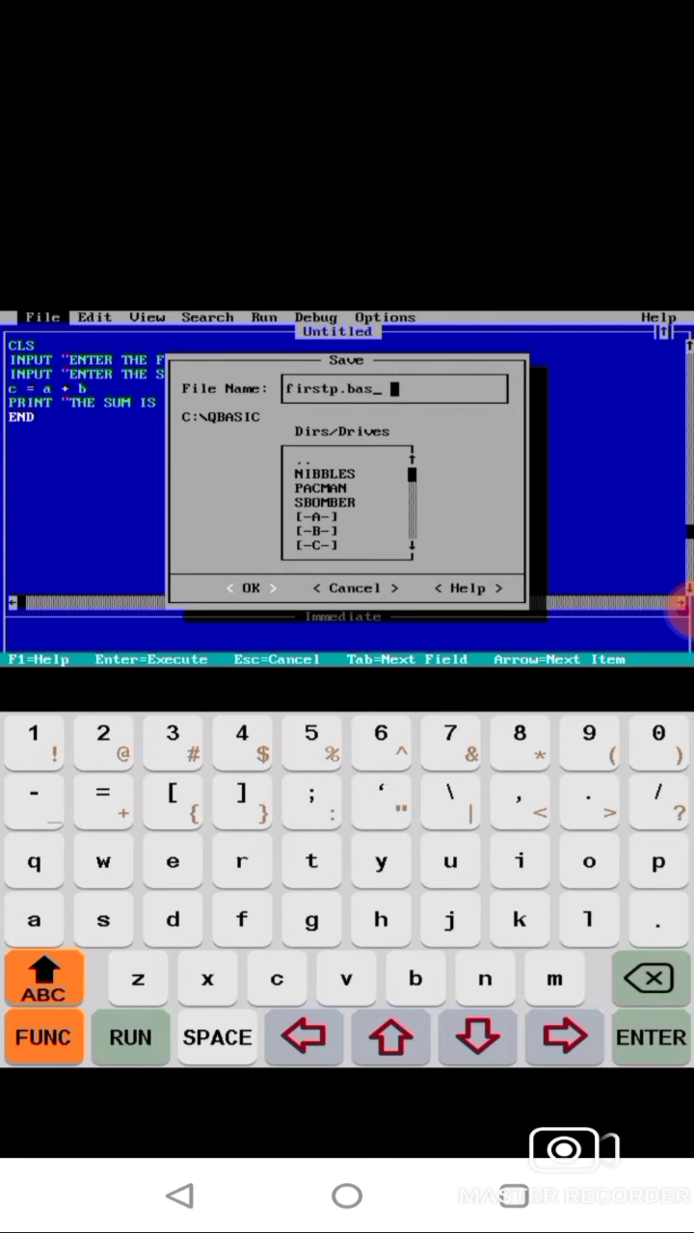
pyautogui.click(43, 1038)
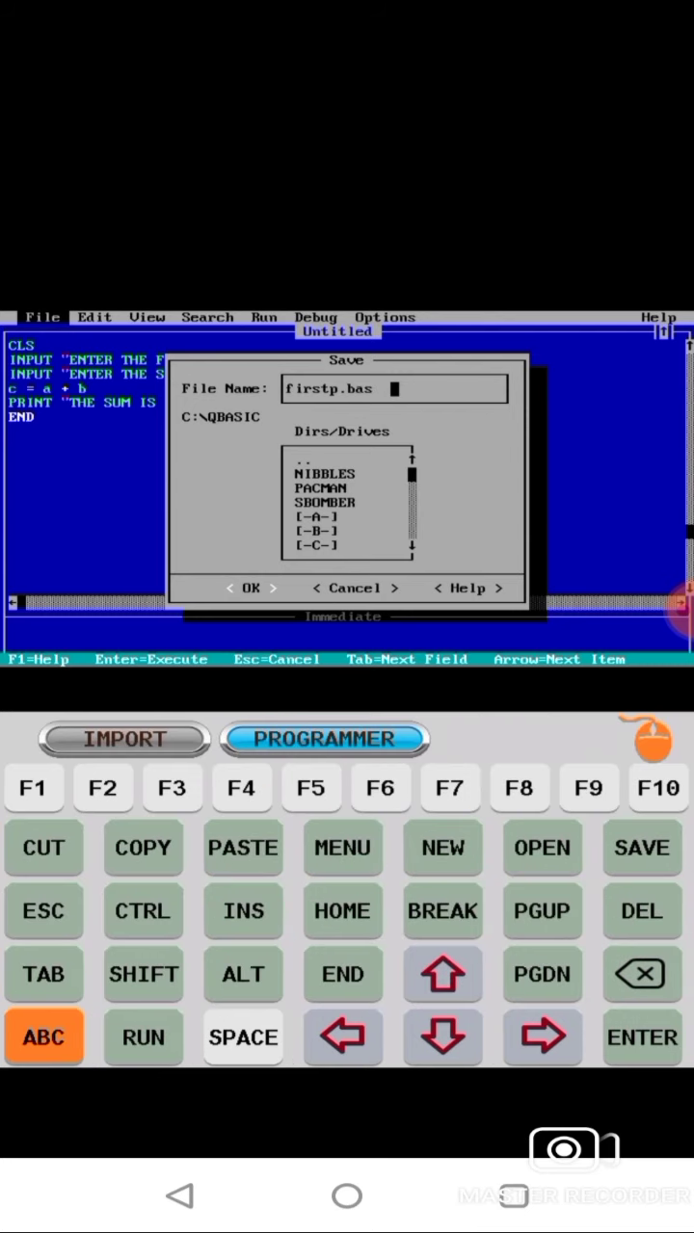
pyautogui.click(651, 738)
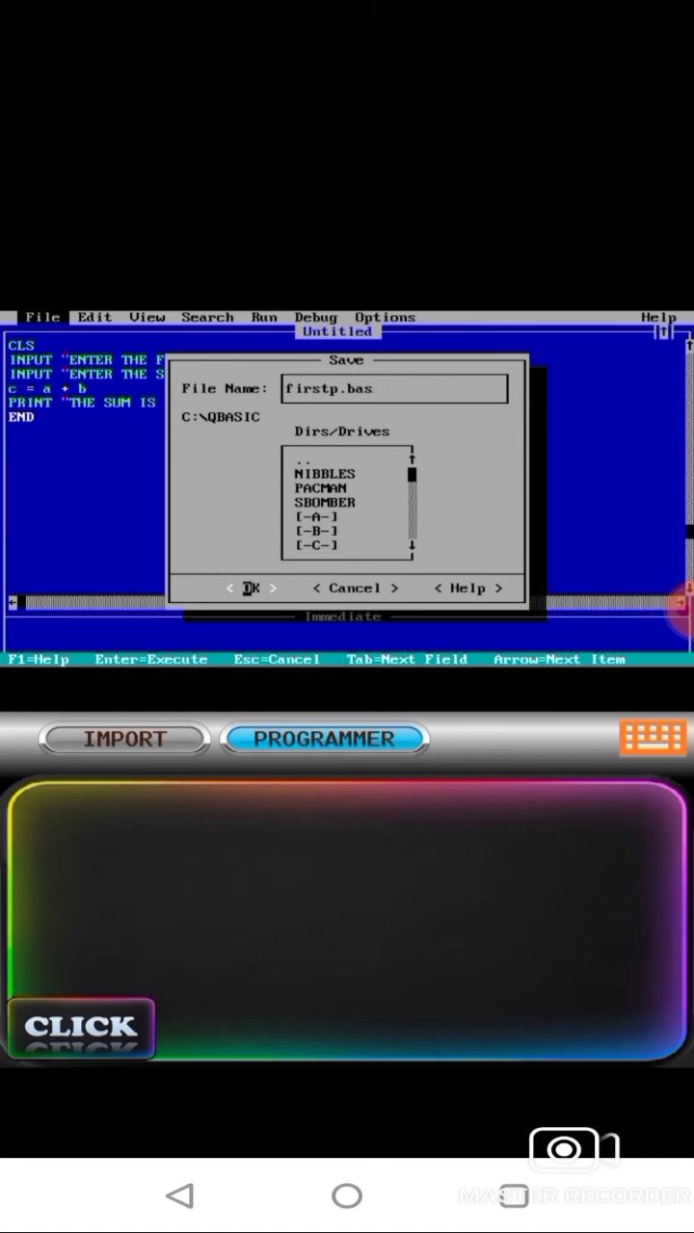
pyautogui.click(250, 588)
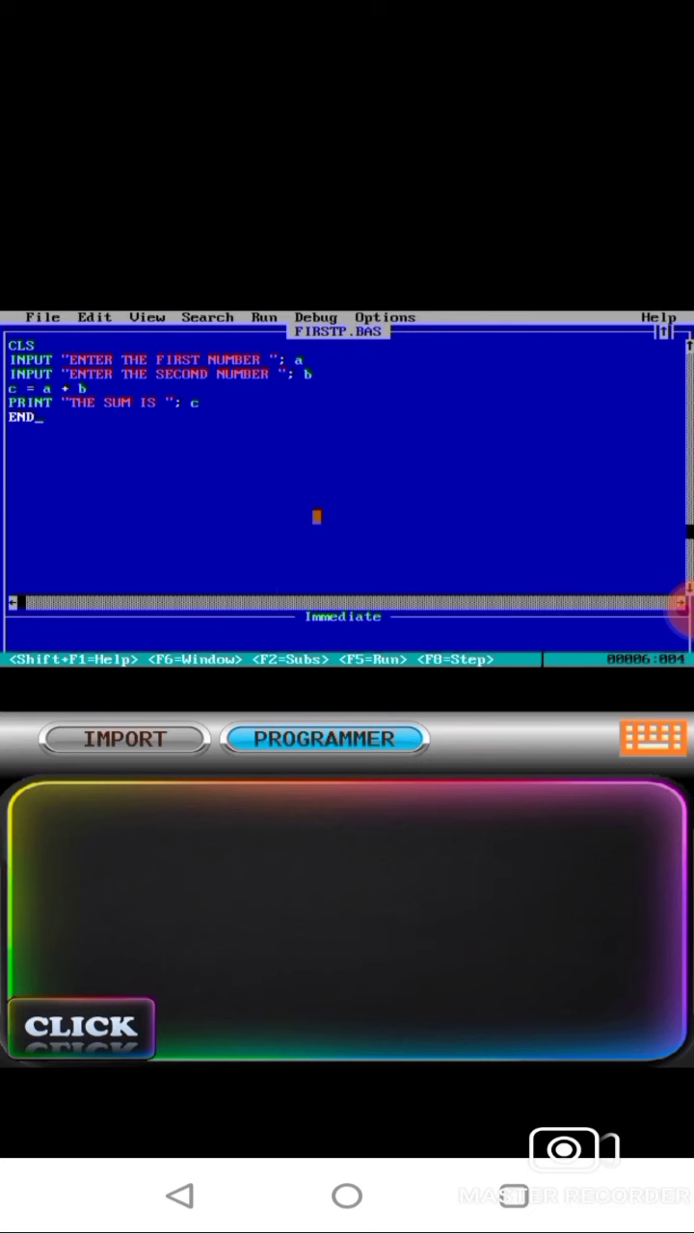
pyautogui.click(651, 737)
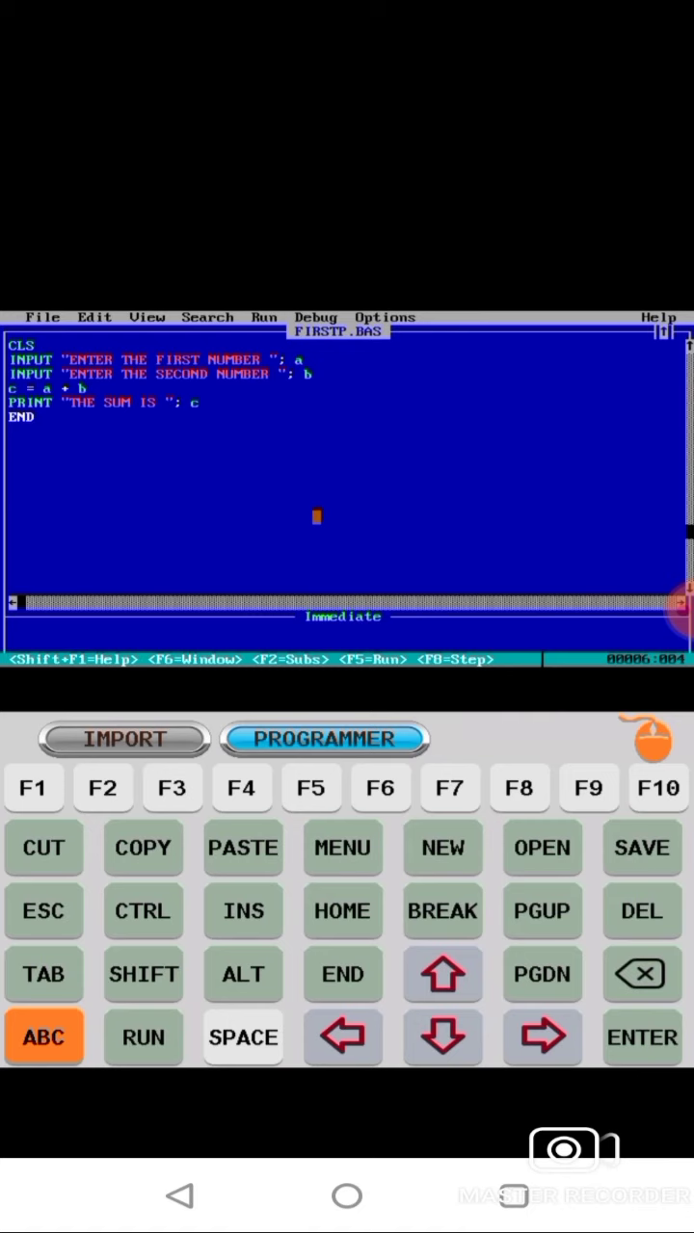
# - Enter 56 and 800765 to get THE SUM IS 800821, then return to the code
pyautogui.click(142, 1038)
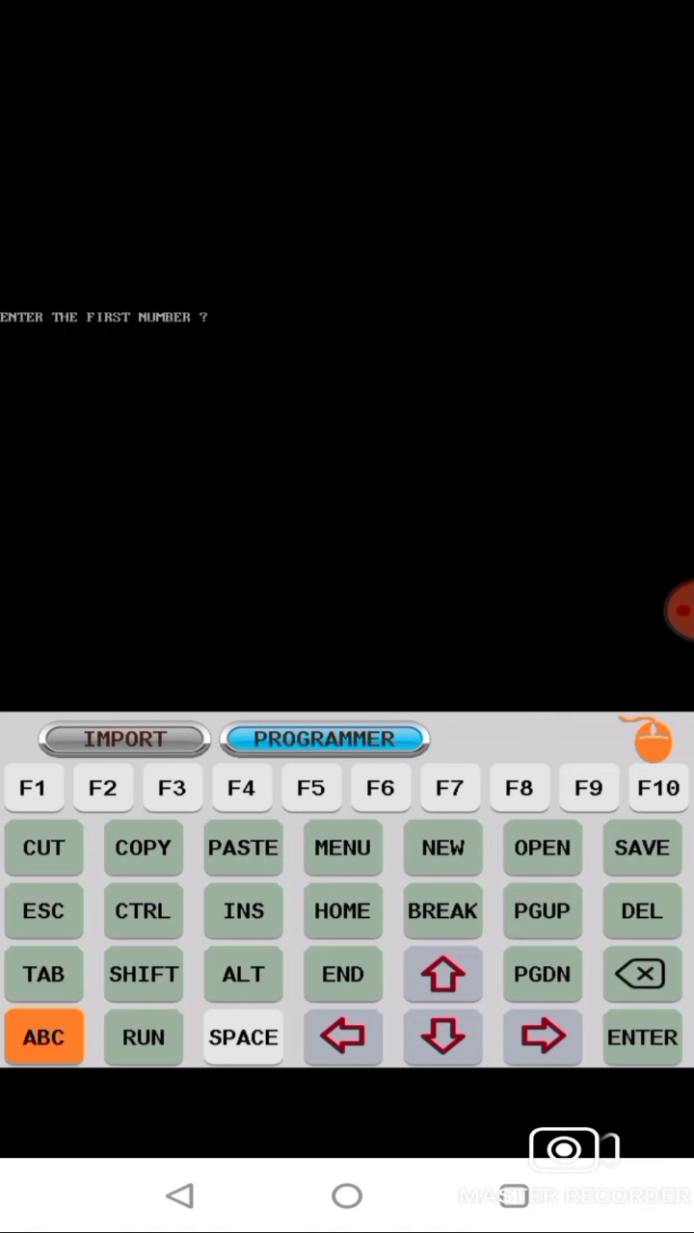
pyautogui.click(42, 1035)
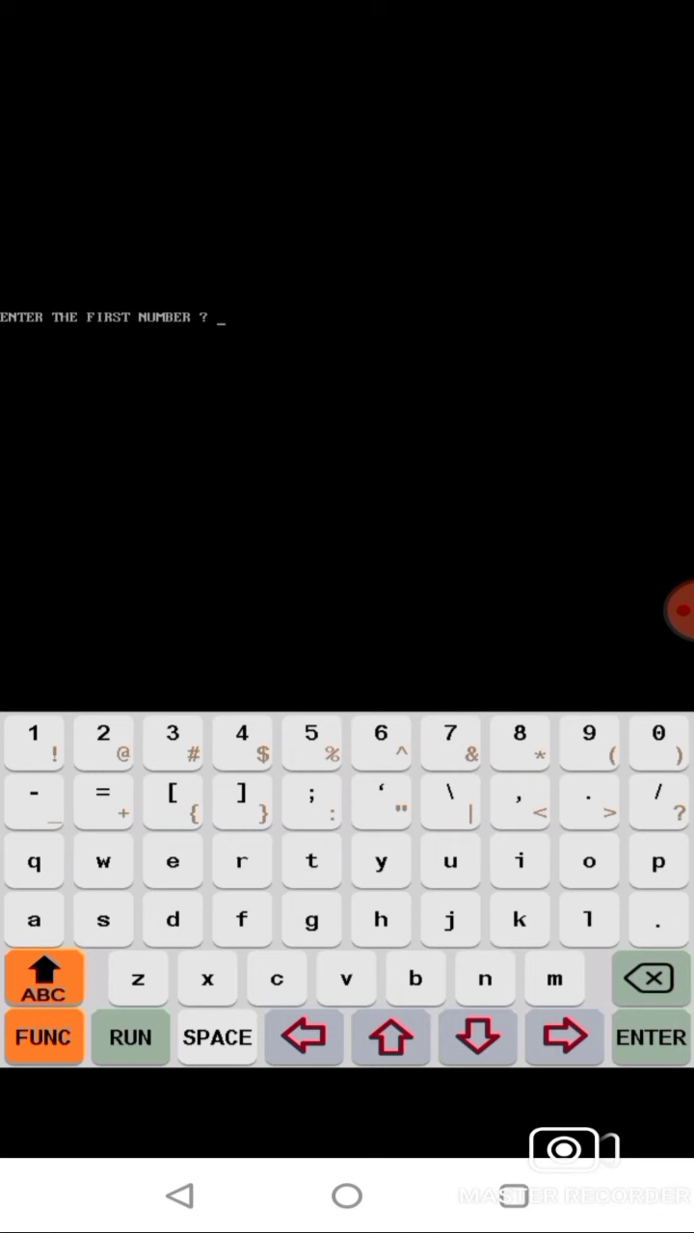
pyautogui.write('56')
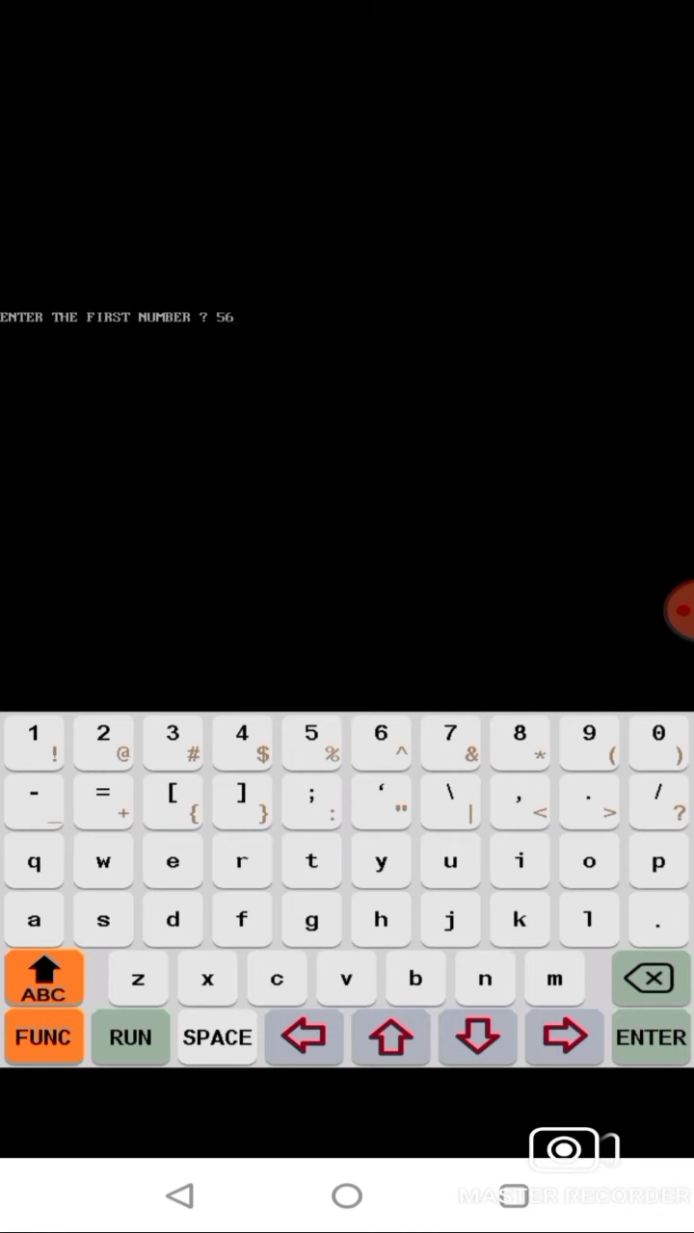
pyautogui.click(650, 1038)
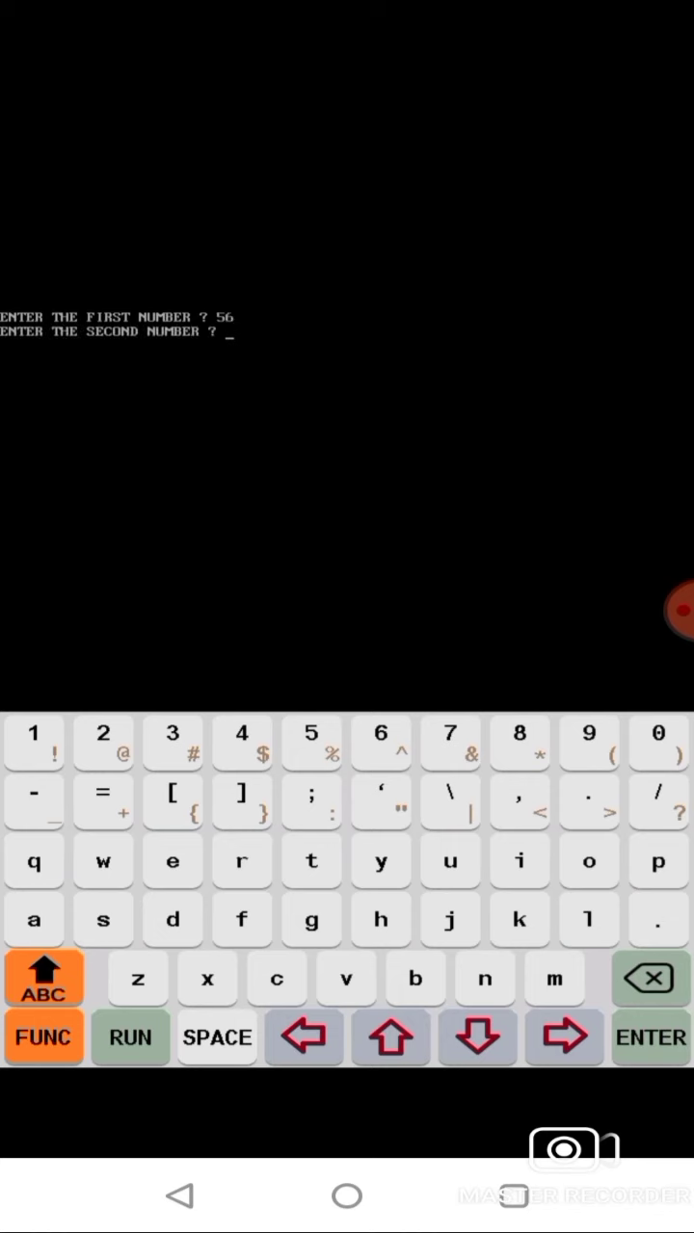
pyautogui.write('800765')
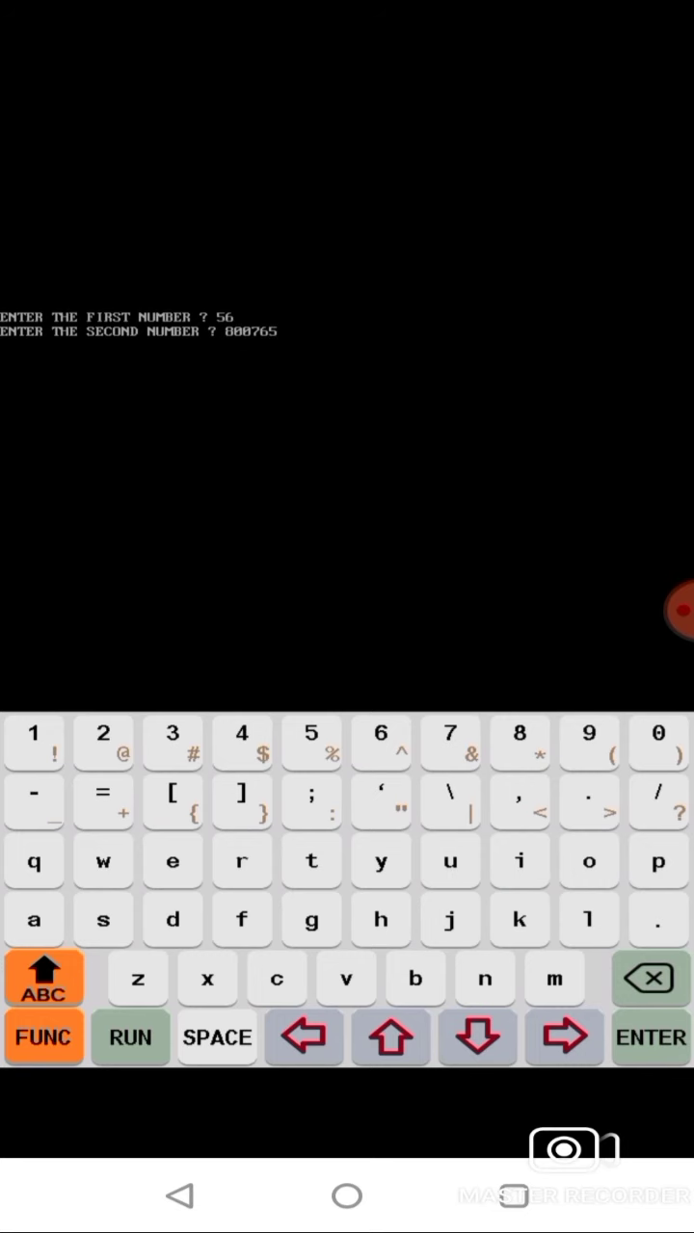
pyautogui.click(651, 1038)
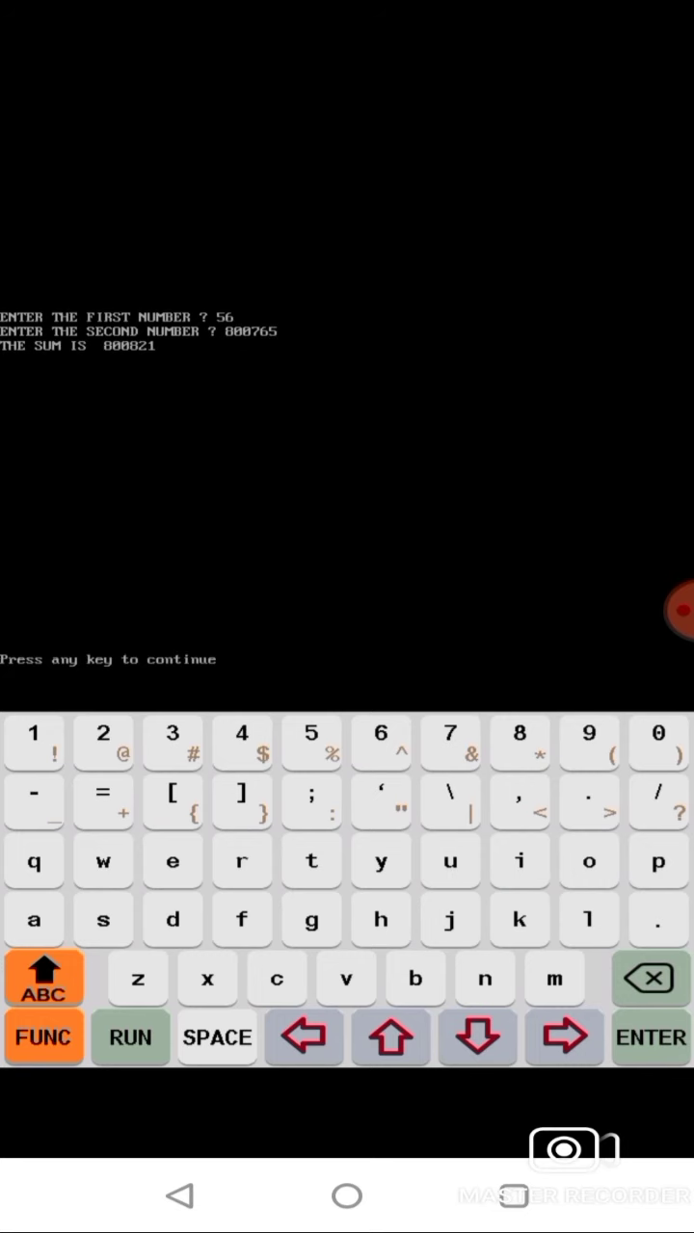
pyautogui.press('enter')
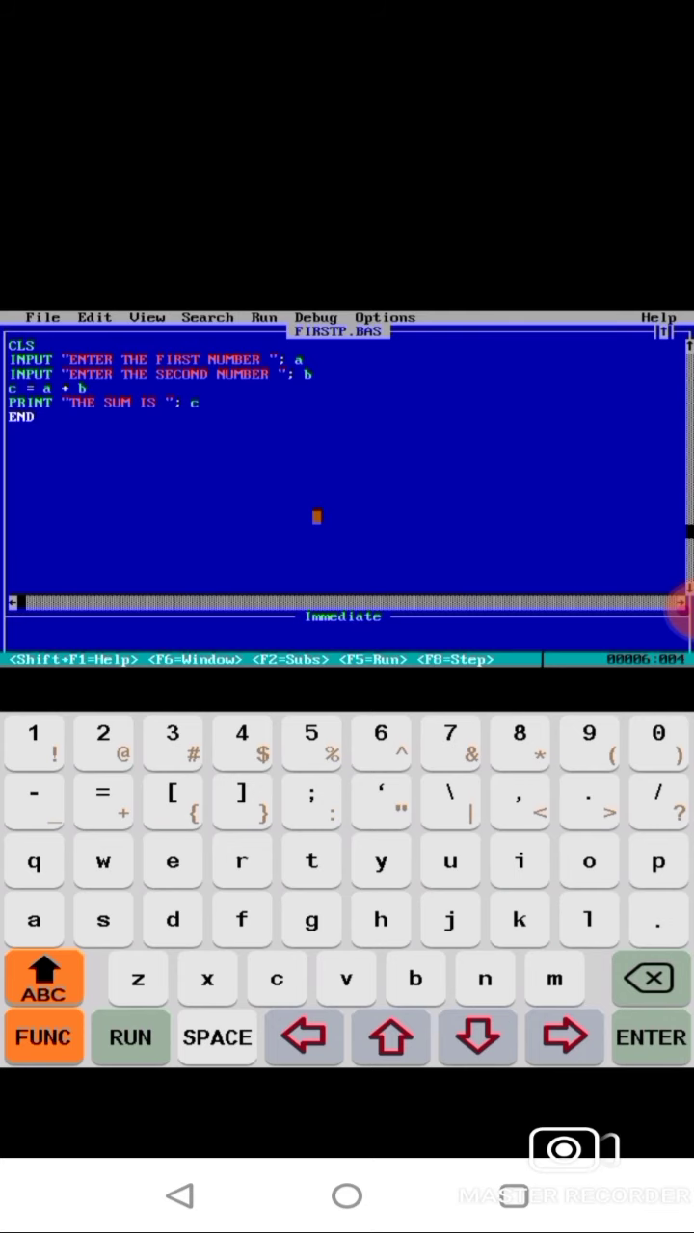
pyautogui.click(43, 1037)
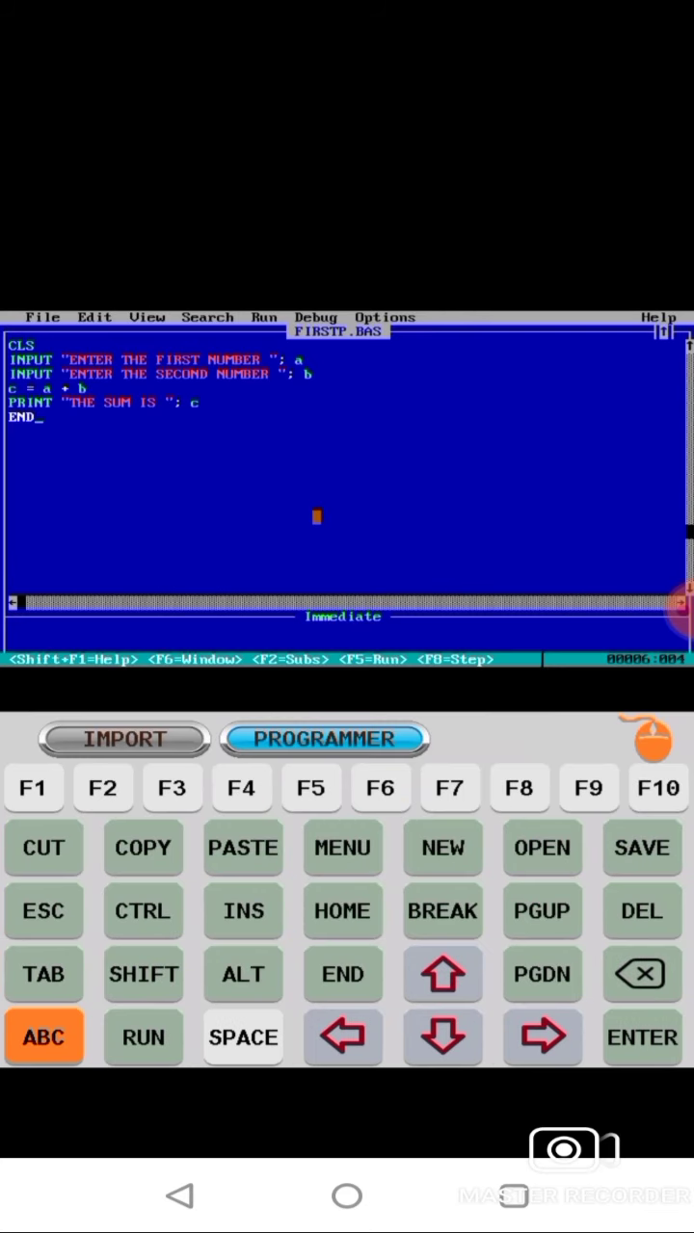
# - Start the program from the Run menu and enter 7000 and 43567 as inputs
pyautogui.click(648, 739)
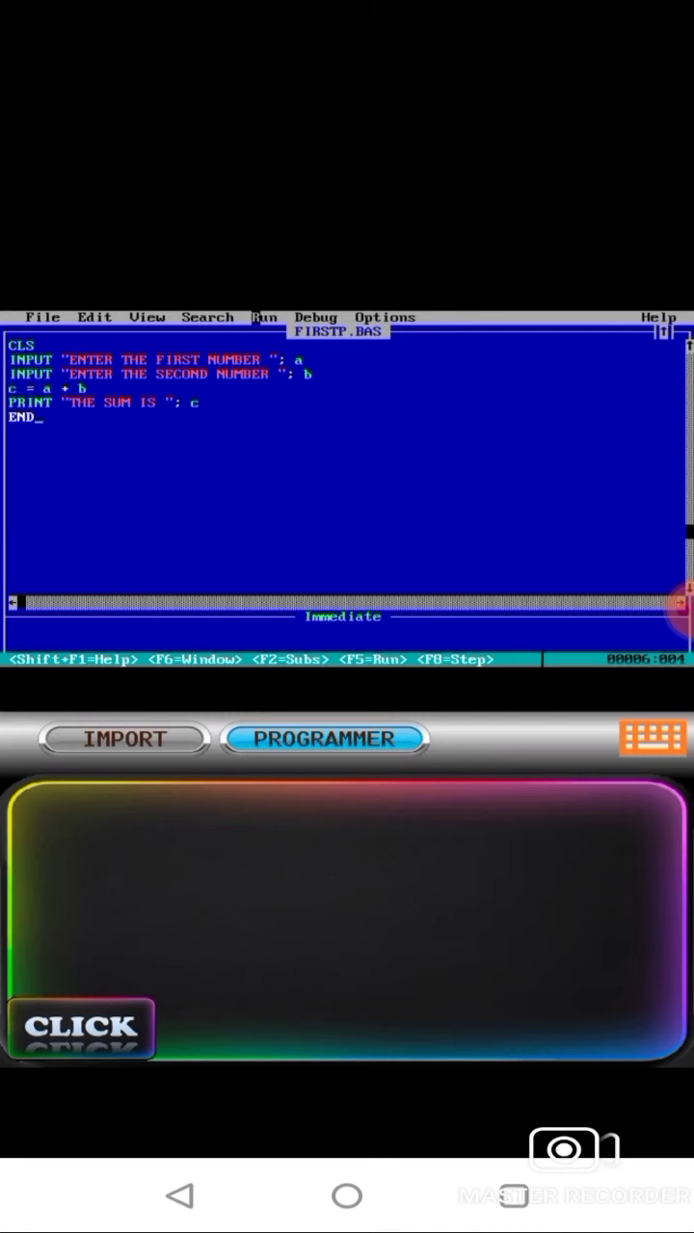
pyautogui.click(264, 317)
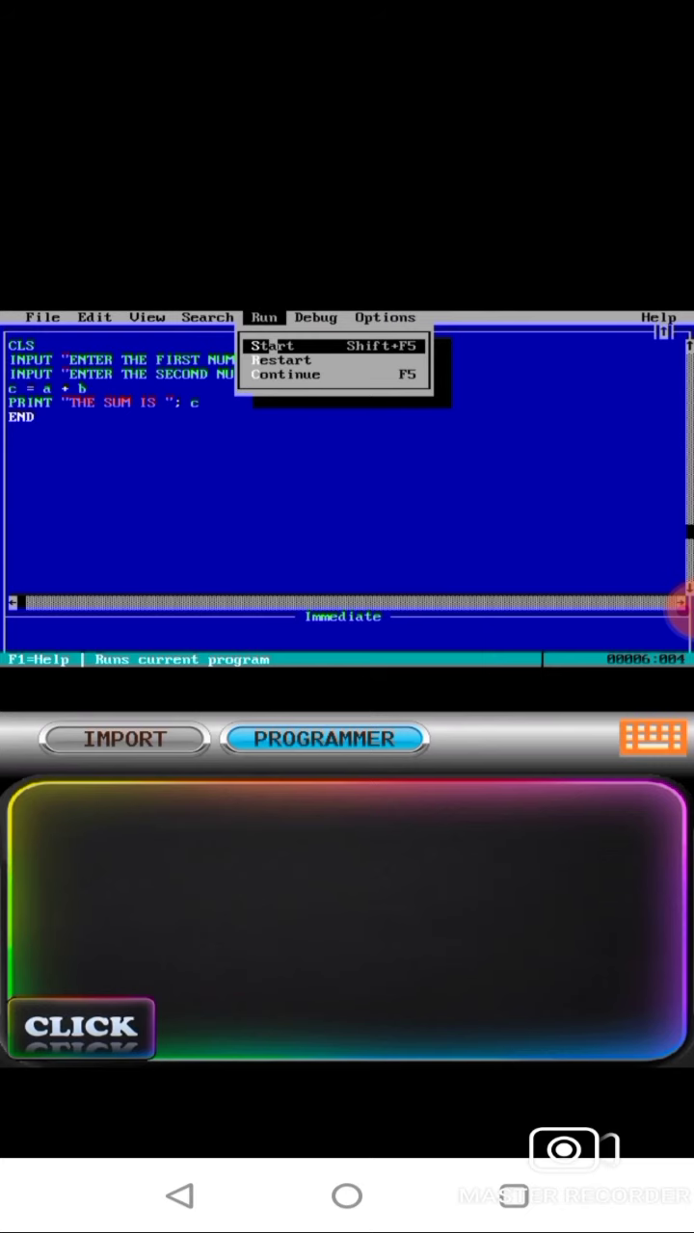
pyautogui.click(273, 345)
pyautogui.write('700')
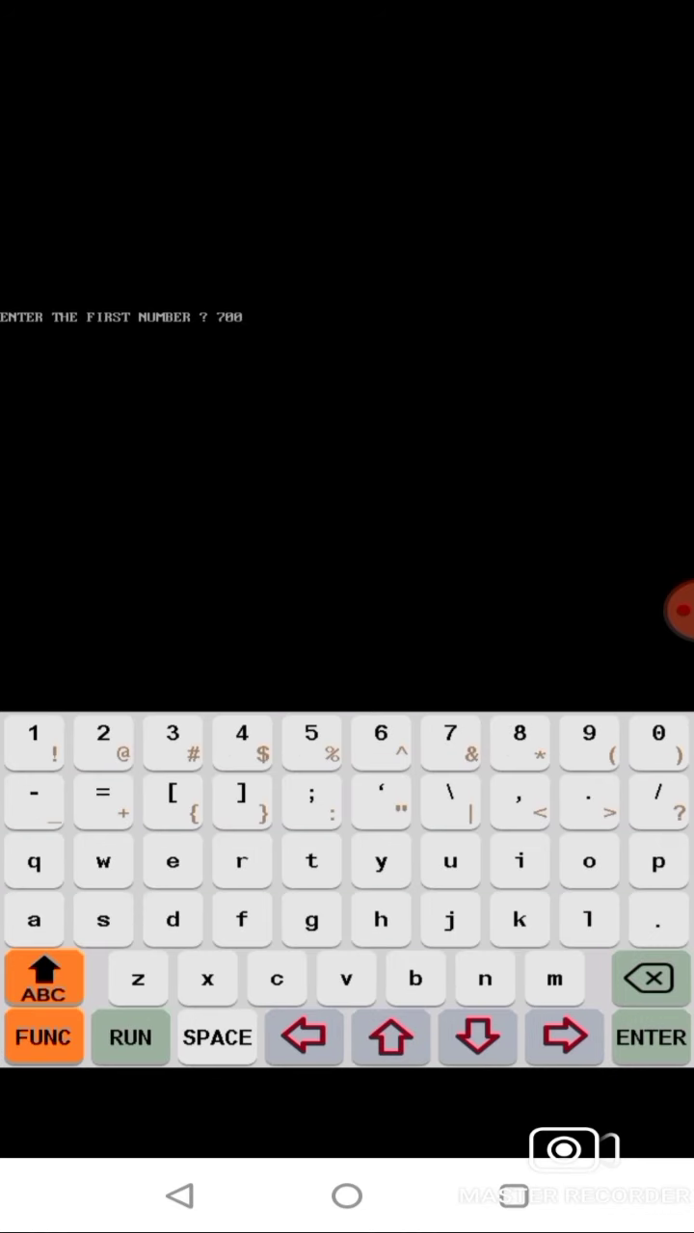
pyautogui.click(659, 742)
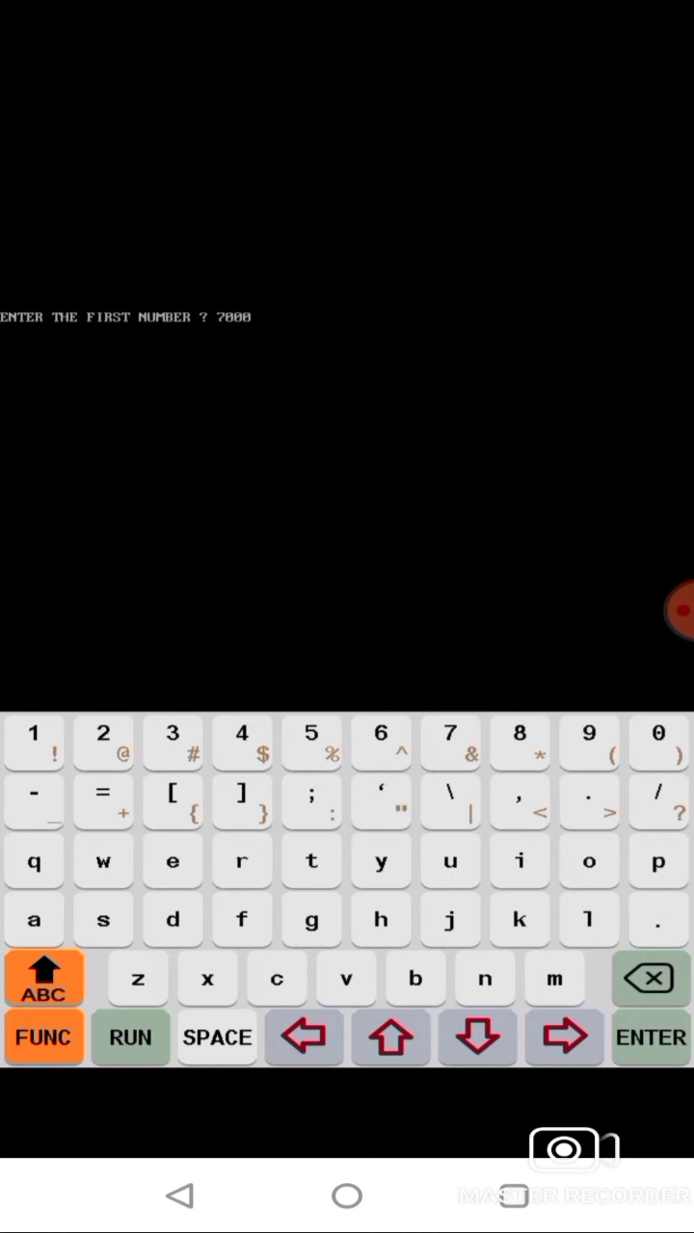
pyautogui.click(649, 1038)
pyautogui.write('43567')
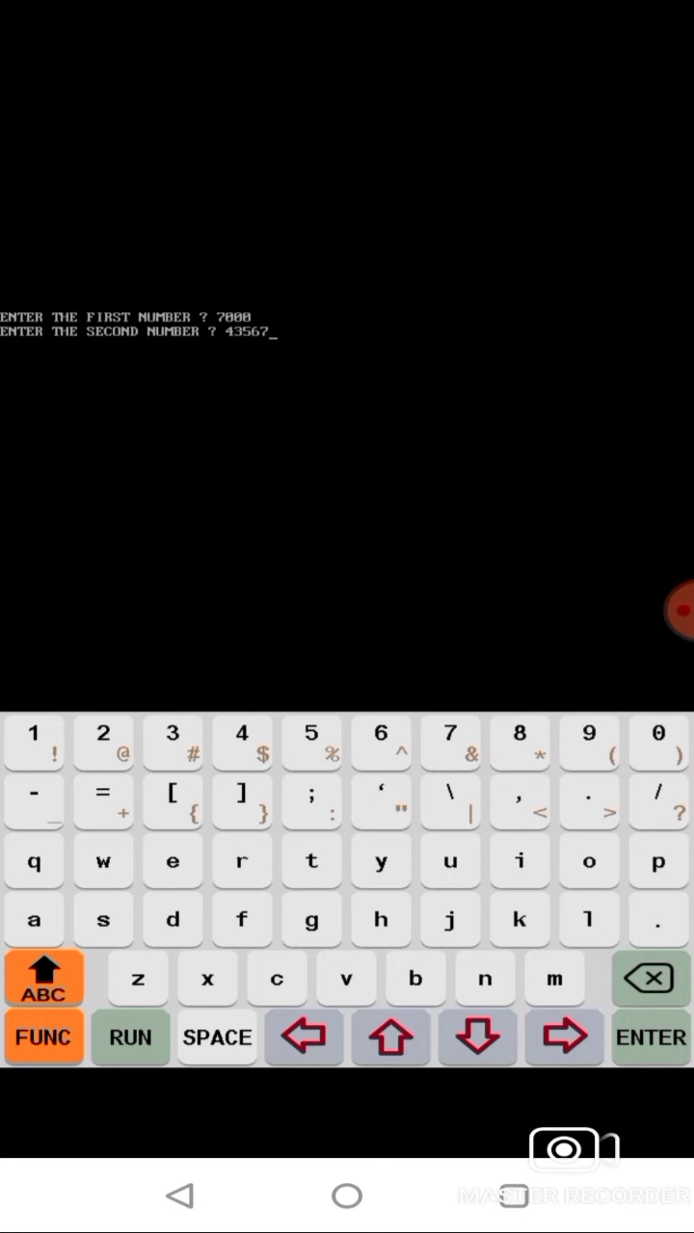
pyautogui.click(651, 1037)
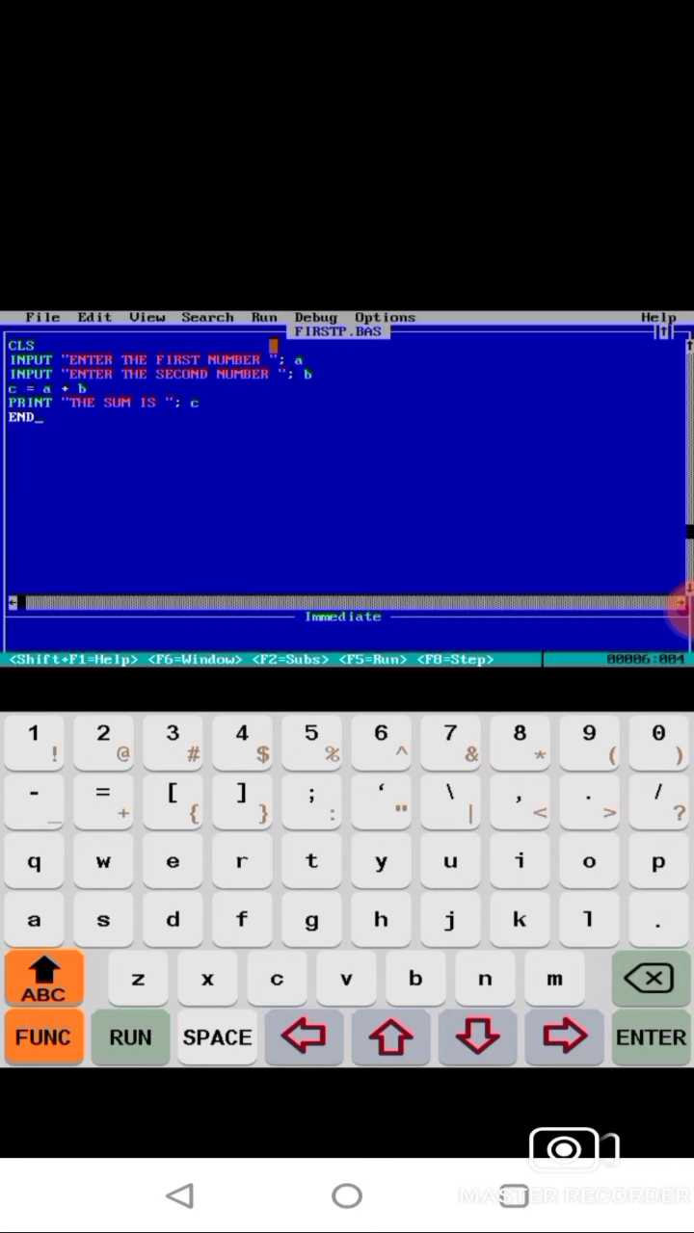
pyautogui.click(42, 1037)
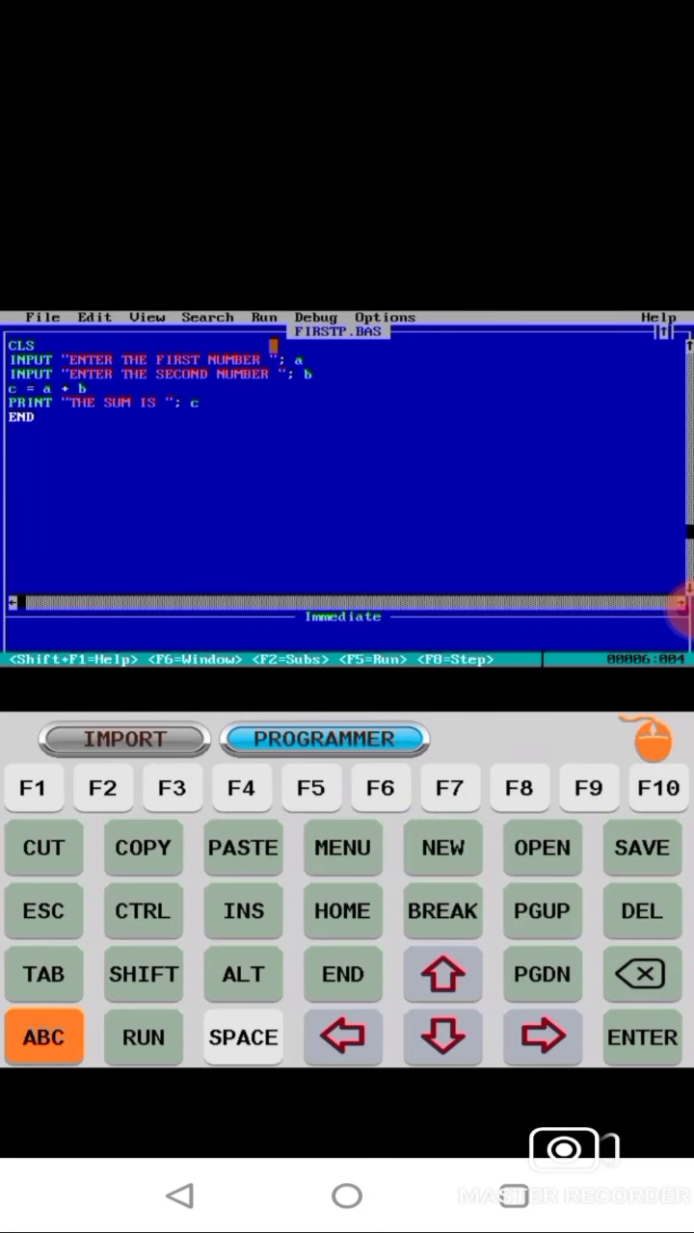
pyautogui.click(142, 1038)
pyautogui.write('5')
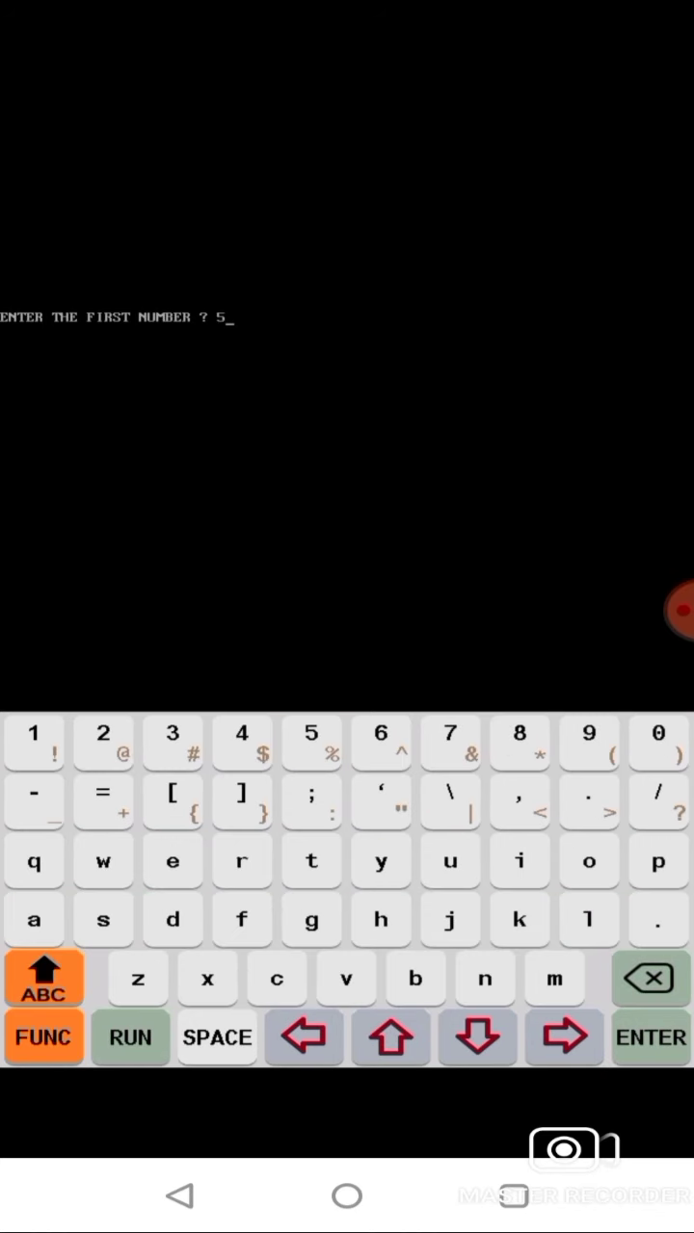
pyautogui.click(651, 1038)
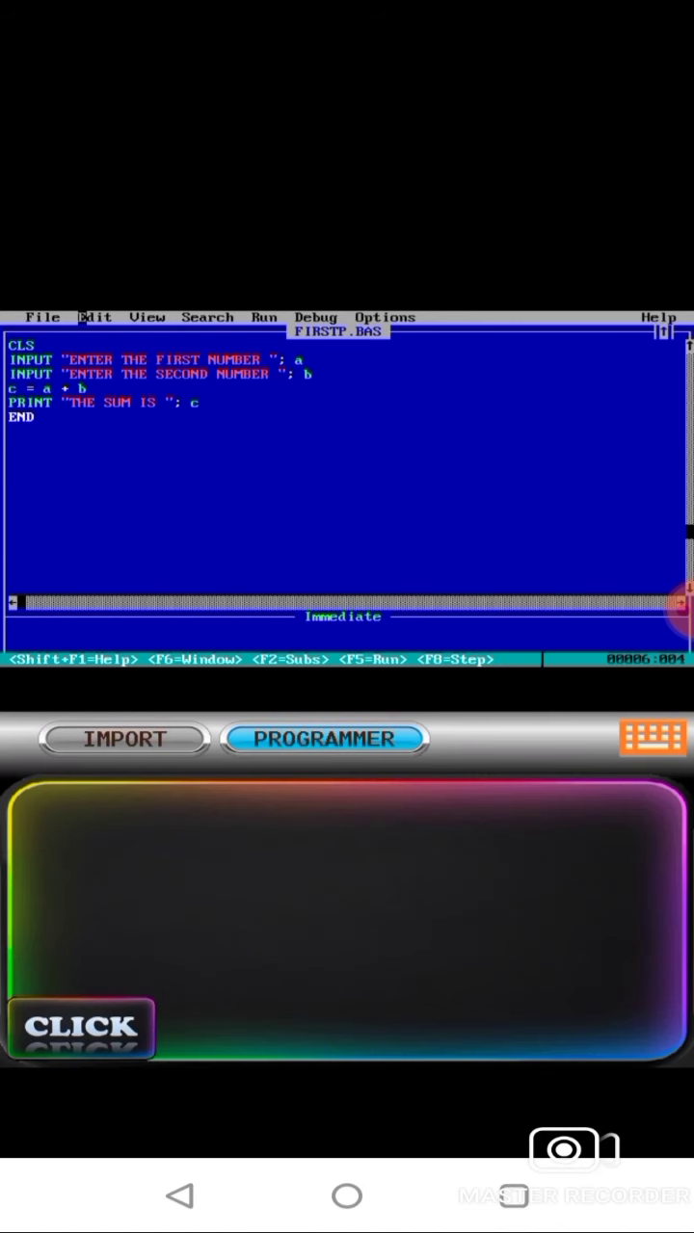
# - Browse the Edit, View, Search, Debug and Options menus, finishing on the File menu
pyautogui.click(94, 317)
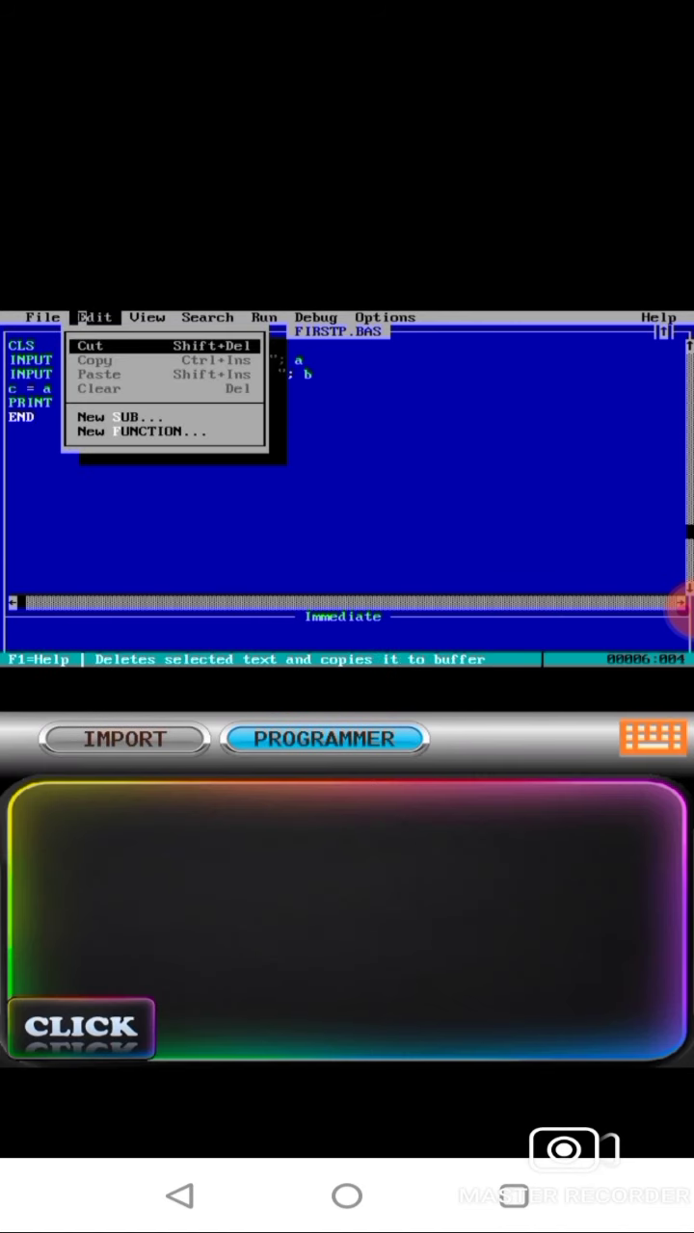
pyautogui.click(148, 317)
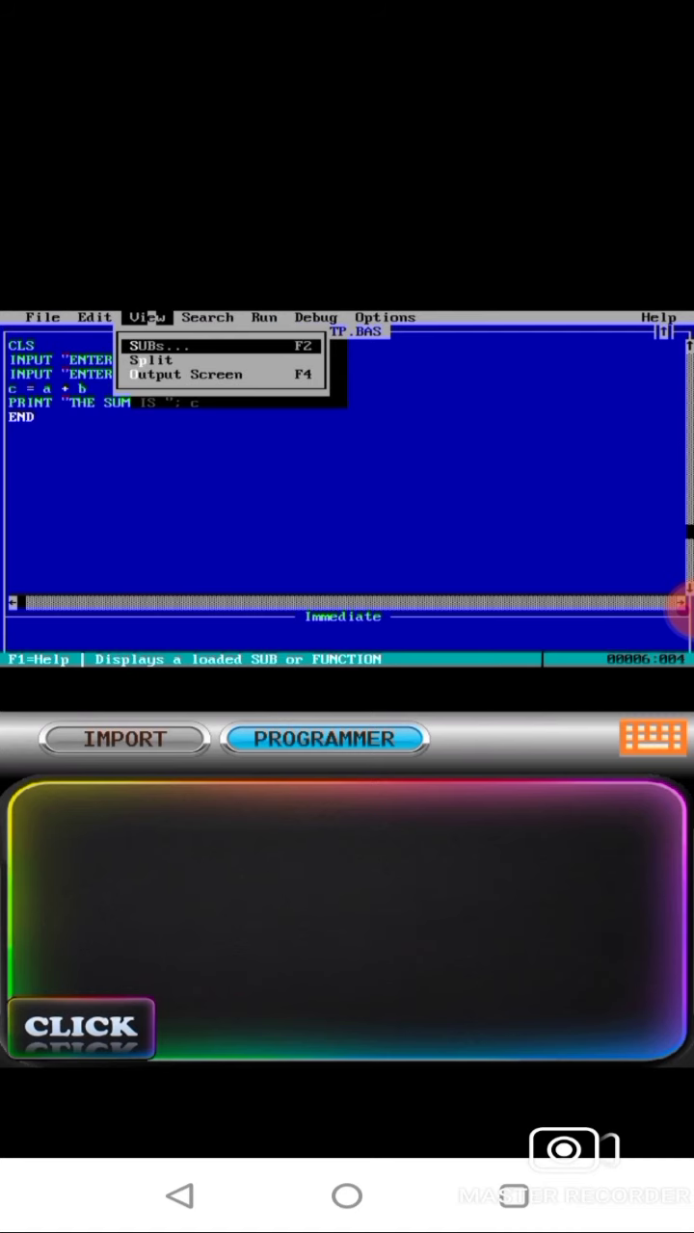
pyautogui.click(207, 317)
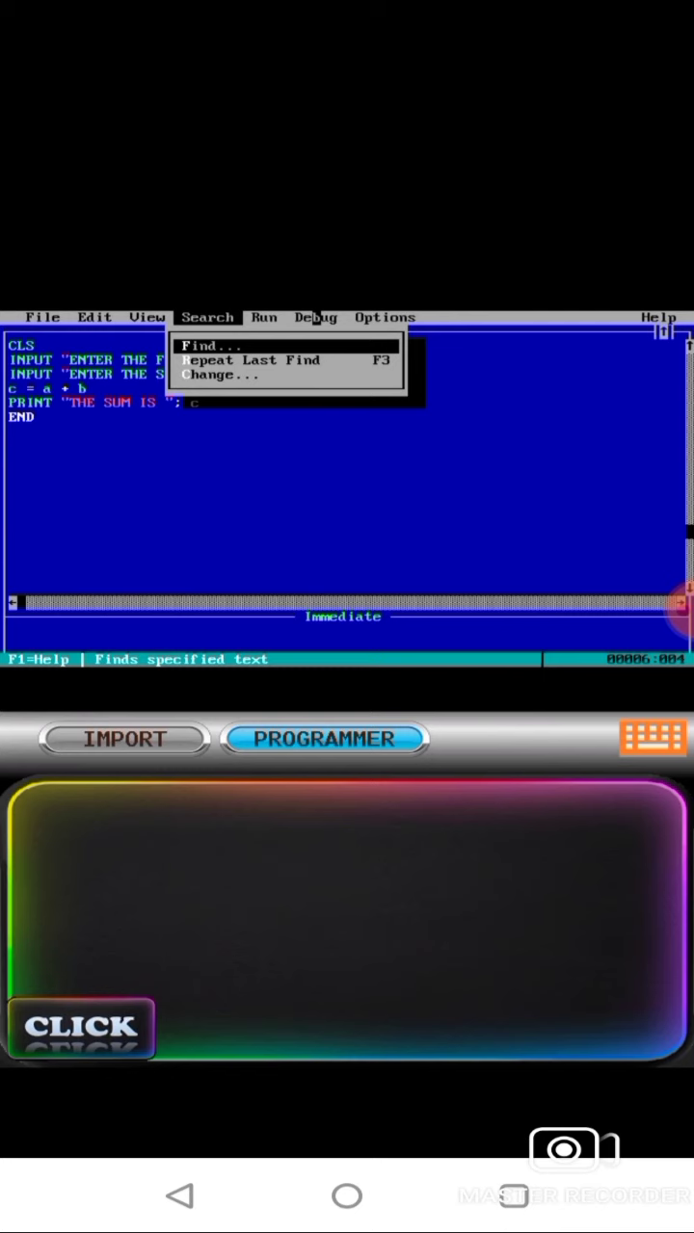
pyautogui.click(315, 317)
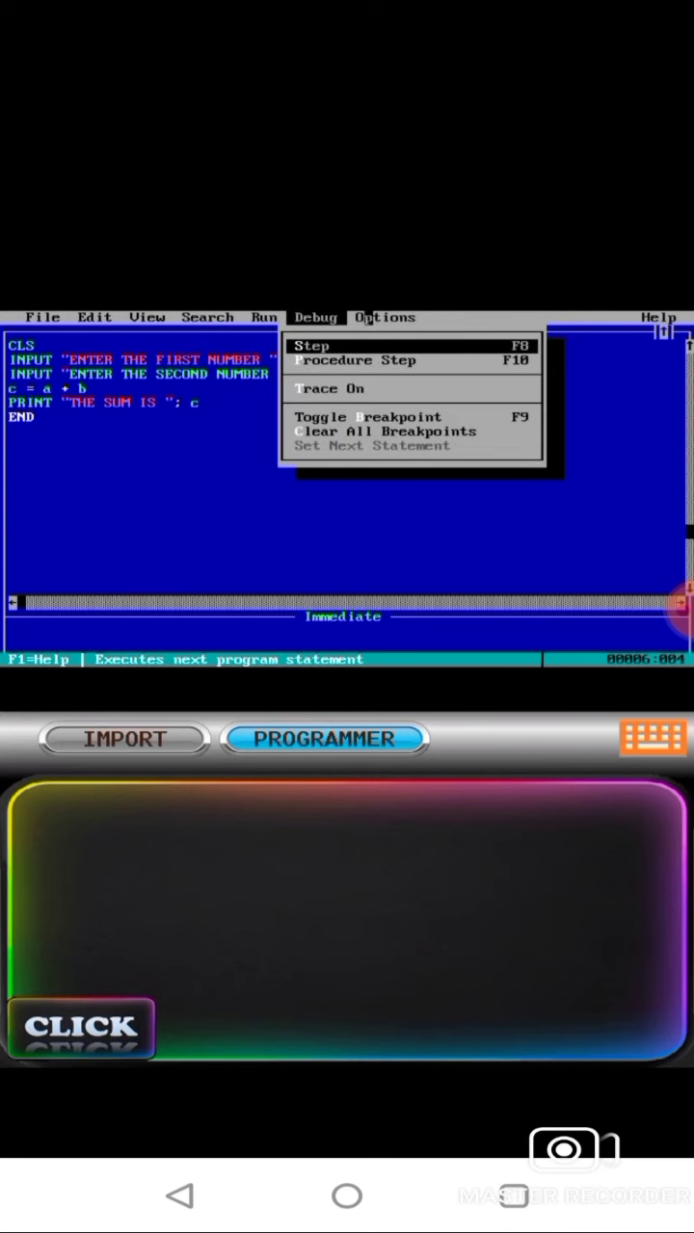
pyautogui.click(384, 317)
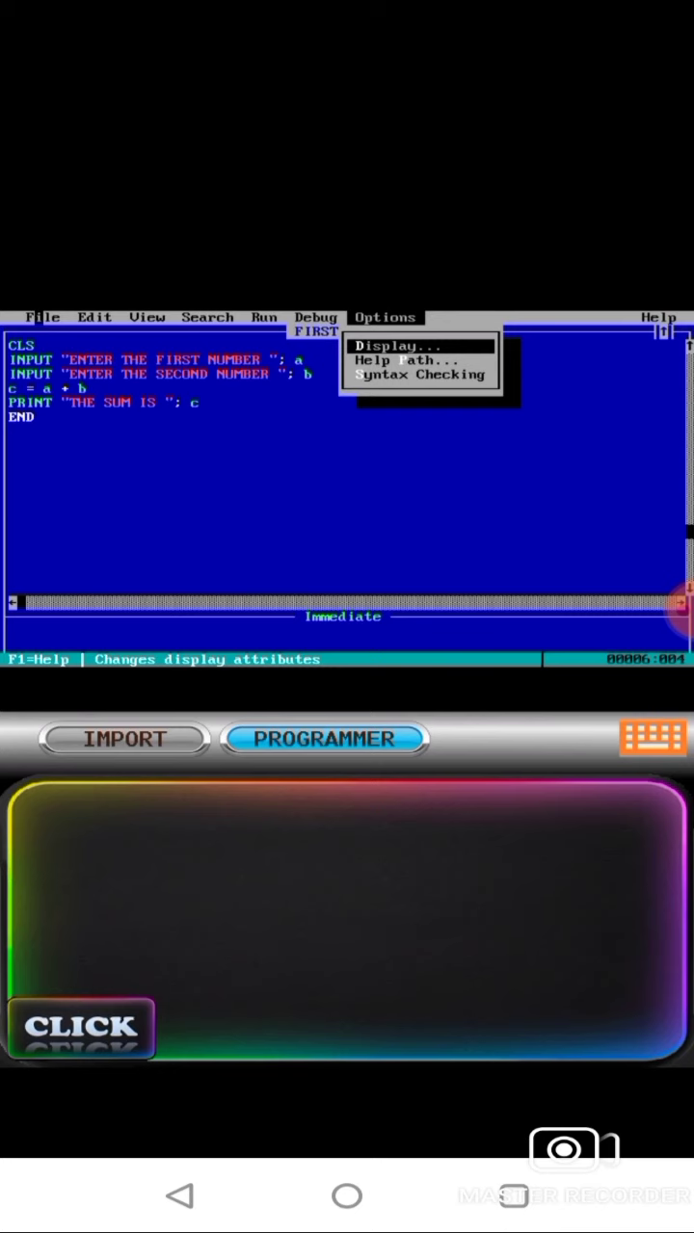
pyautogui.click(42, 317)
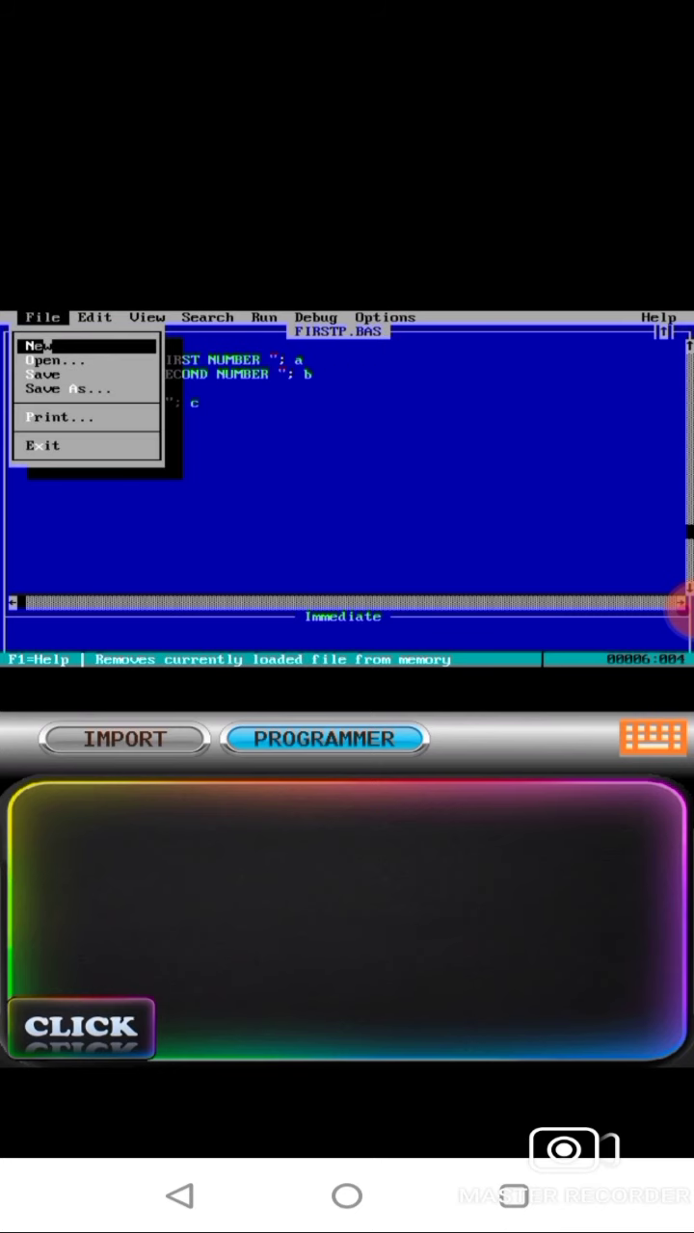
# - Load SAMPLE.BAS from the Open dialog's file list
pyautogui.click(55, 359)
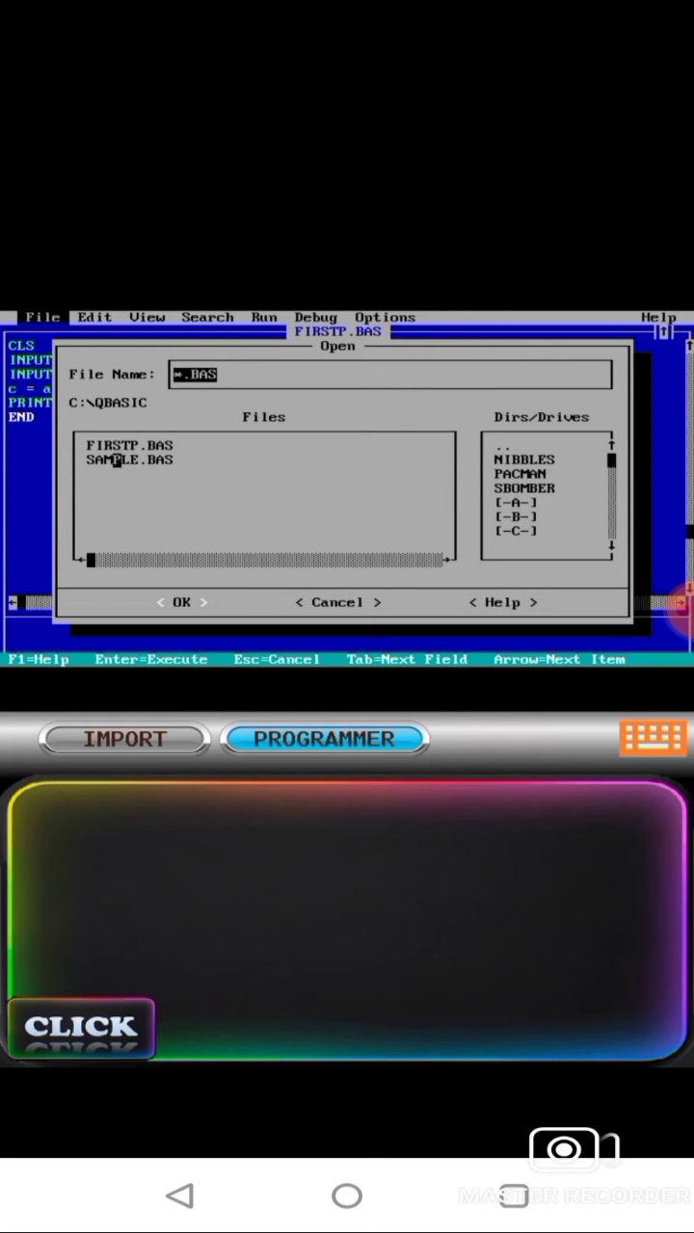
pyautogui.click(128, 459)
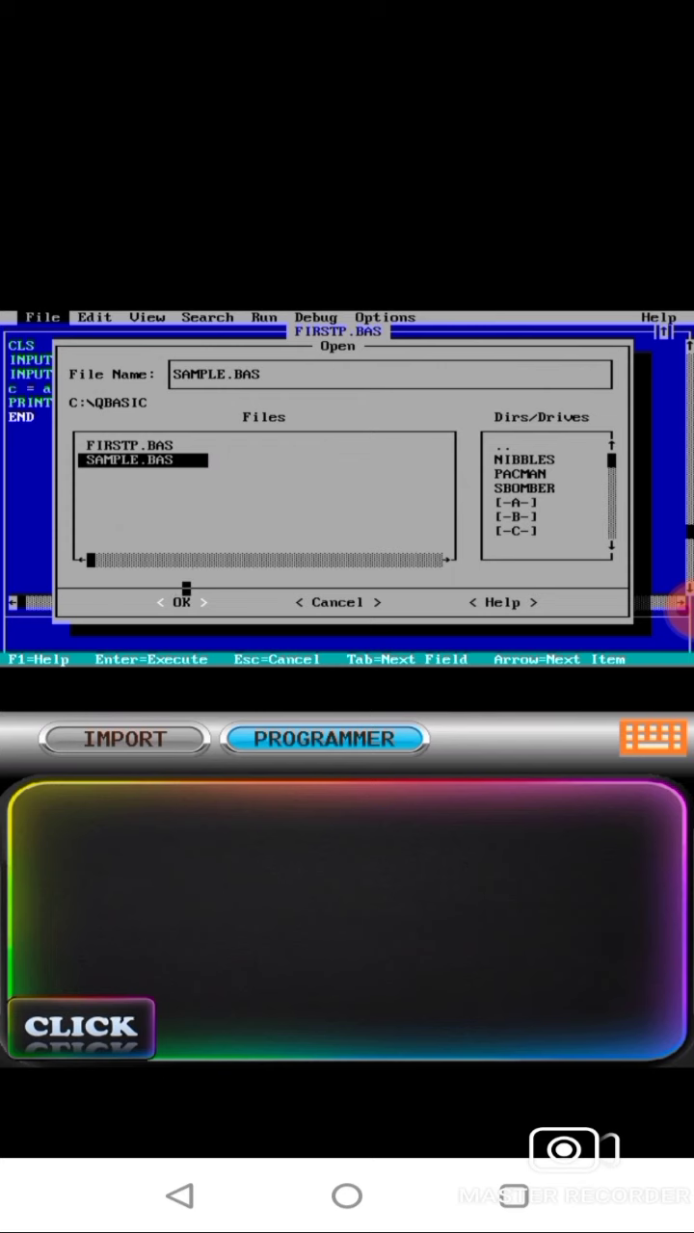
pyautogui.click(181, 602)
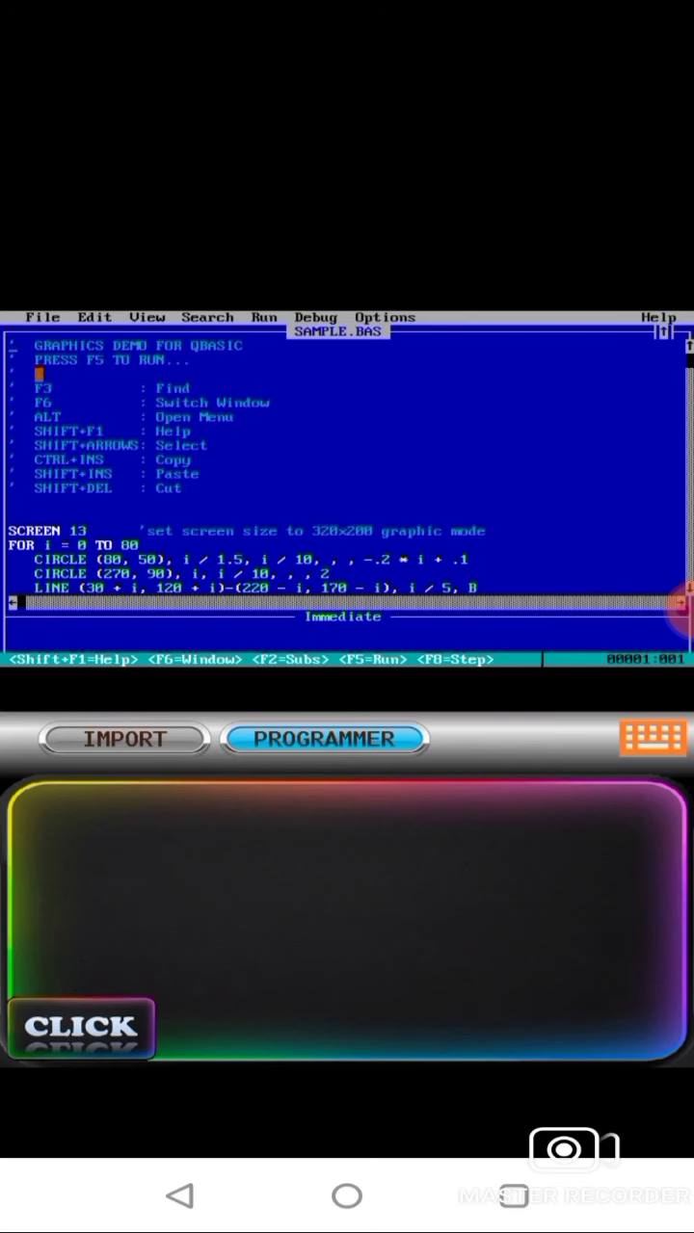
pyautogui.click(43, 317)
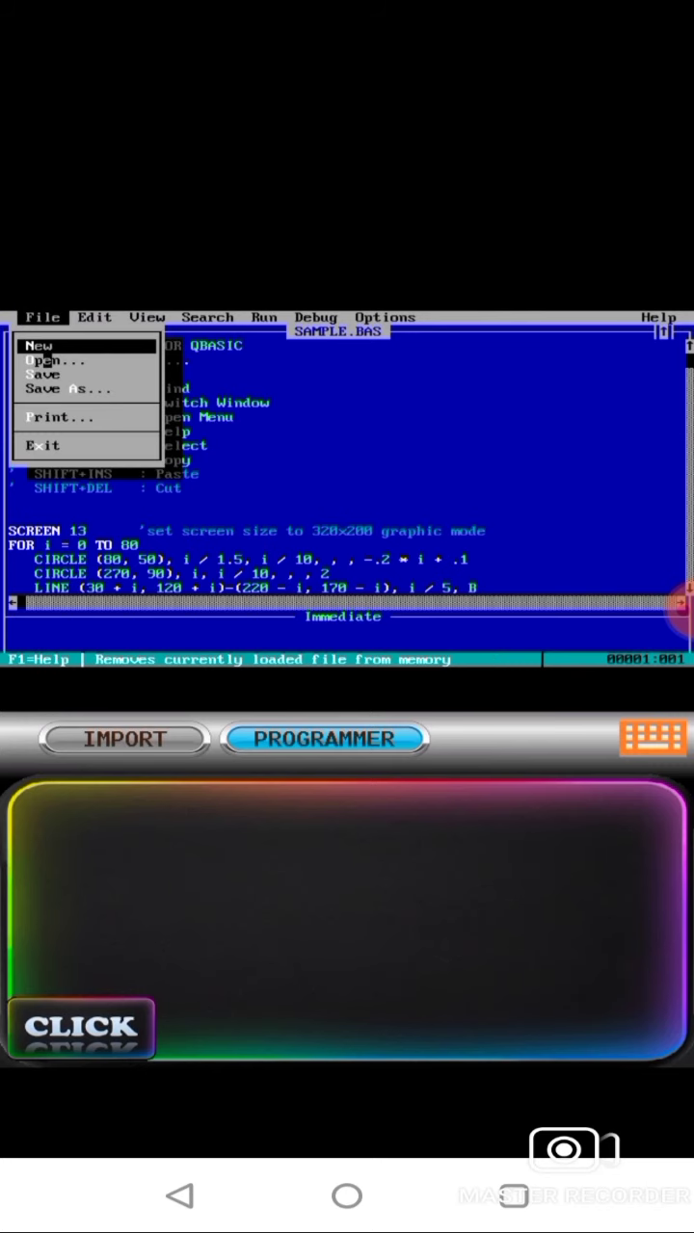
# - Select FIRSTP.BAS in the Open dialog's file list and load it
pyautogui.click(54, 360)
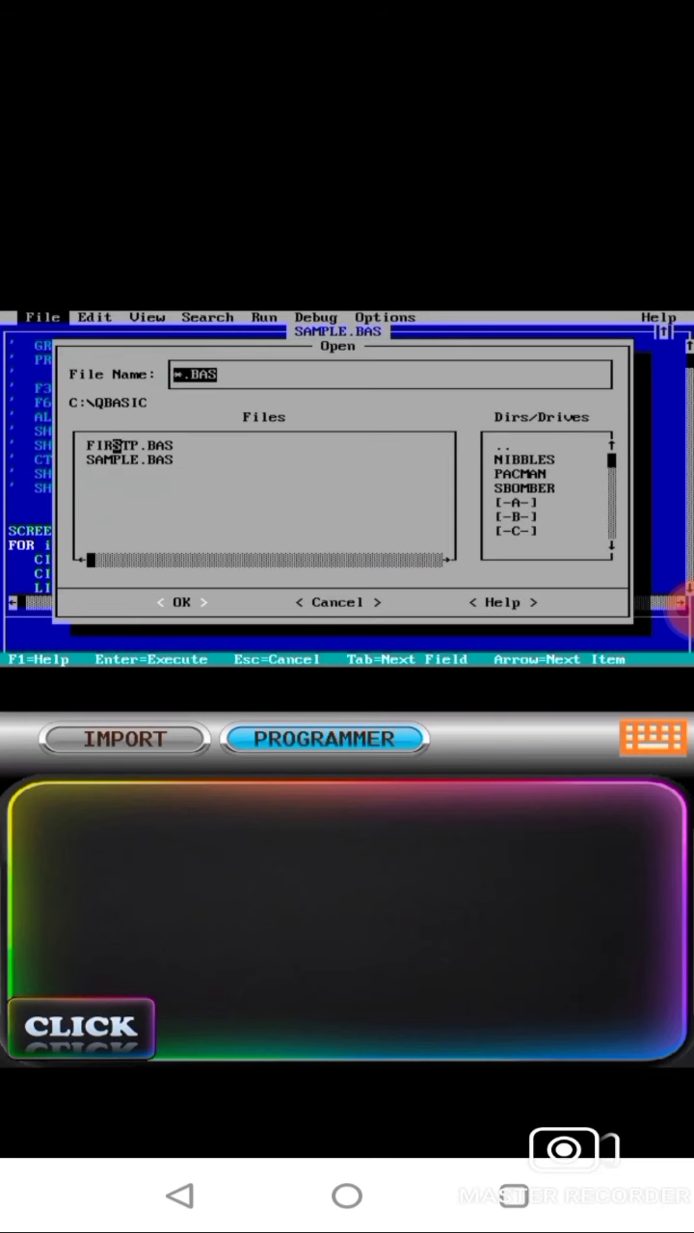
pyautogui.click(126, 446)
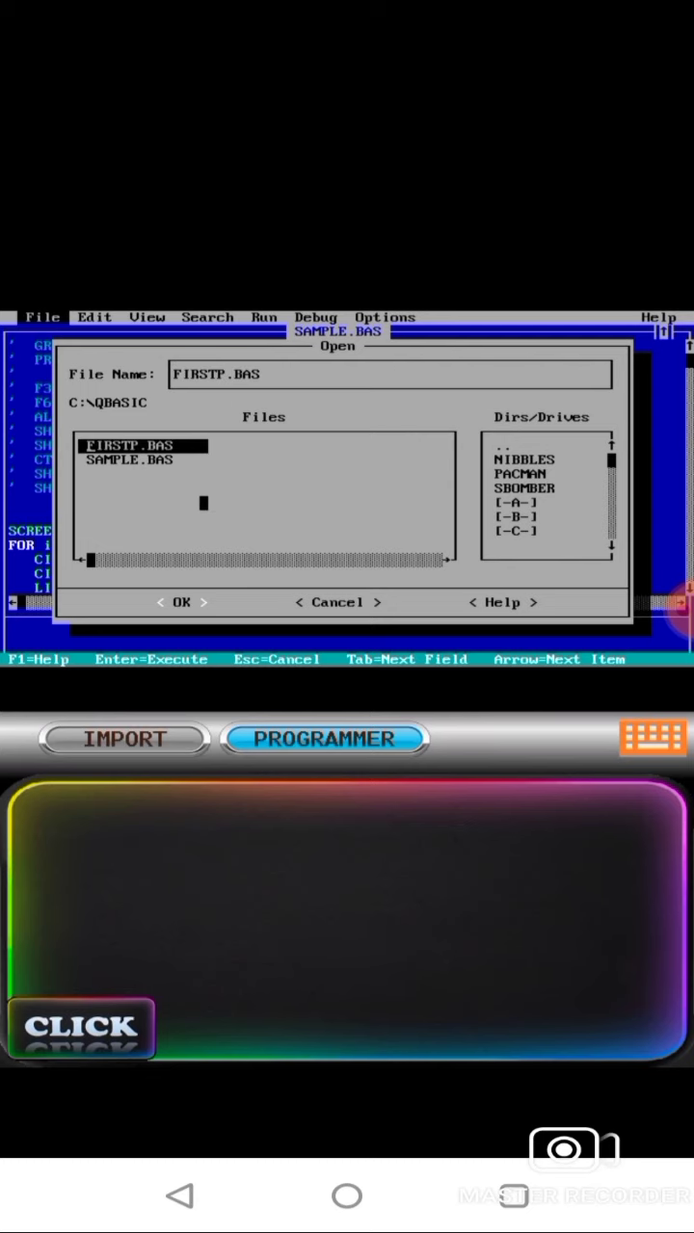
pyautogui.click(182, 602)
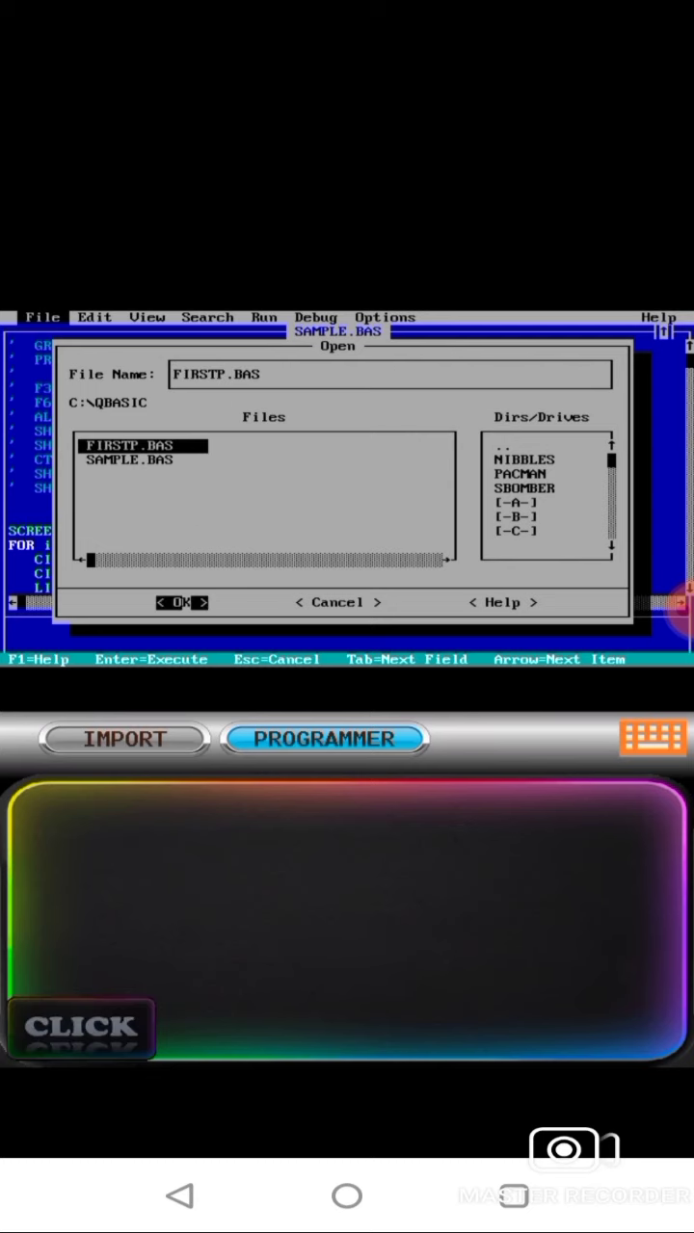
pyautogui.click(182, 602)
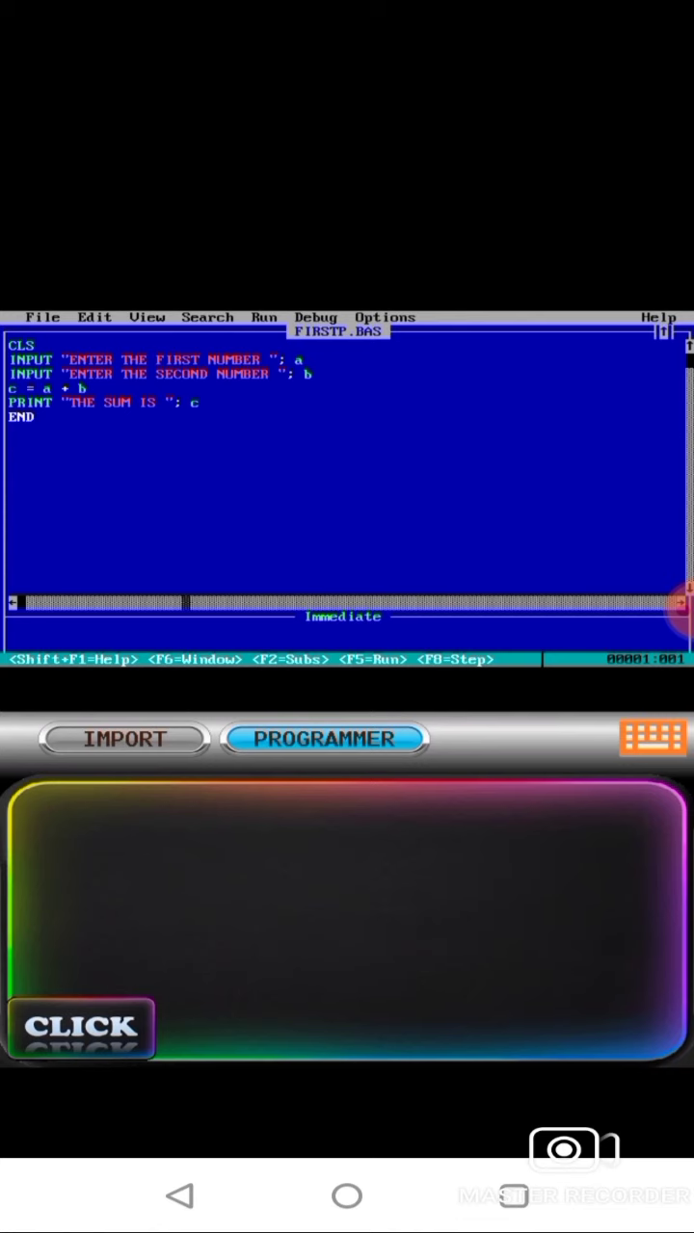